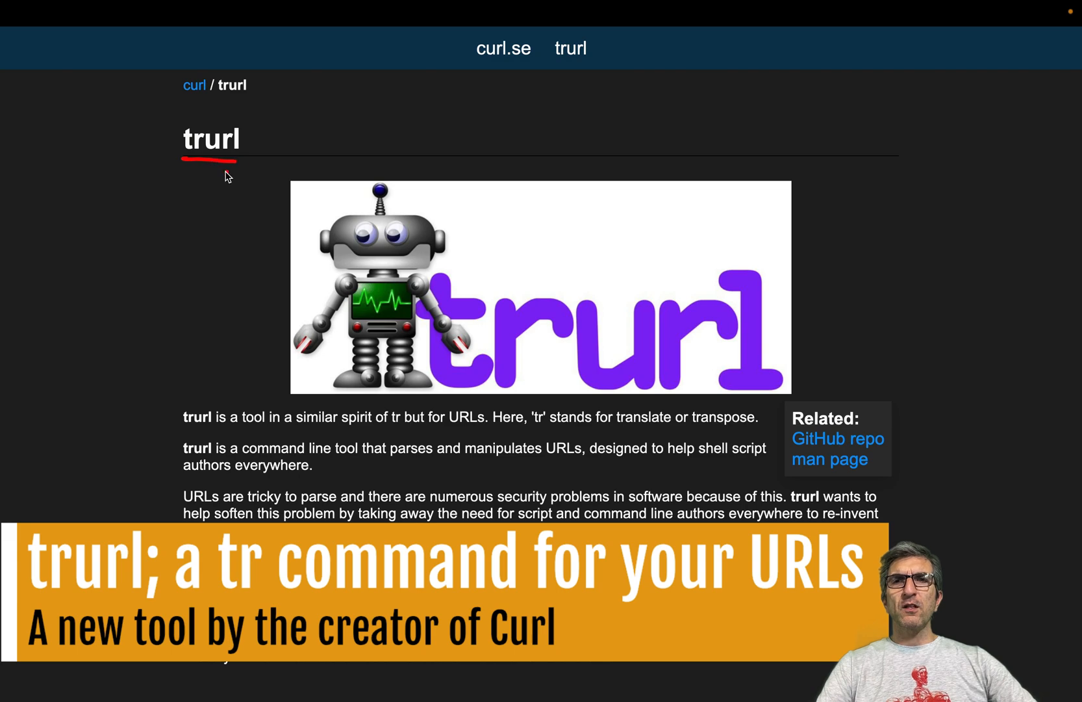
pyautogui.moveTo(141, 224)
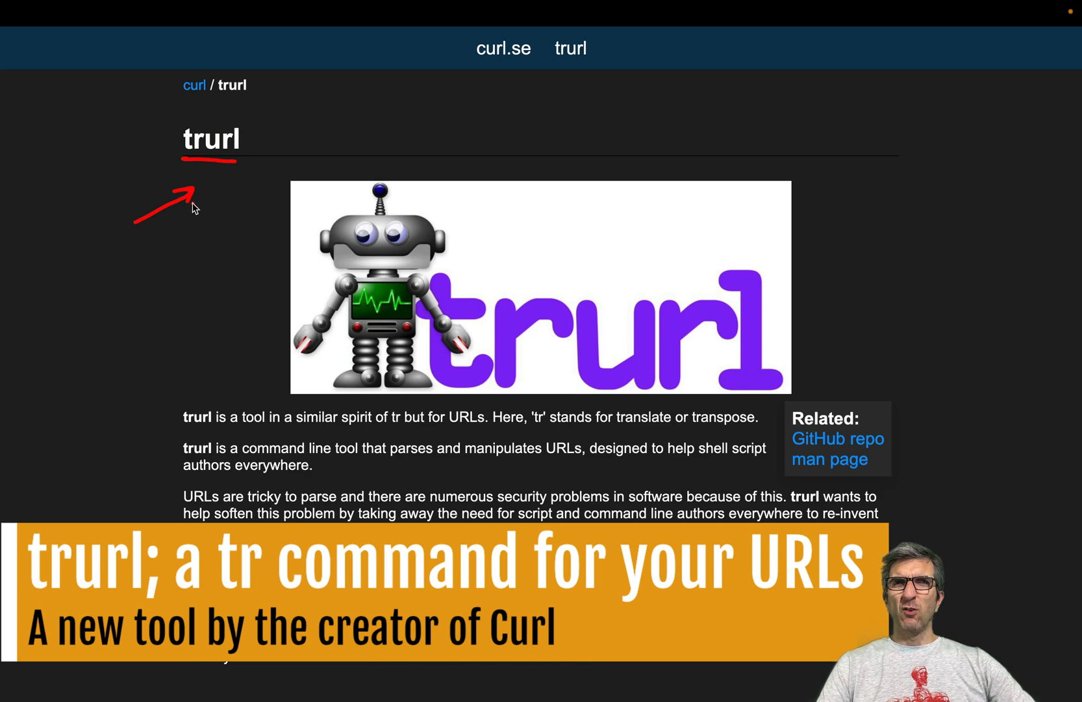
pyautogui.moveTo(142, 137)
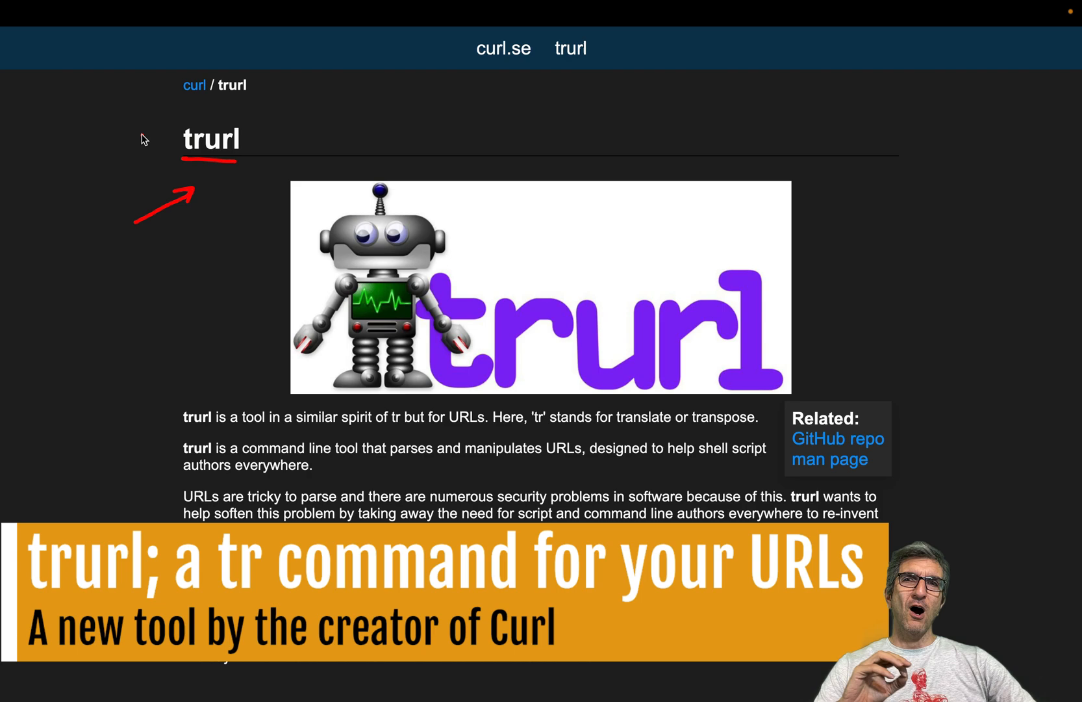
pyautogui.moveTo(335, 140)
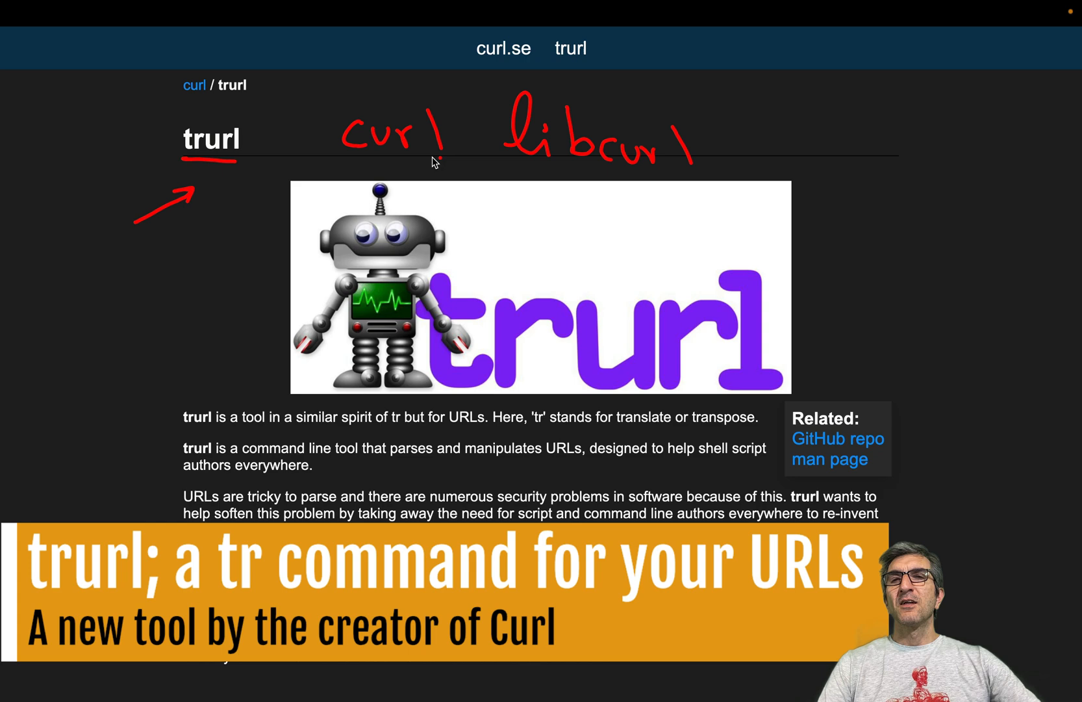
pyautogui.moveTo(73, 185)
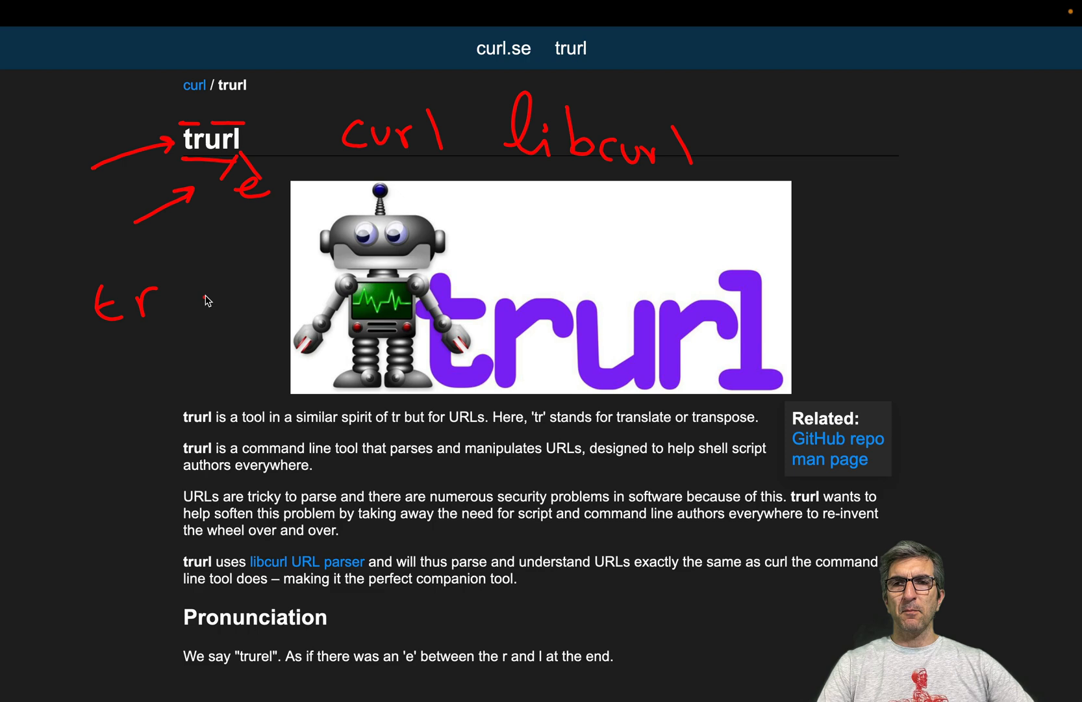
pyautogui.moveTo(216, 282)
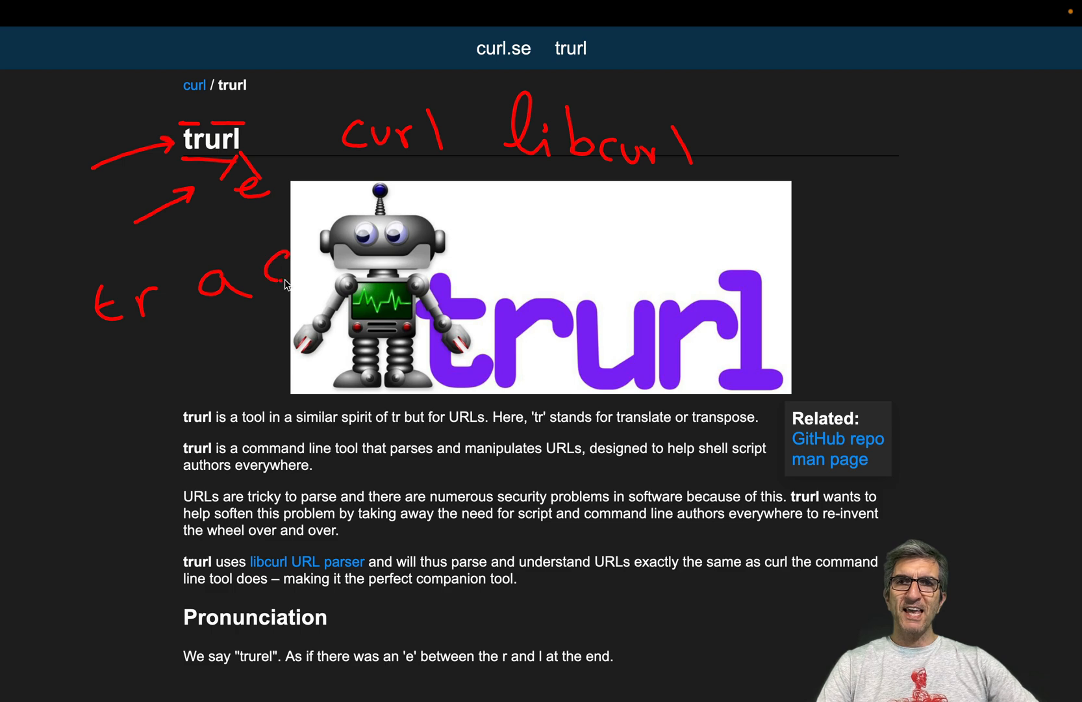
pyautogui.moveTo(197, 167)
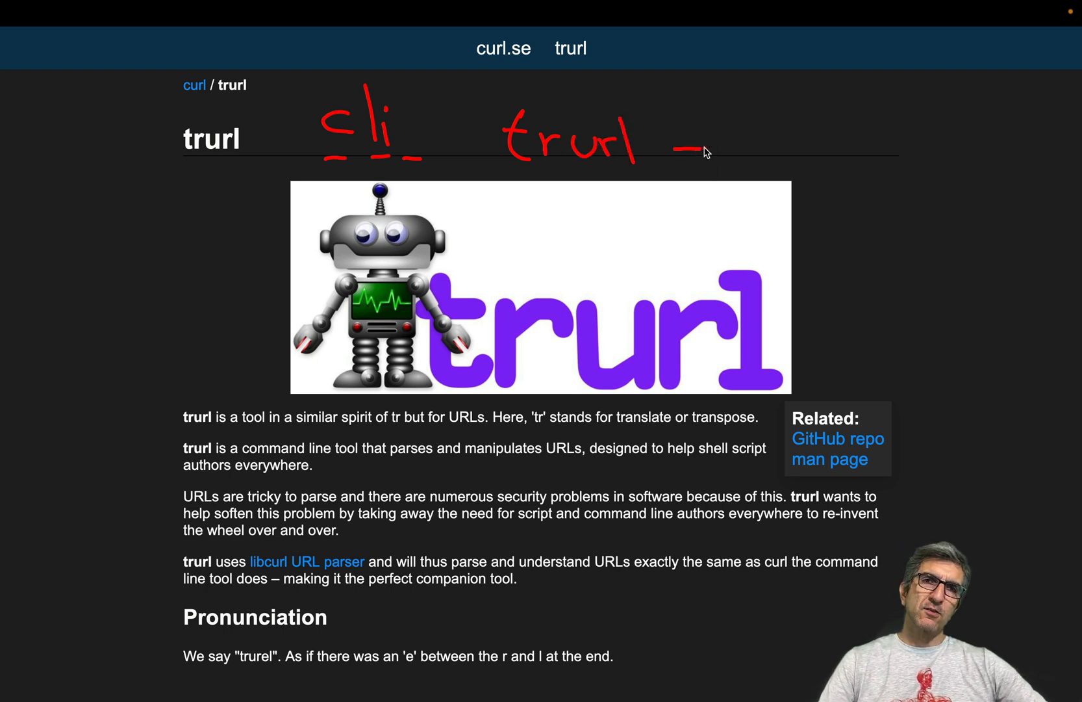
pyautogui.moveTo(707, 152); pyautogui.dragTo(839, 138)
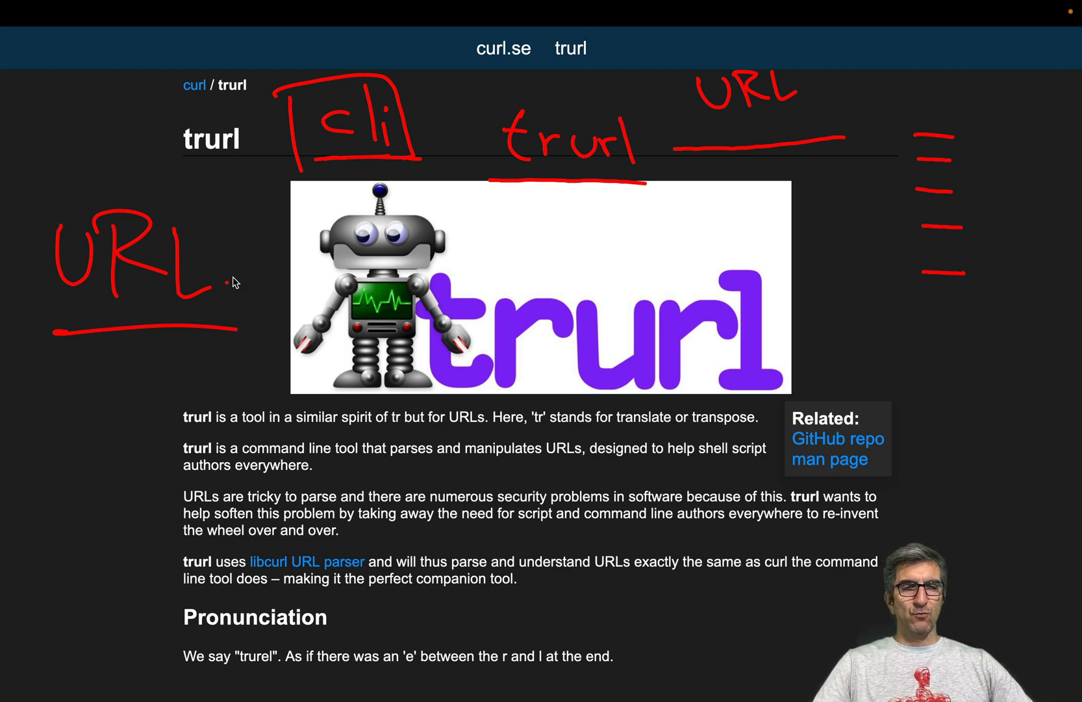
pyautogui.moveTo(424, 266); pyautogui.dragTo(542, 211)
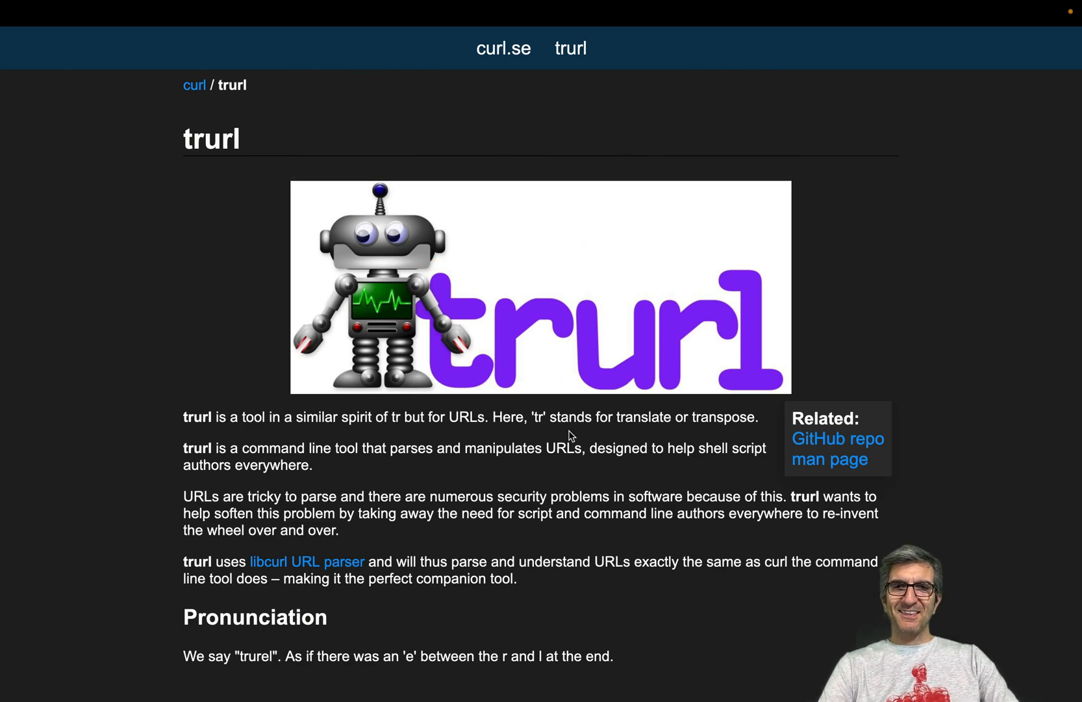
pyautogui.click(839, 438)
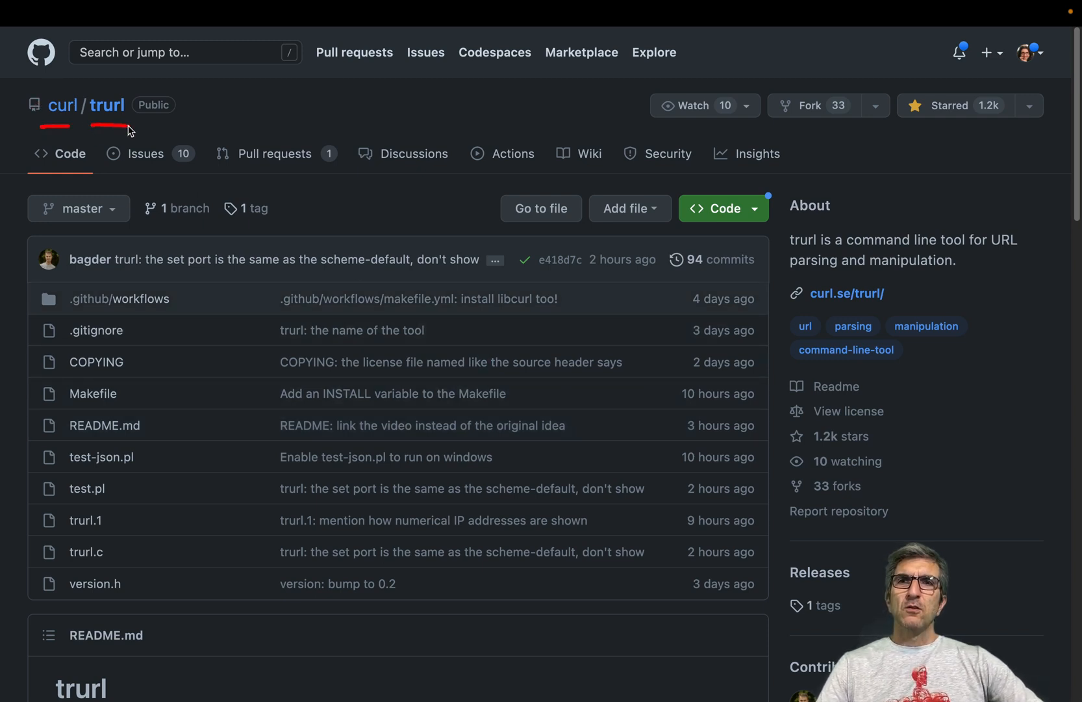
pyautogui.moveTo(108, 105)
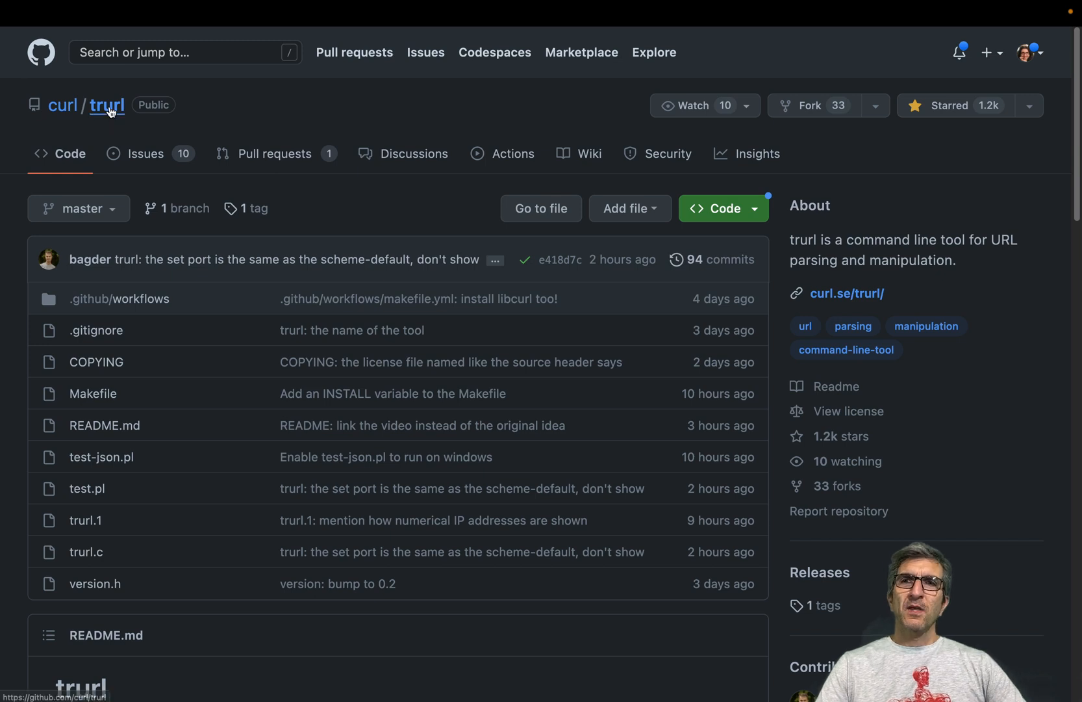
pyautogui.click(721, 208)
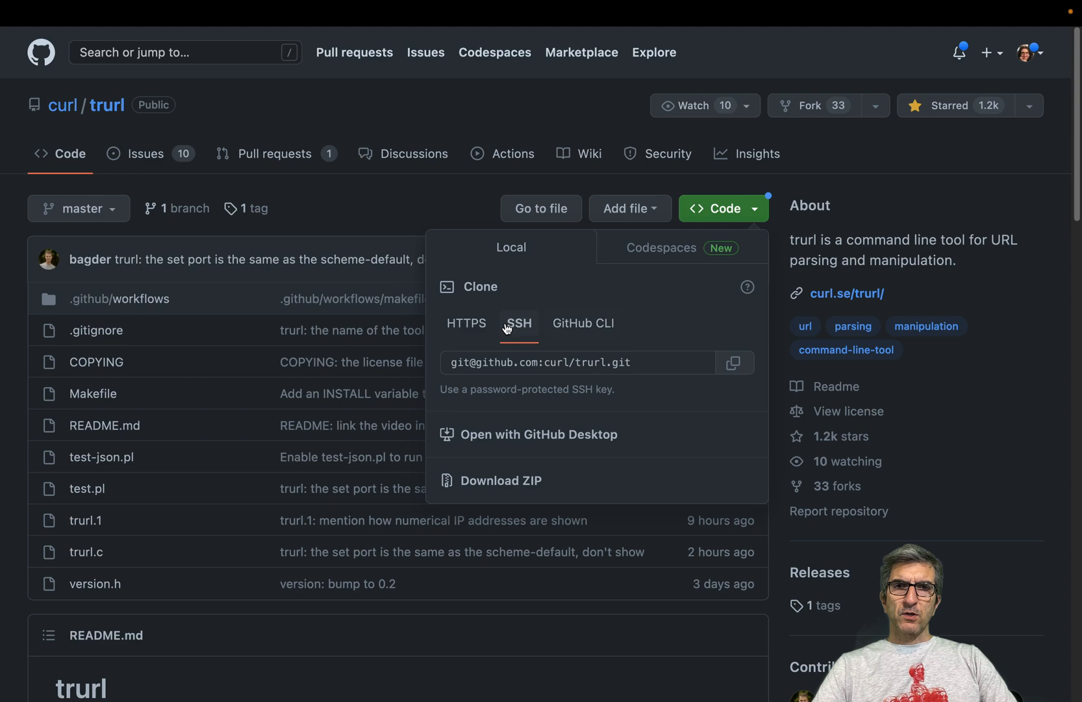
pyautogui.click(733, 362)
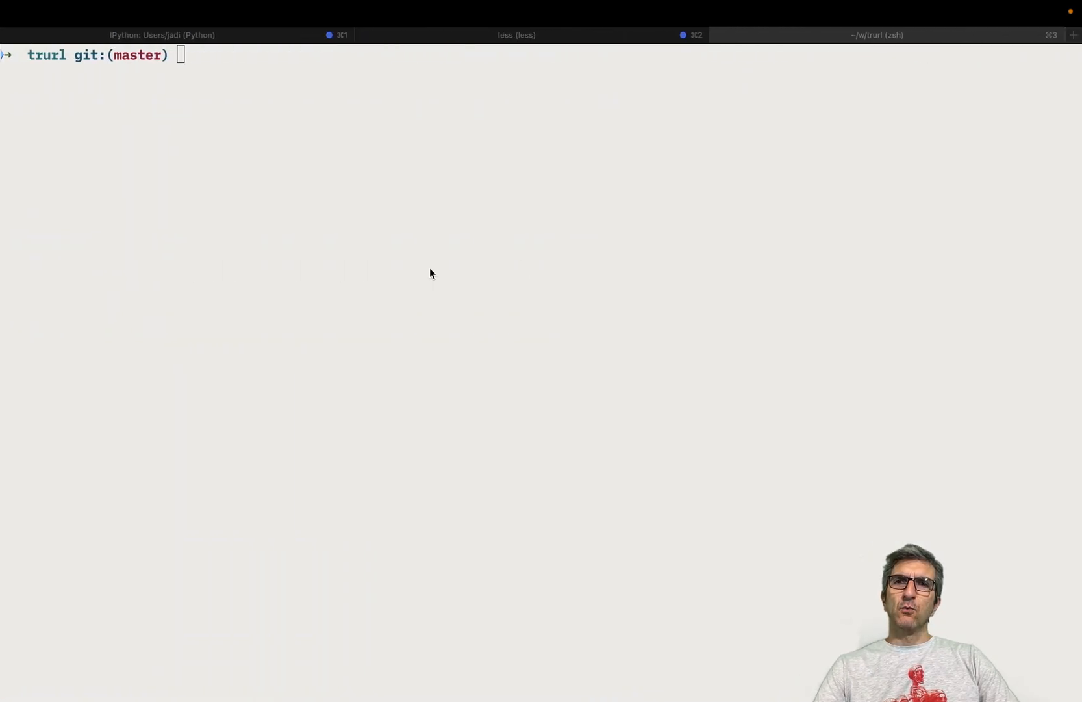
pyautogui.write('git clone git@github.com:curl/trurl.git')
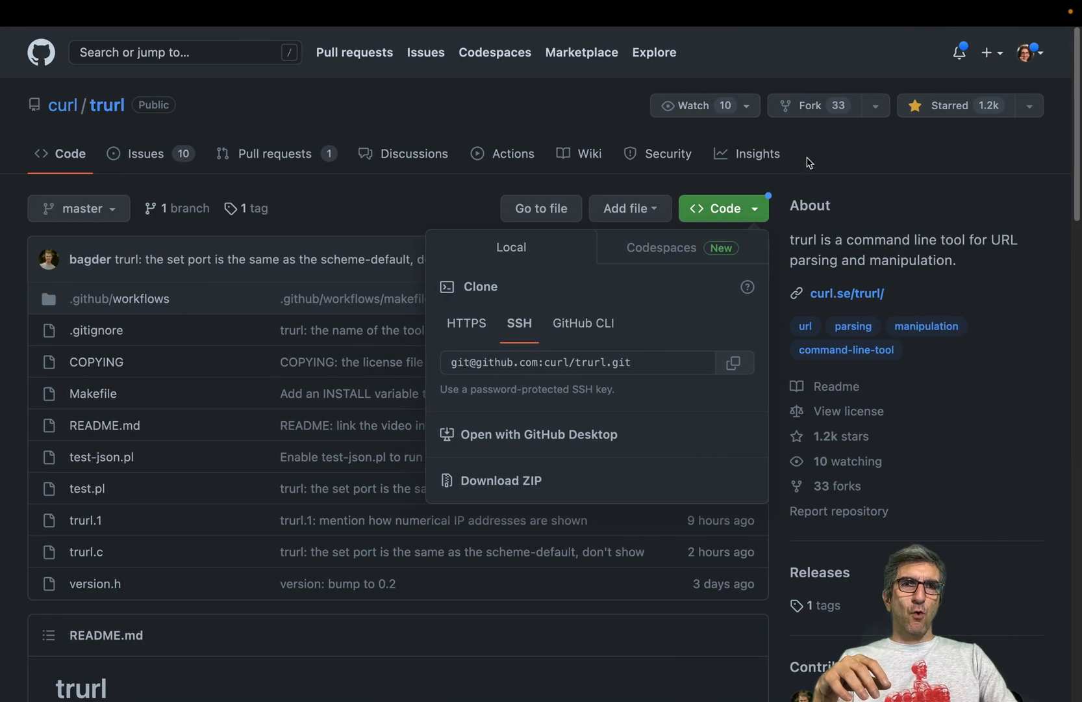
pyautogui.moveTo(815, 106)
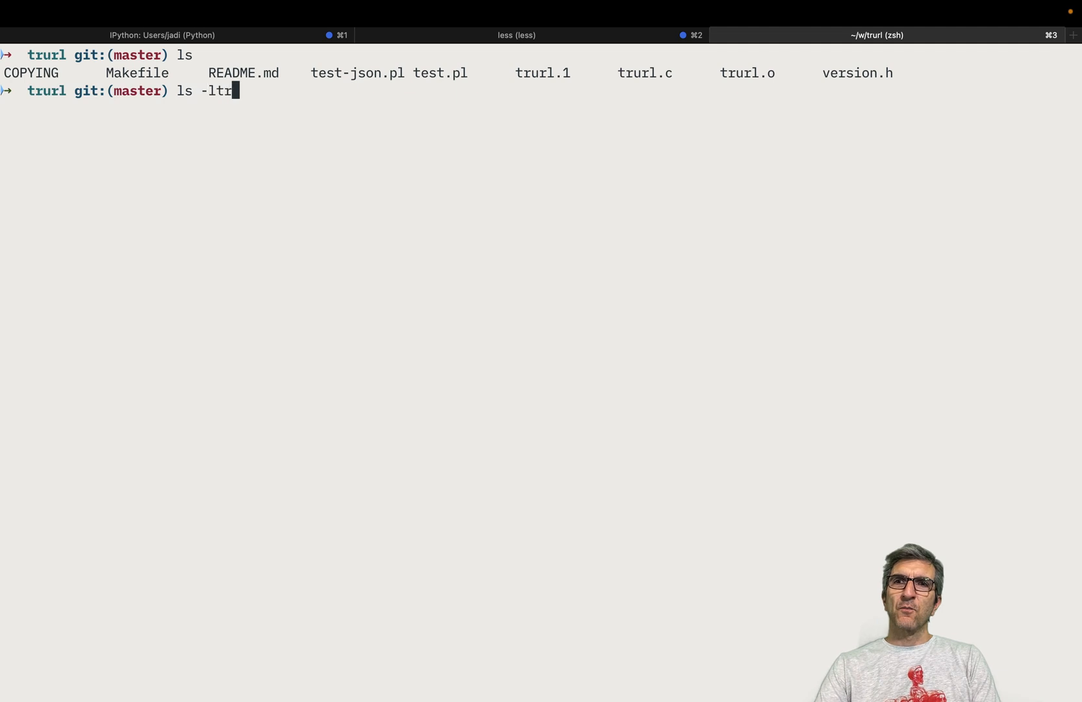
# Step: Build trurl with make, list files with ls -lt, and run ./trurl without arguments
pyautogui.press('enter')
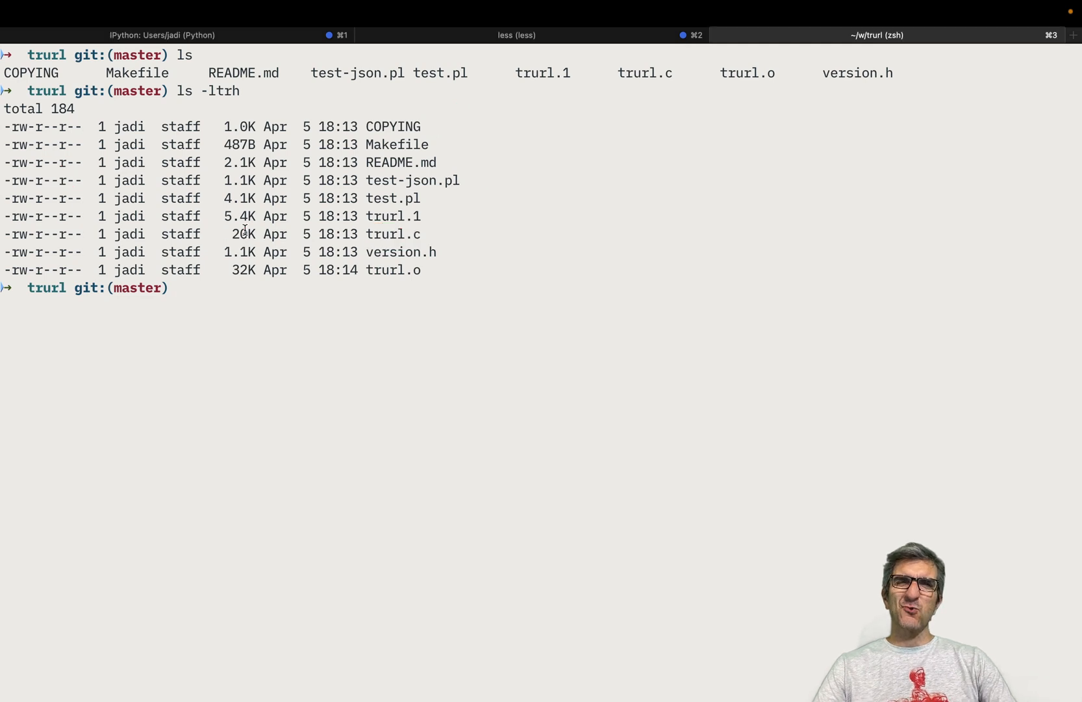
pyautogui.moveTo(328, 378)
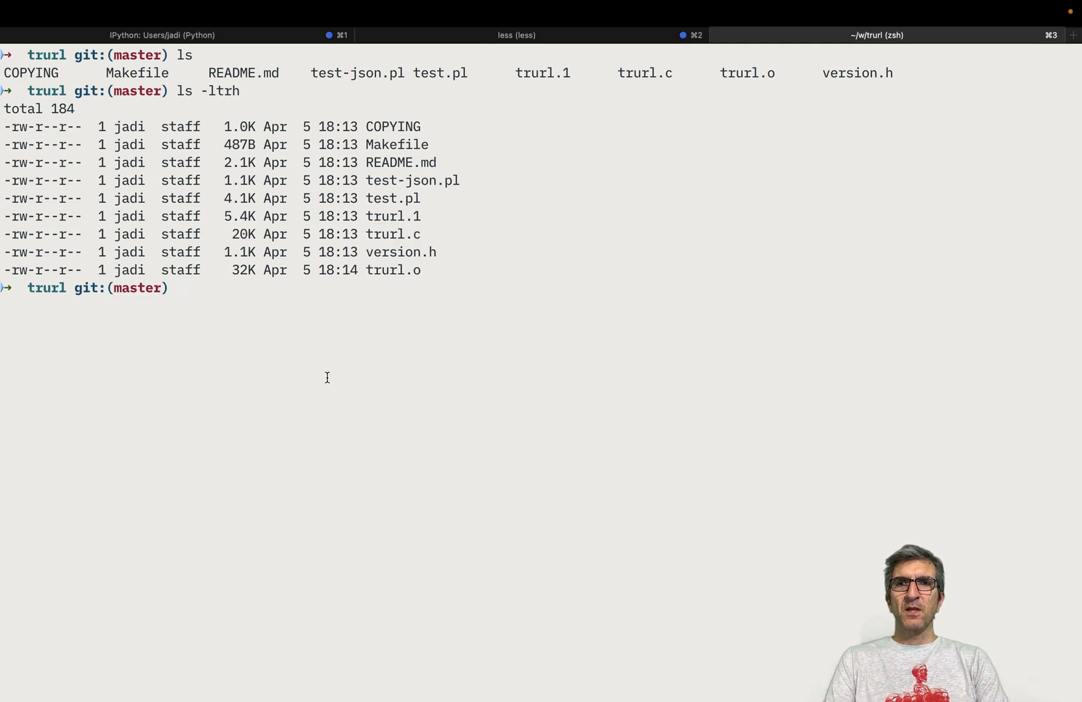
pyautogui.write('make')
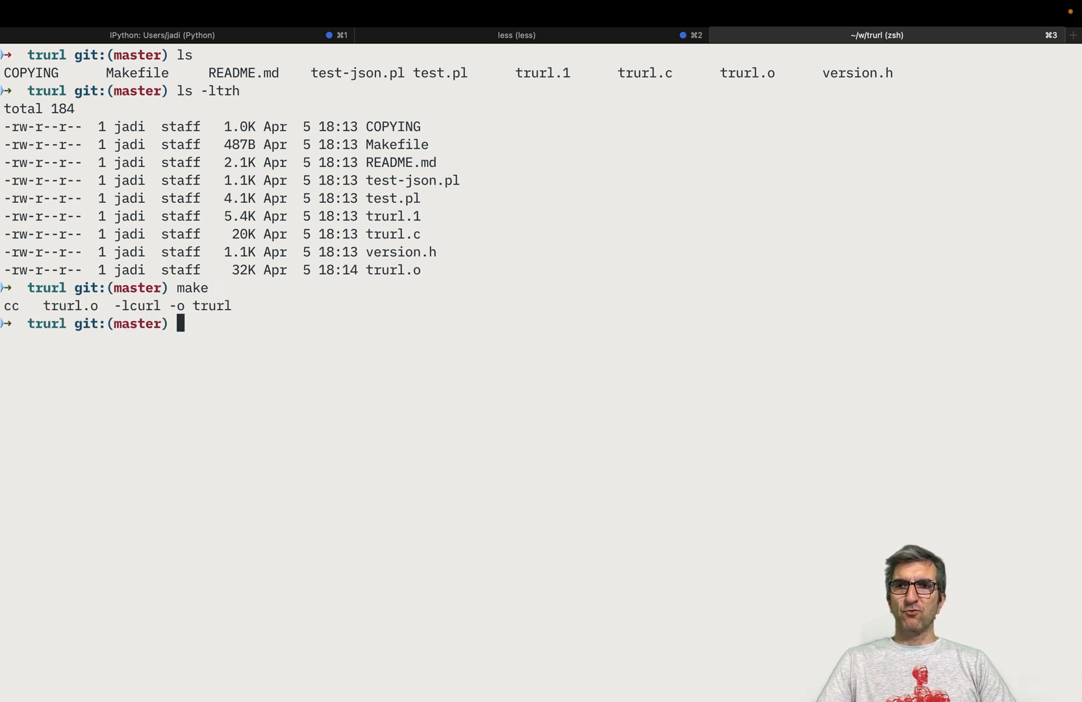
pyautogui.write('ls -ltrh')
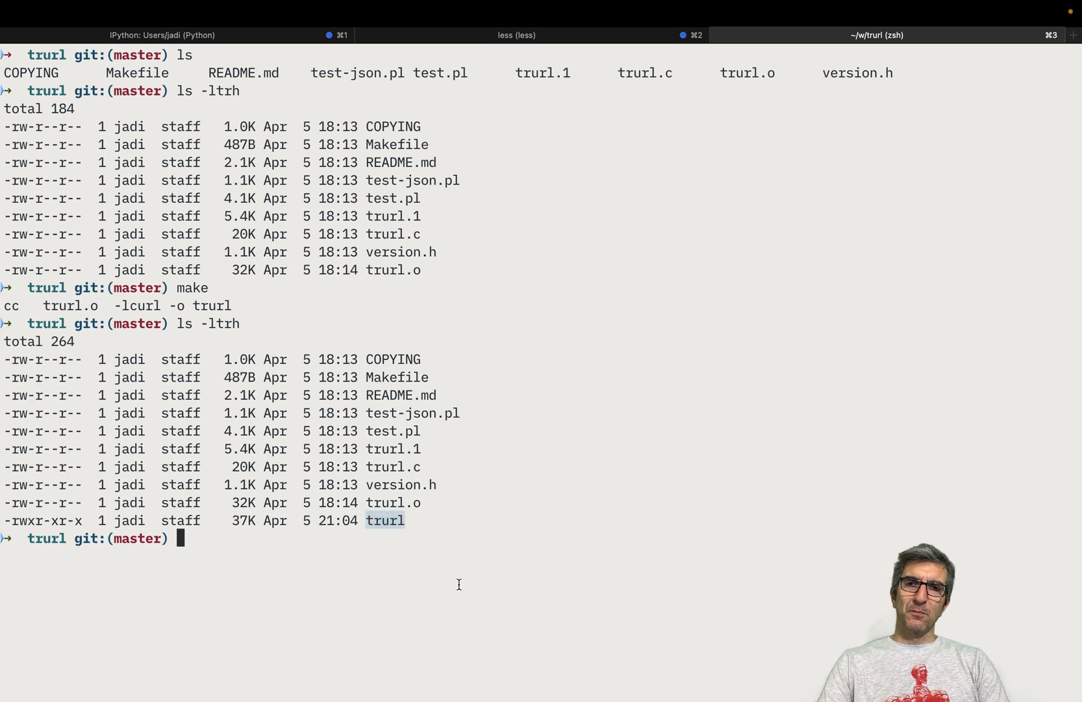
pyautogui.write('./trurl')
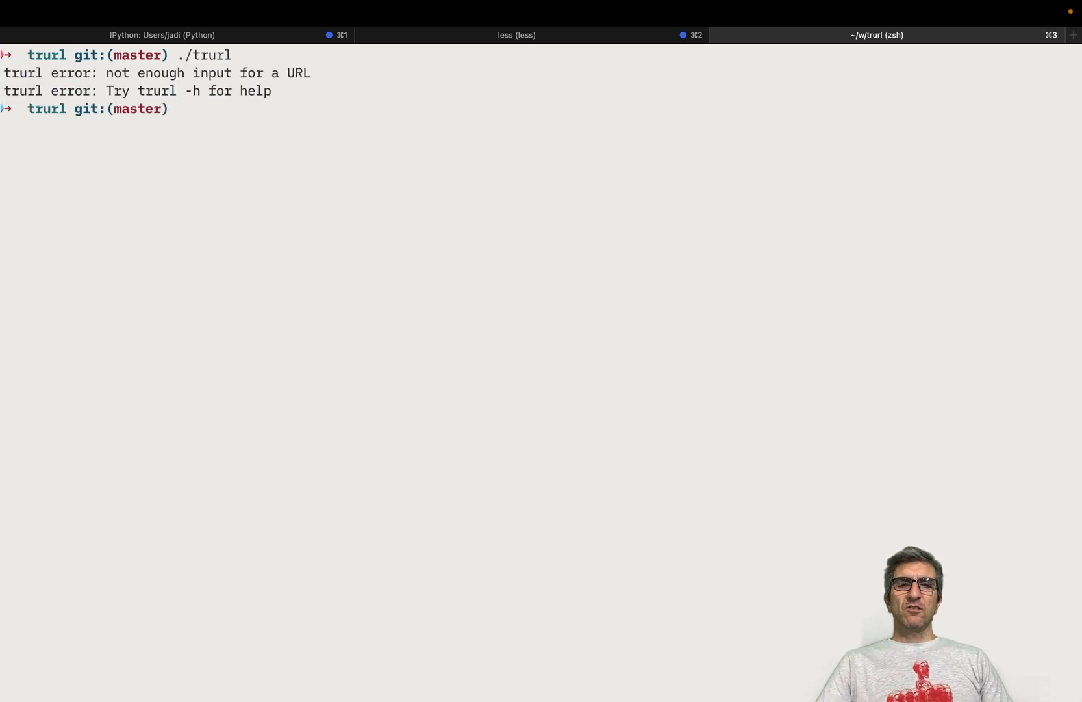
pyautogui.write('./trurl')
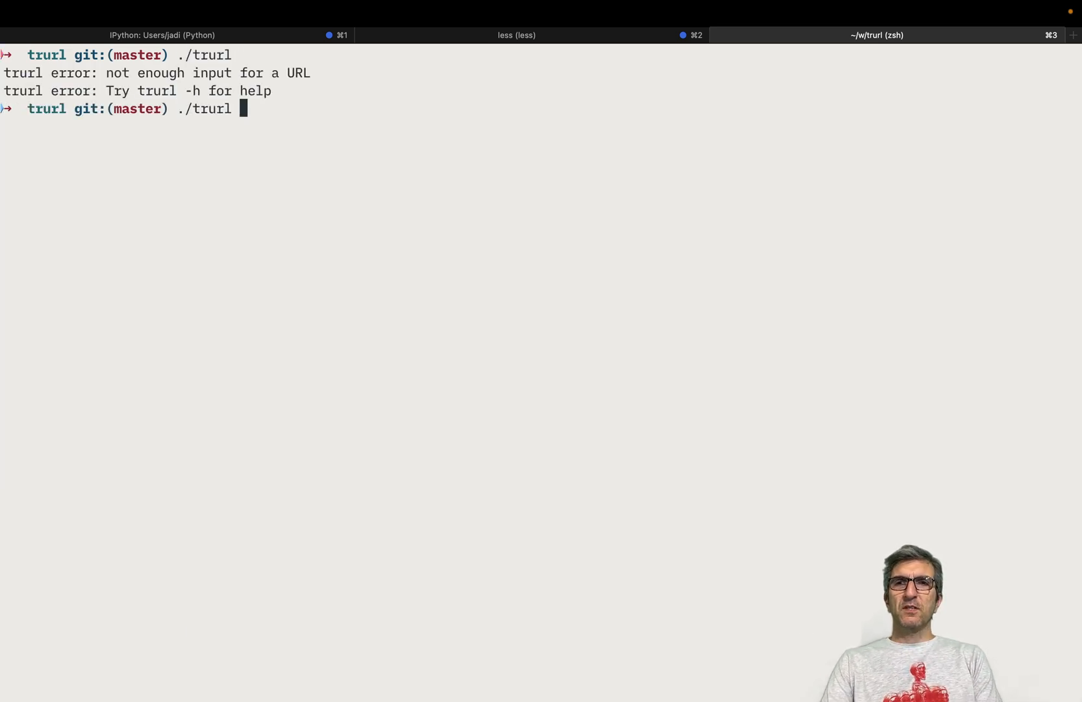
pyautogui.write('http://localhost')
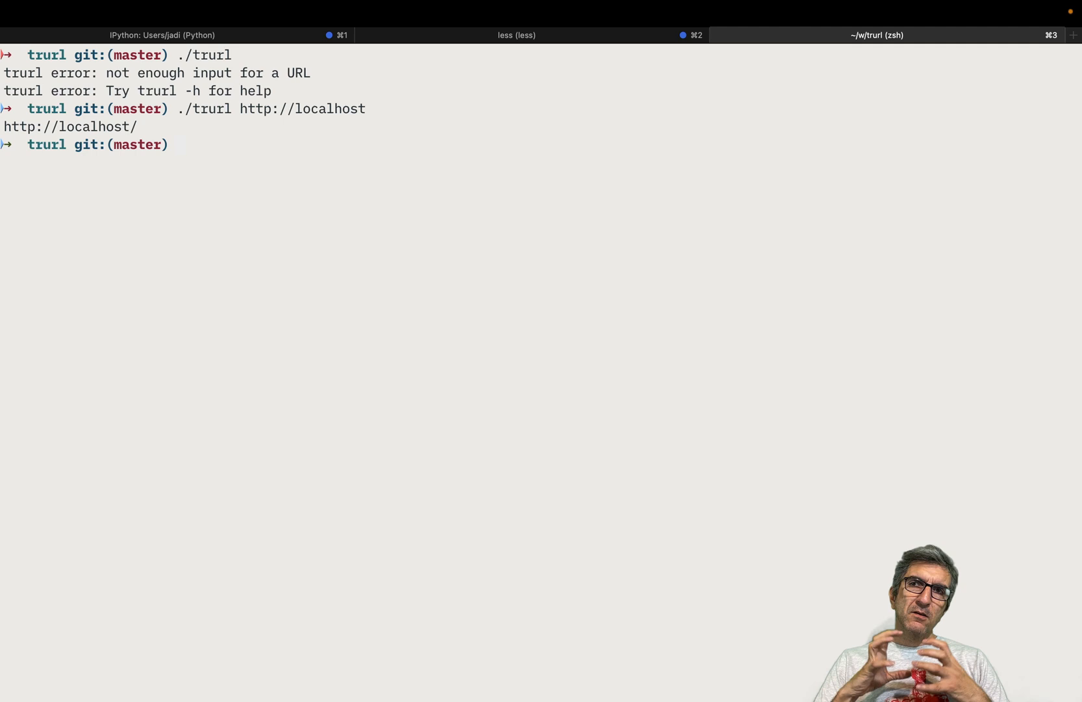
pyautogui.write('./trurl http://localhost')
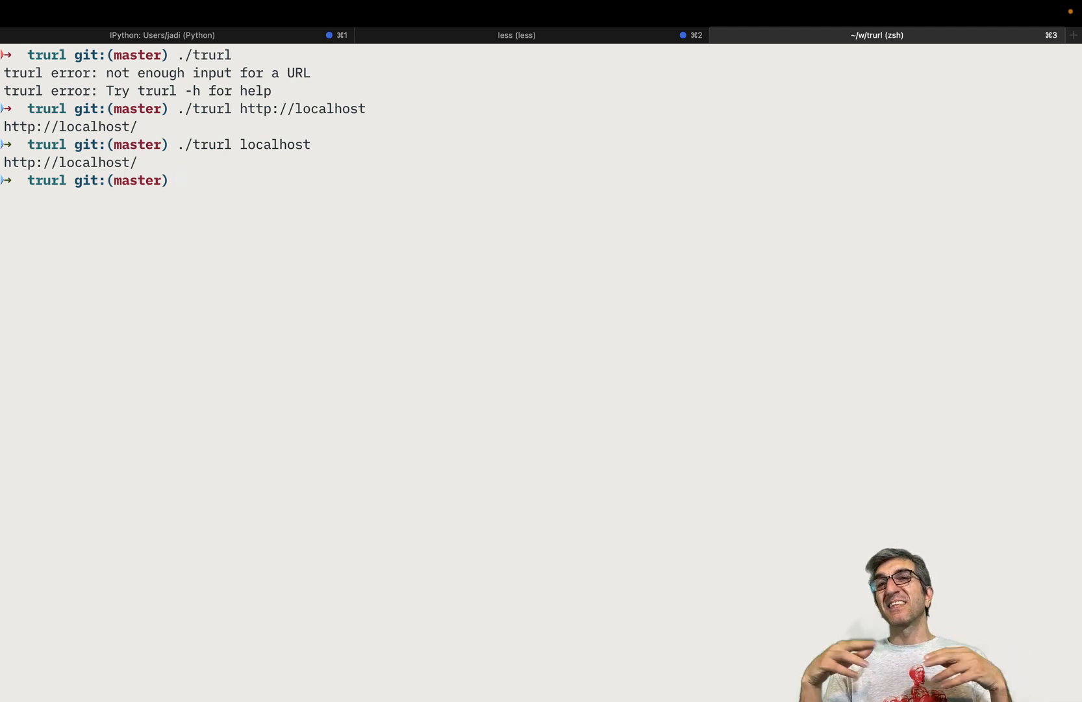
pyautogui.write('./trurl localhost')
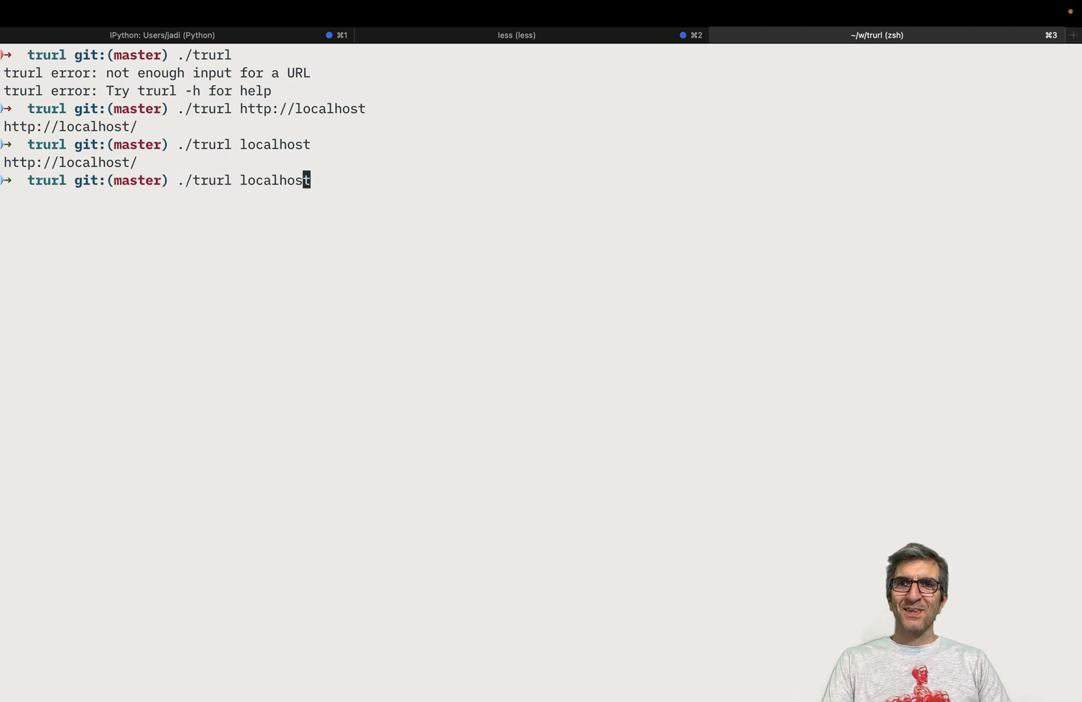
pyautogui.write('http:')
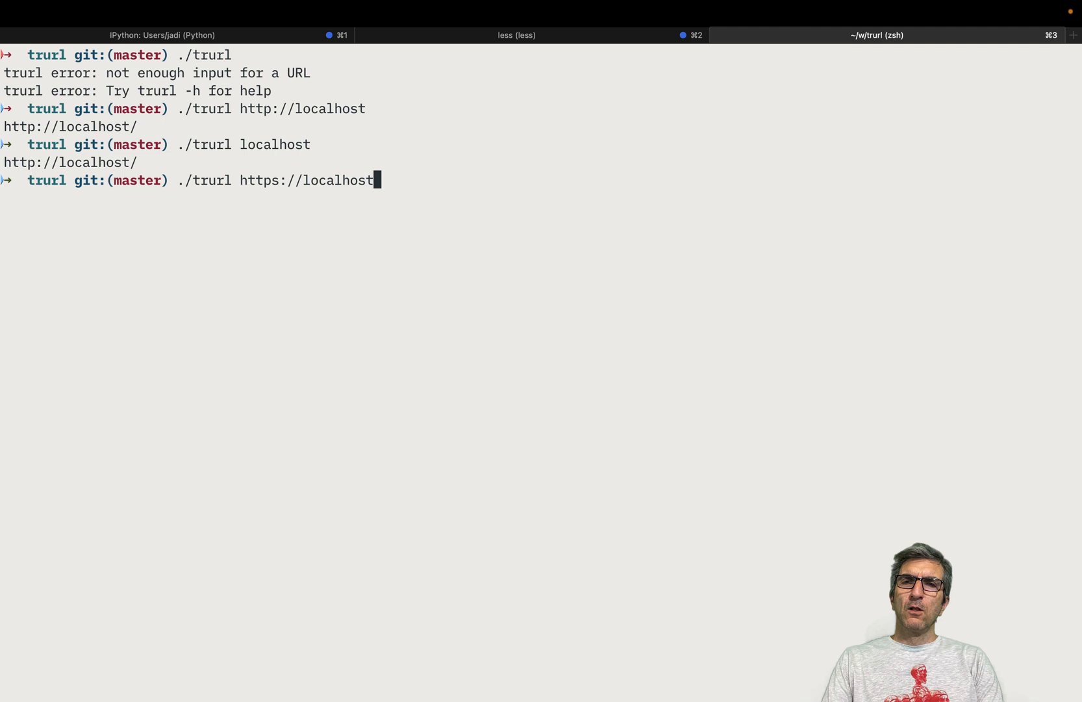
pyautogui.write(':1234')
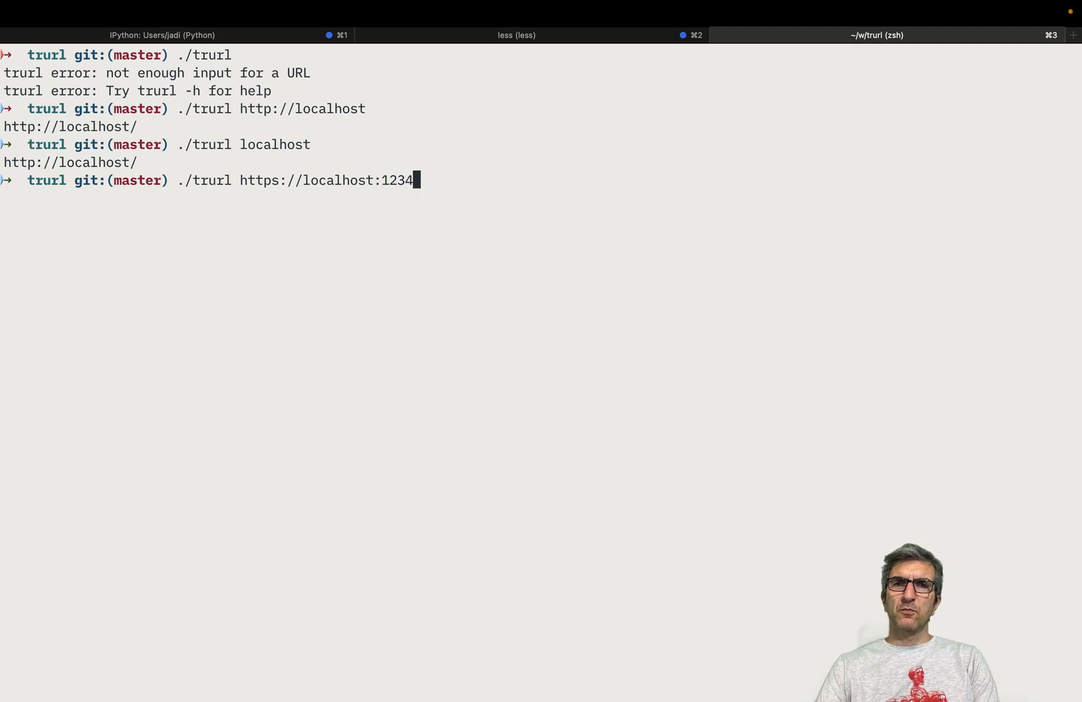
pyautogui.write('/mypage')
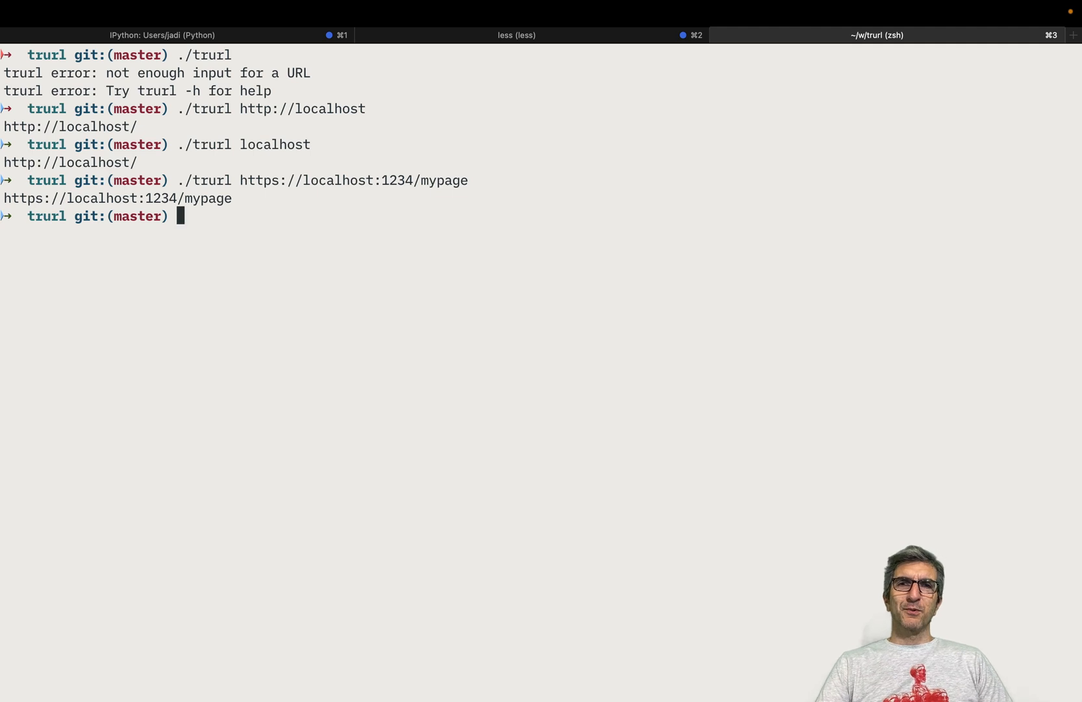
pyautogui.write('./trurl https://localhost:1234/mypage')
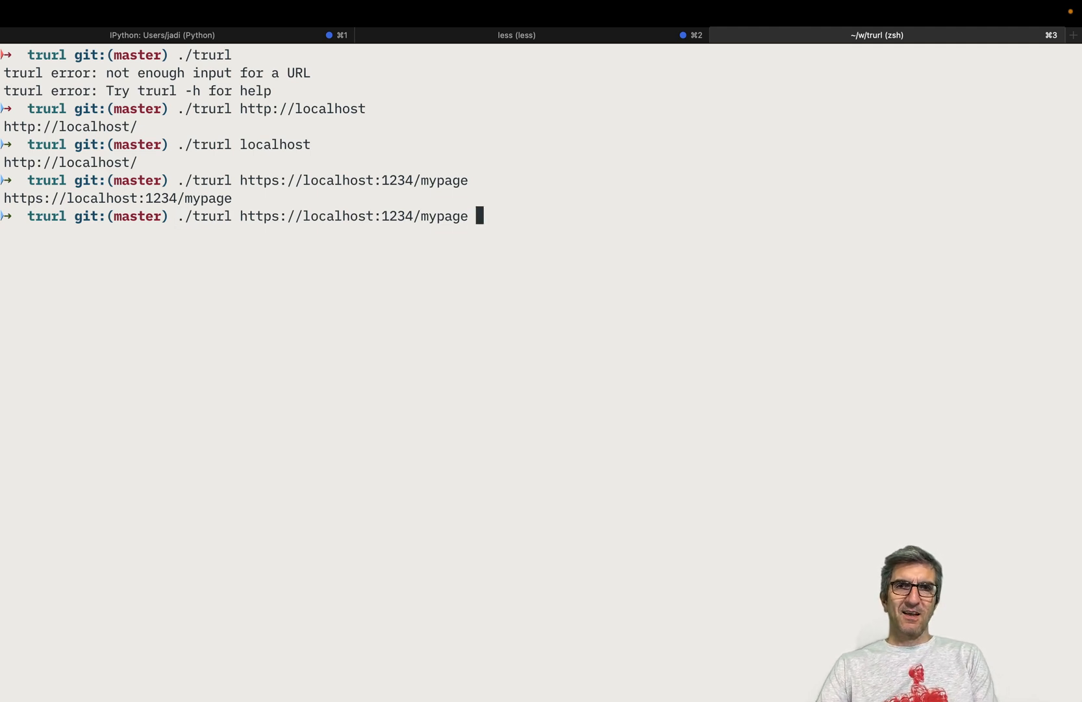
# Step: Extract the port with --get "{port}", then set port=8080 on the example URL
pyautogui.write('--get "')
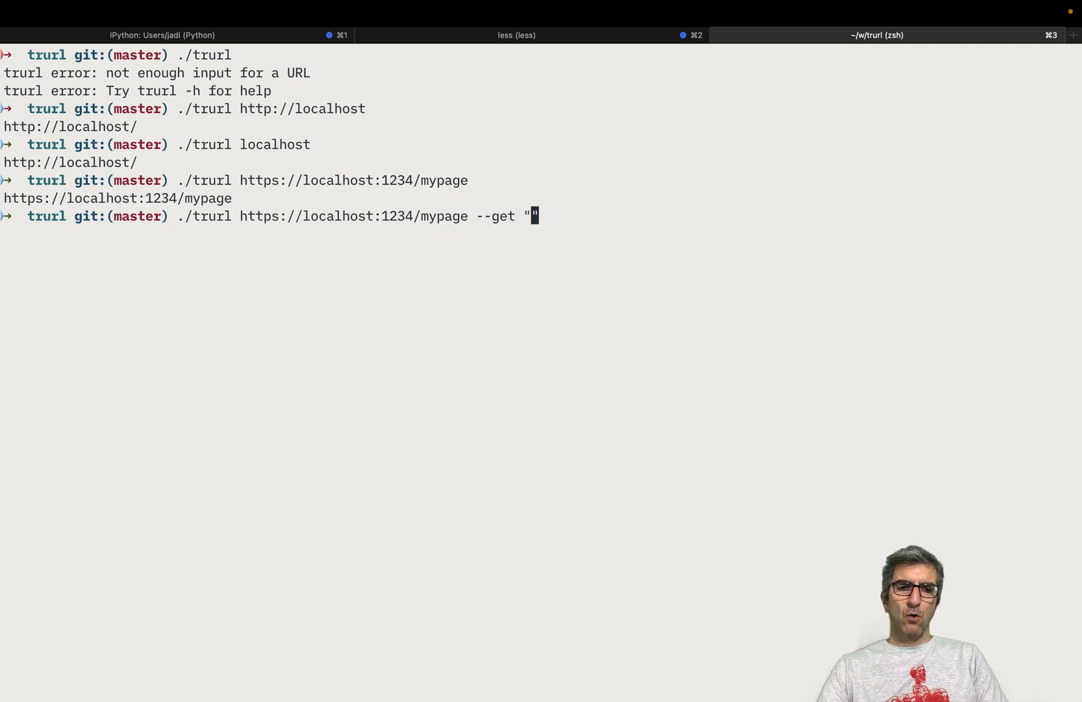
pyautogui.write('{port')
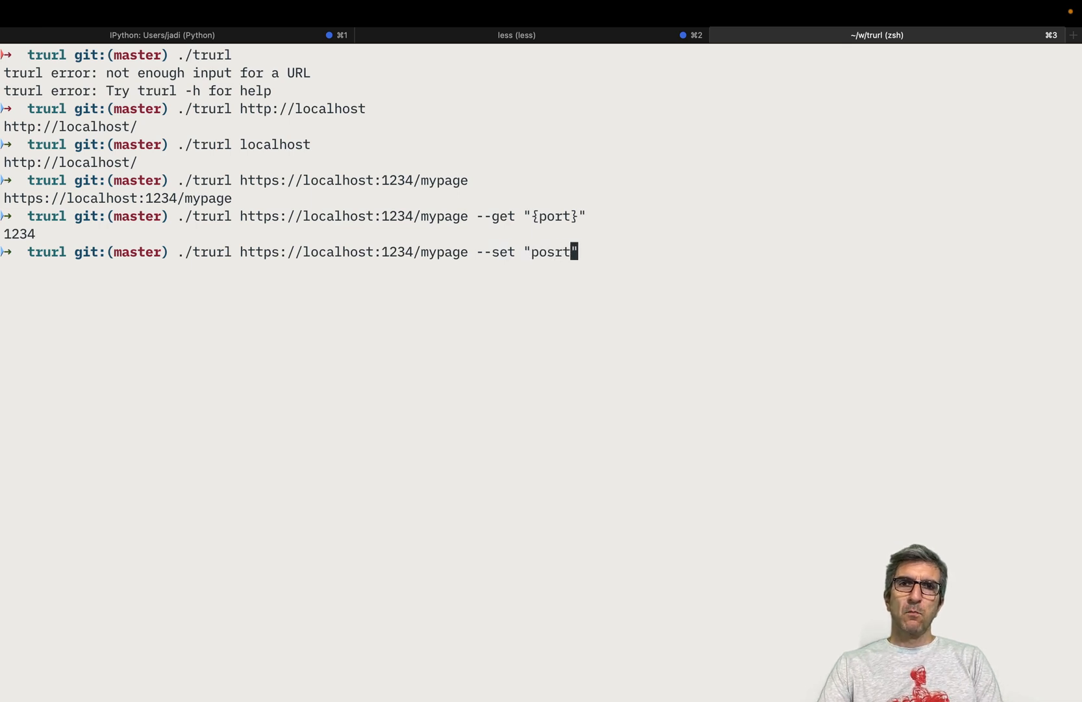
pyautogui.write('port=8080')
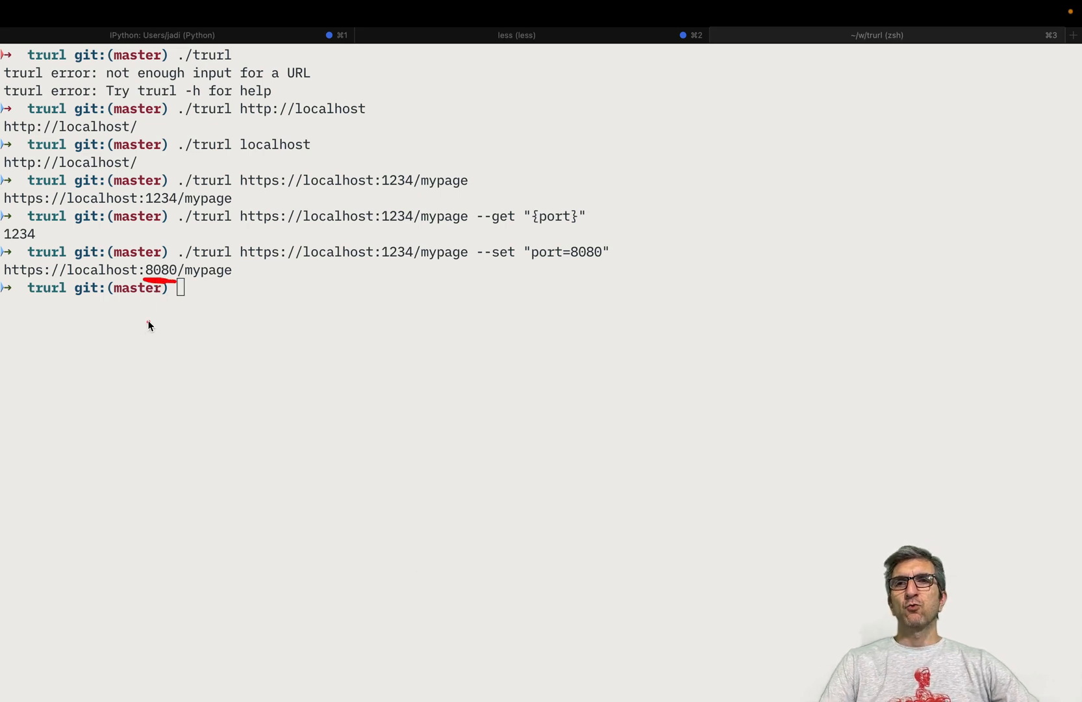
pyautogui.moveTo(311, 269)
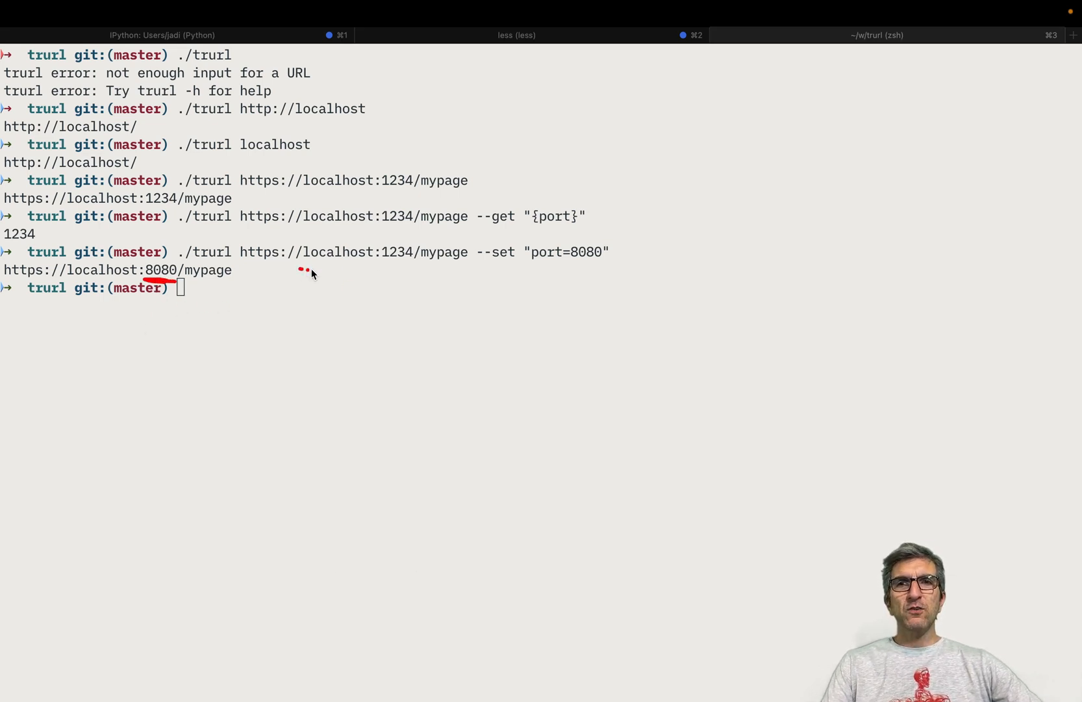
pyautogui.moveTo(297, 267); pyautogui.dragTo(404, 270)
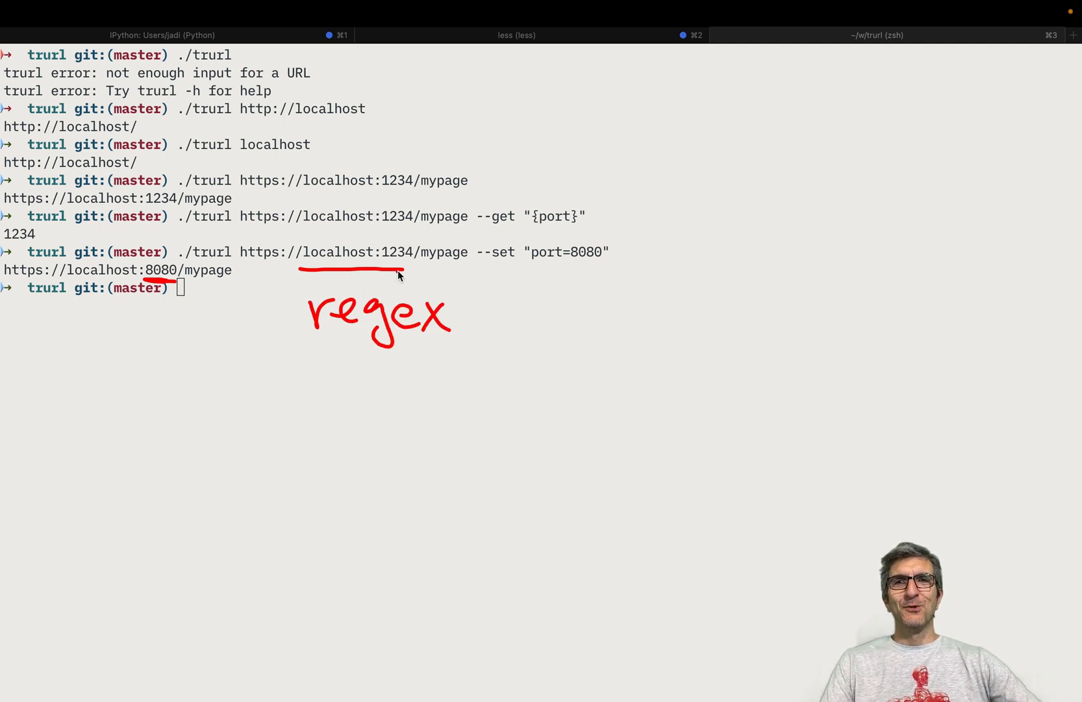
pyautogui.moveTo(386, 140)
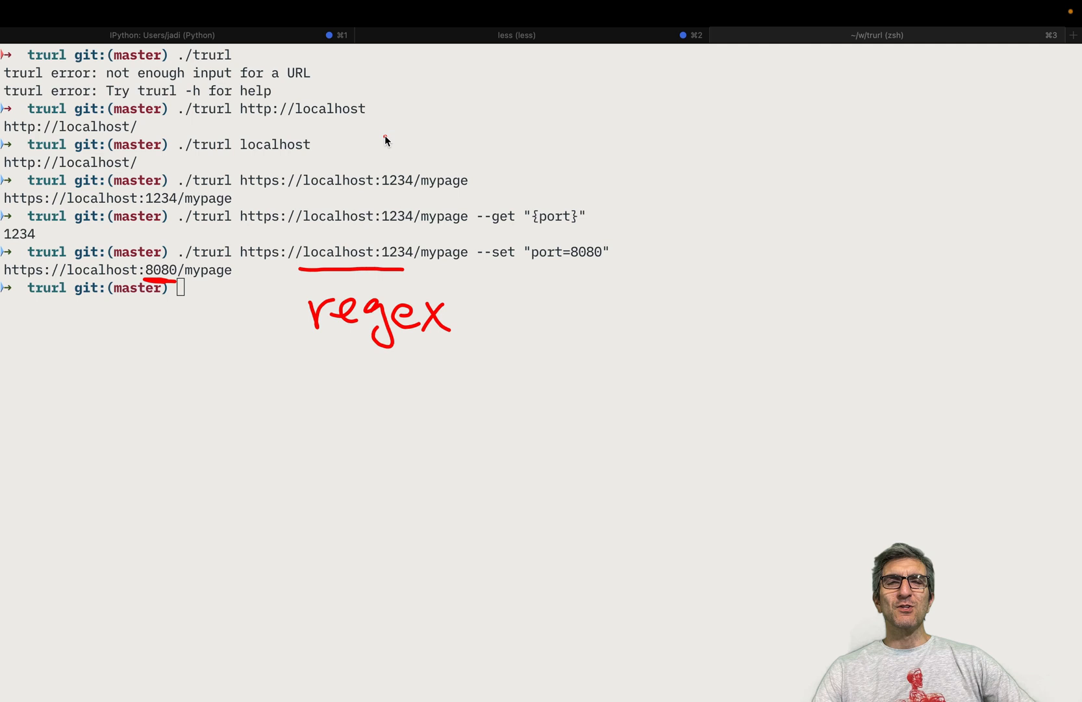
pyautogui.moveTo(377, 143)
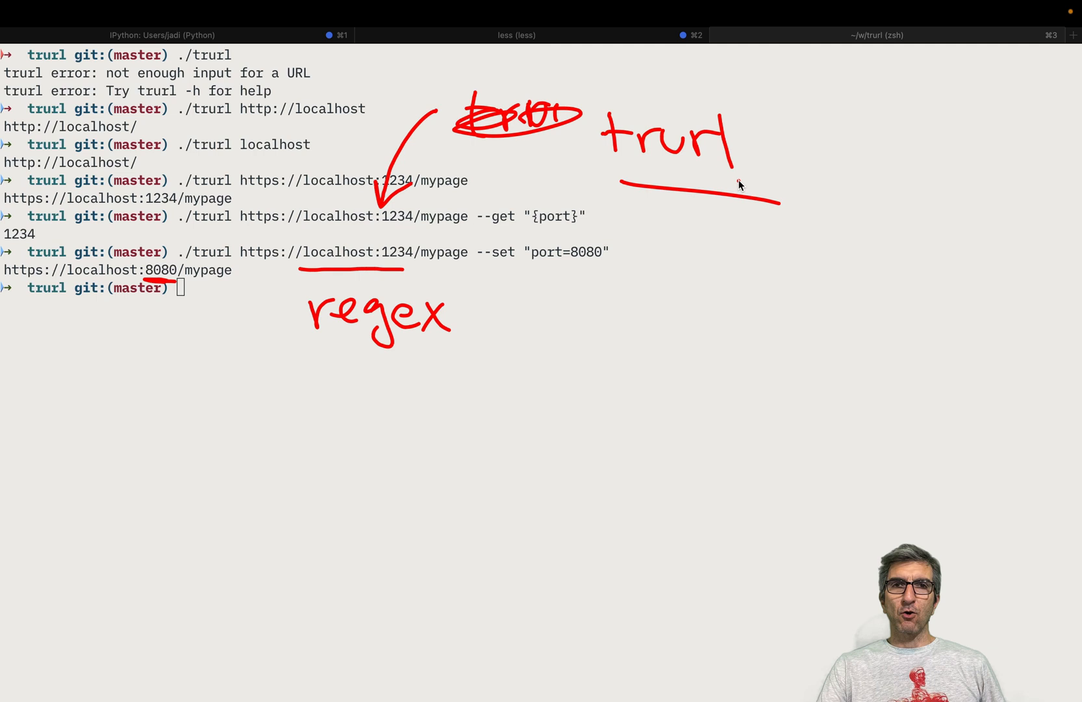
pyautogui.moveTo(687, 207); pyautogui.dragTo(687, 269)
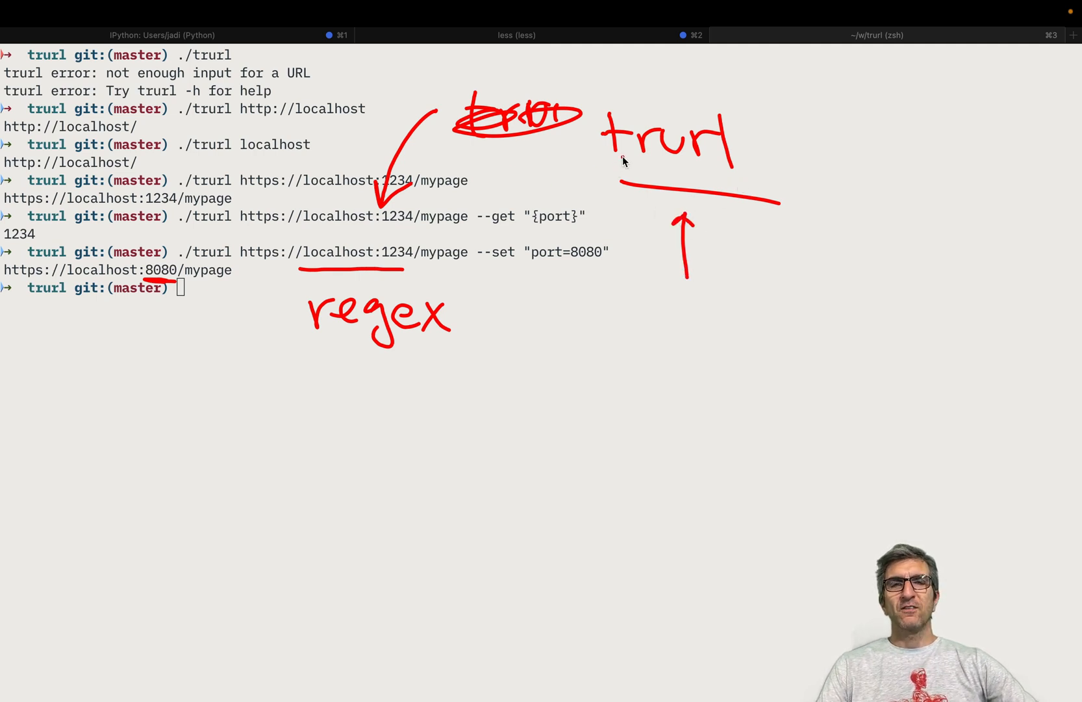
pyautogui.moveTo(657, 154)
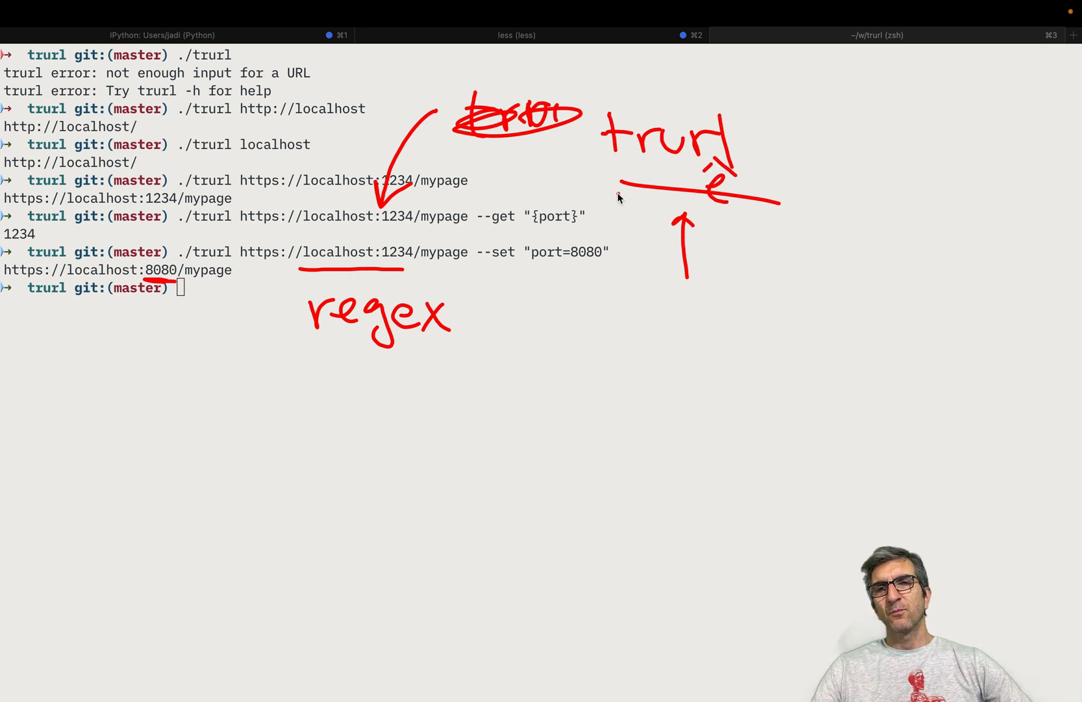
pyautogui.moveTo(384, 206)
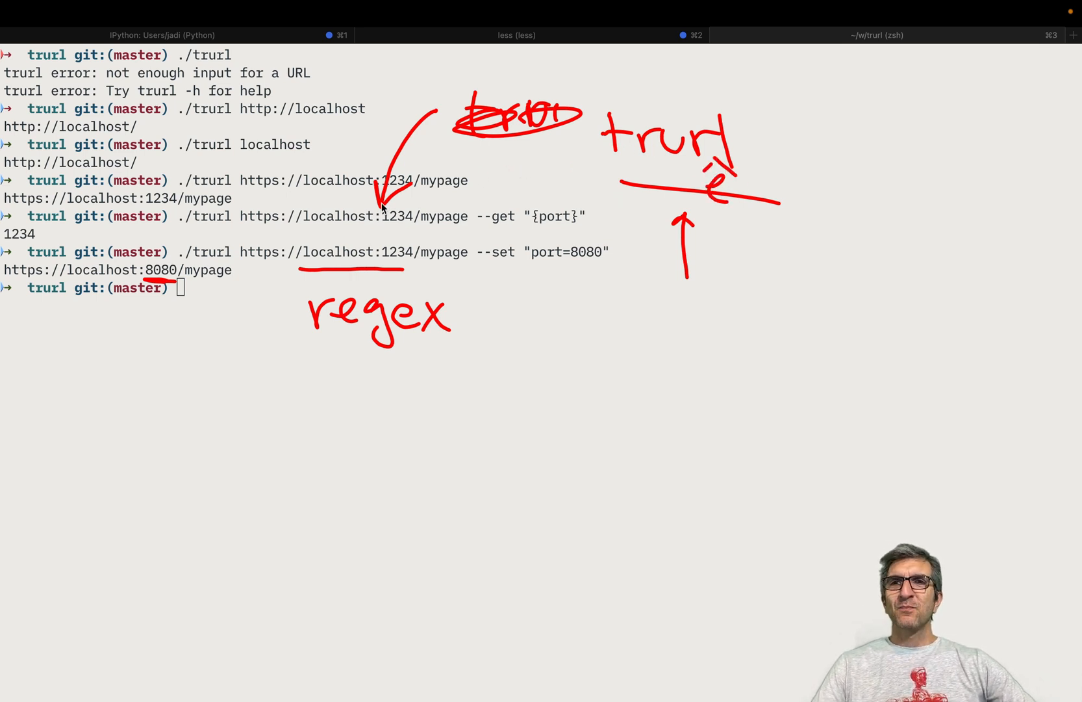
pyautogui.moveTo(490, 192)
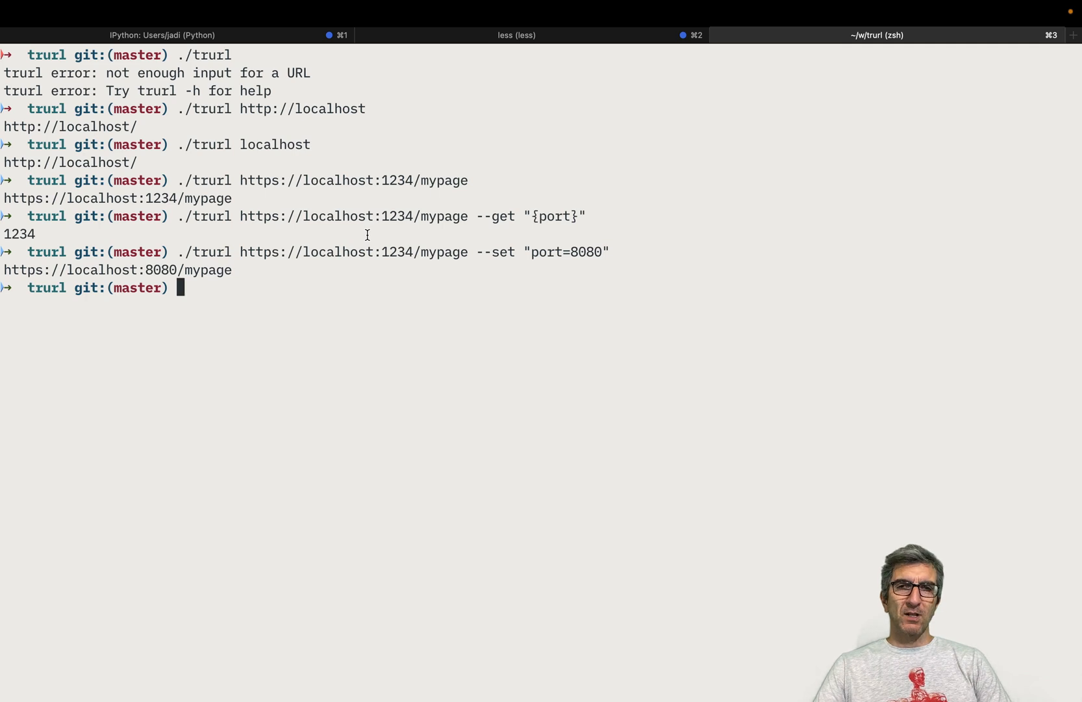
# Step: Rerun trurl on the example URL setting port 8080 and host jadi.net
pyautogui.write('./trurl https://localhost:1234/mypage --set "port=8080"')
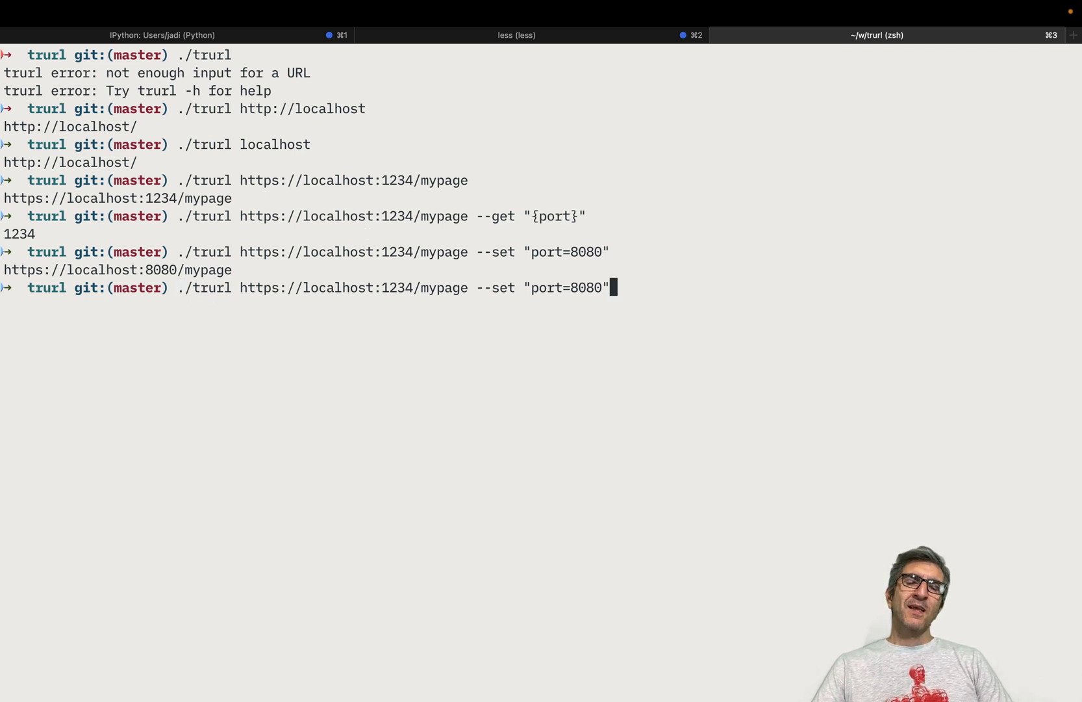
pyautogui.write('--')
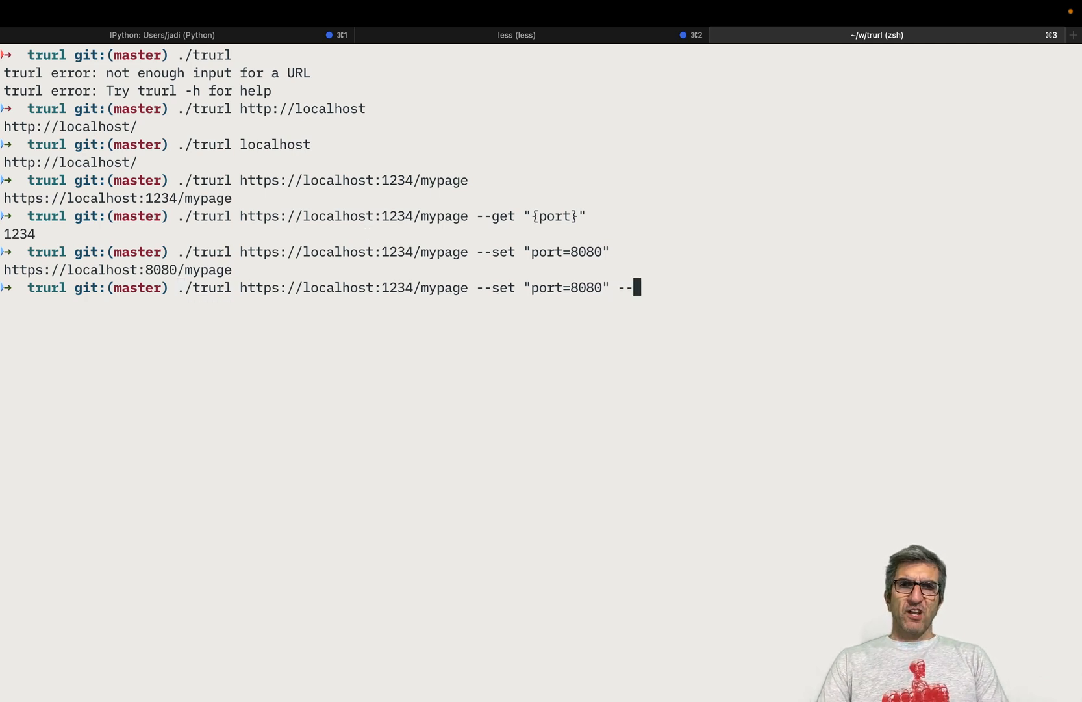
pyautogui.write('set "host')
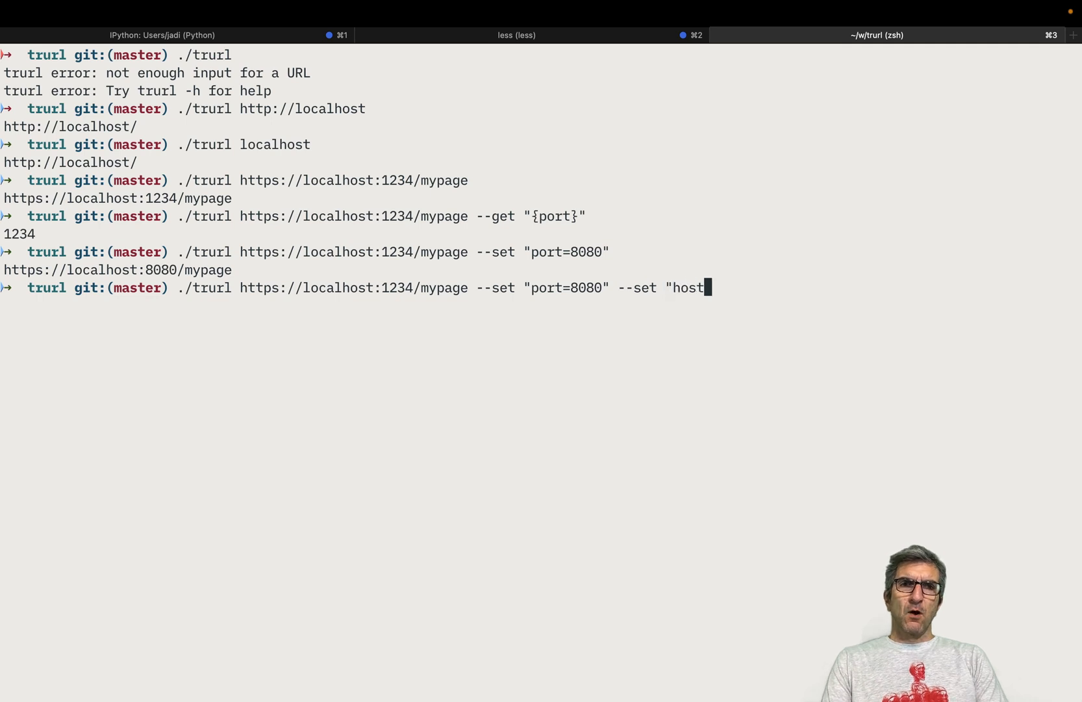
pyautogui.write('=jadi.net')
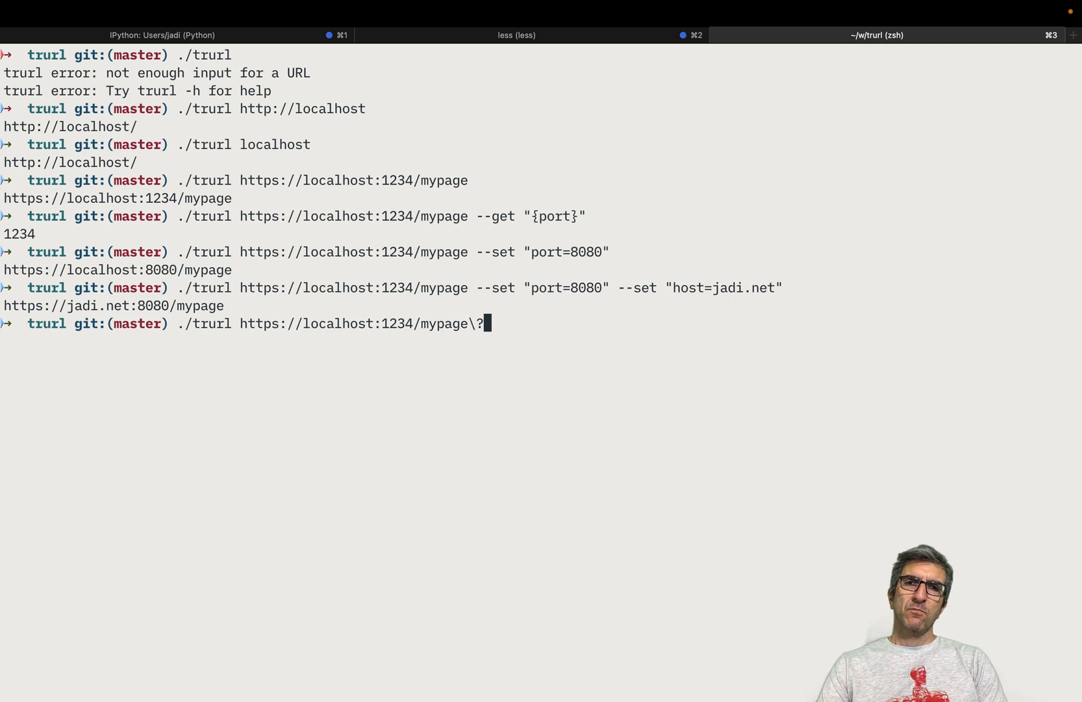
# Step: Parse the ?var=value URL, then append query val2=name with port 8080 and host jadi.net
pyautogui.write('var\\=value')
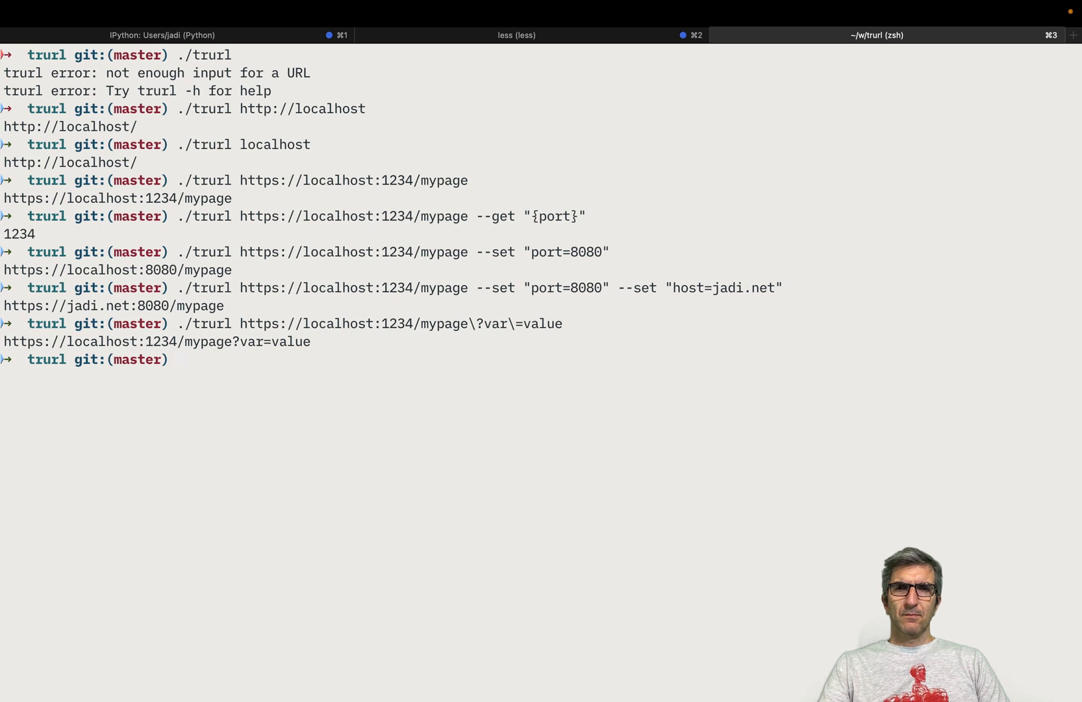
pyautogui.write('./trurl https://localhost:1234/mypage --set "port=8080" --set "host=jadi.net"')
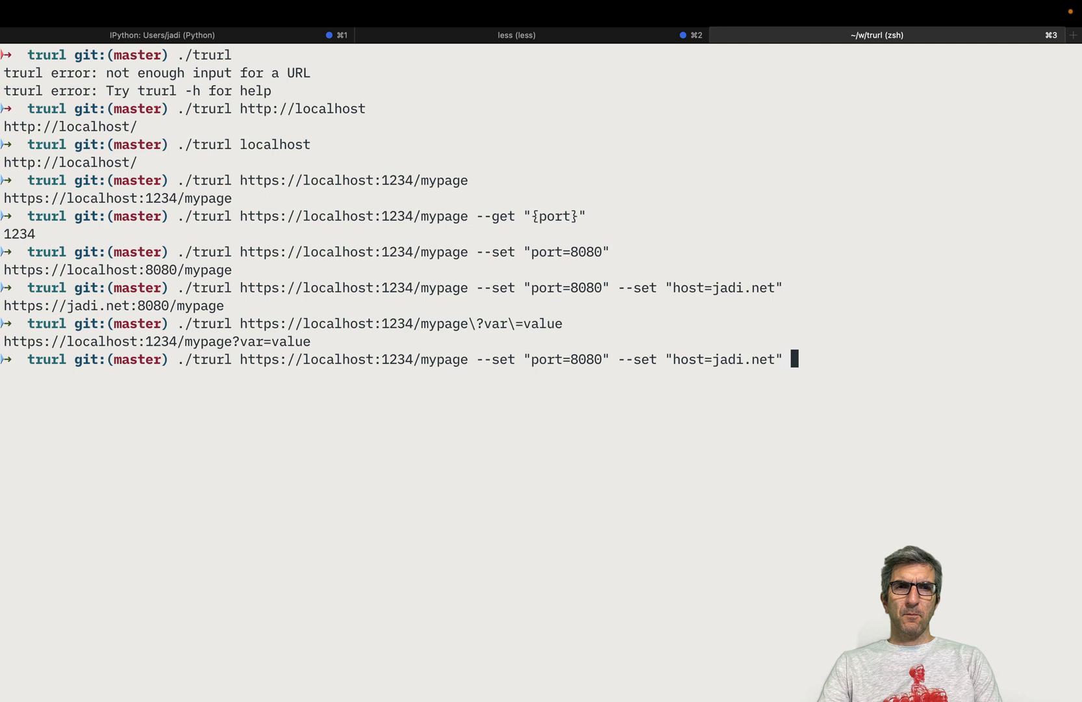
pyautogui.write('--apend')
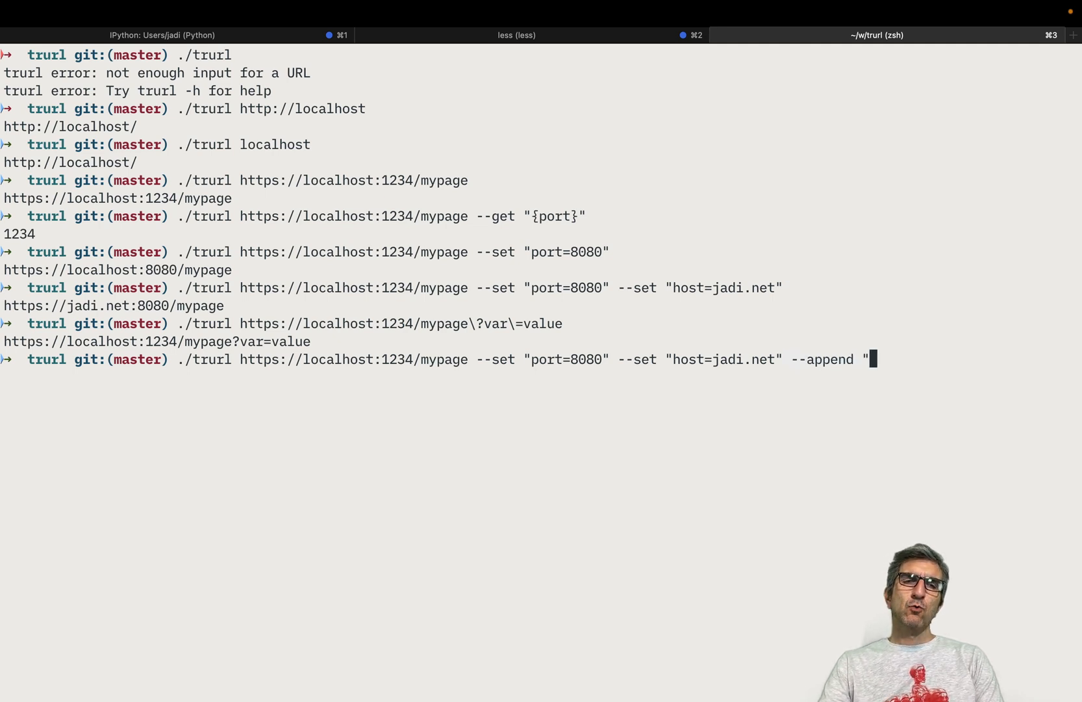
pyautogui.write('query')
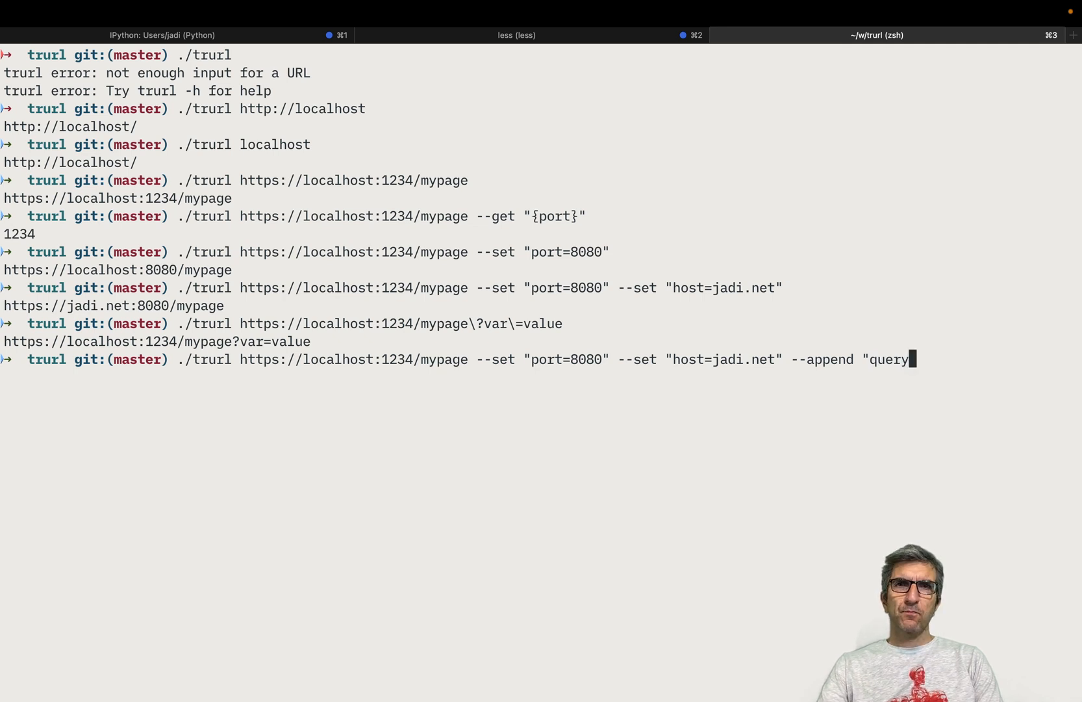
pyautogui.write('=')
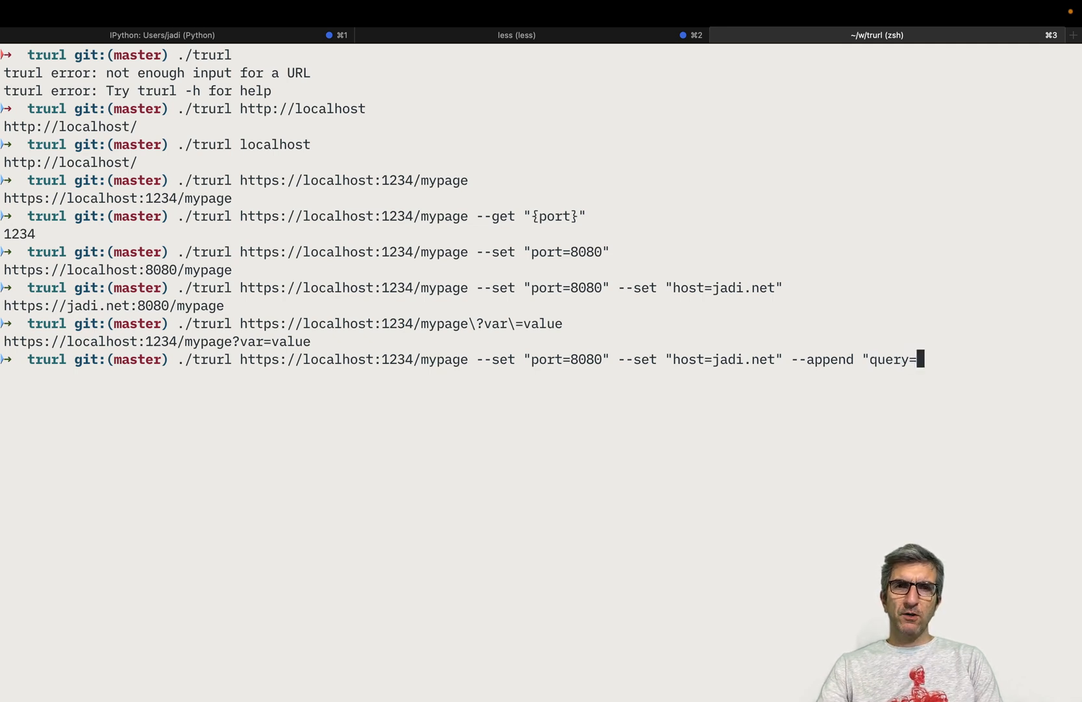
pyautogui.write('val2')
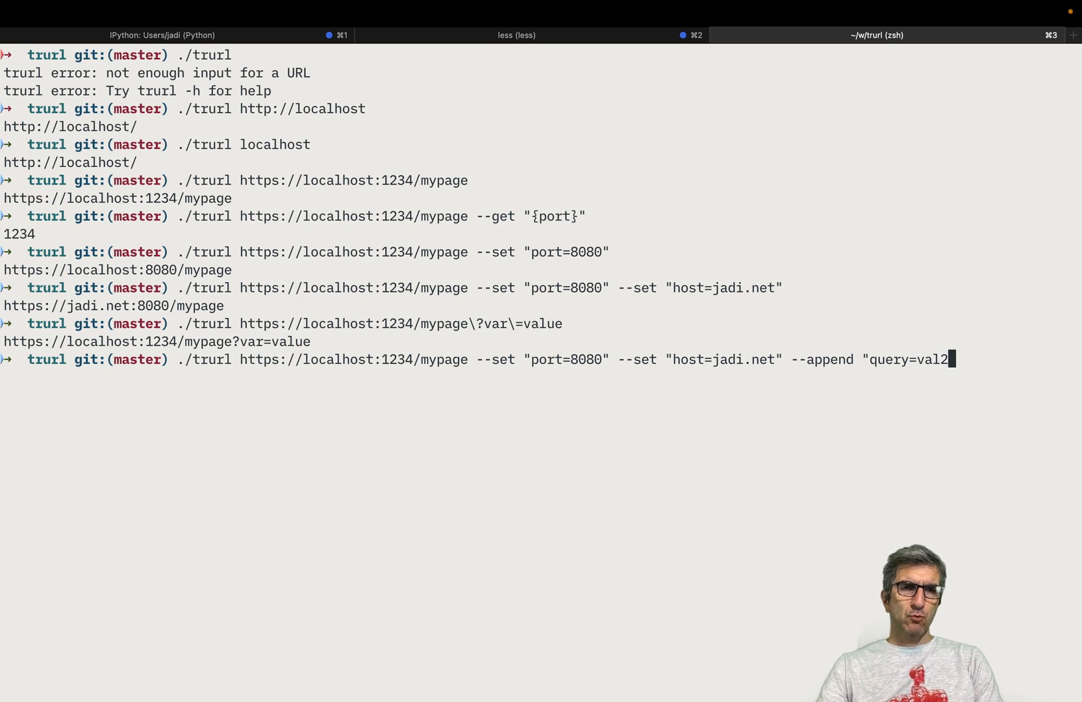
pyautogui.write('=name"')
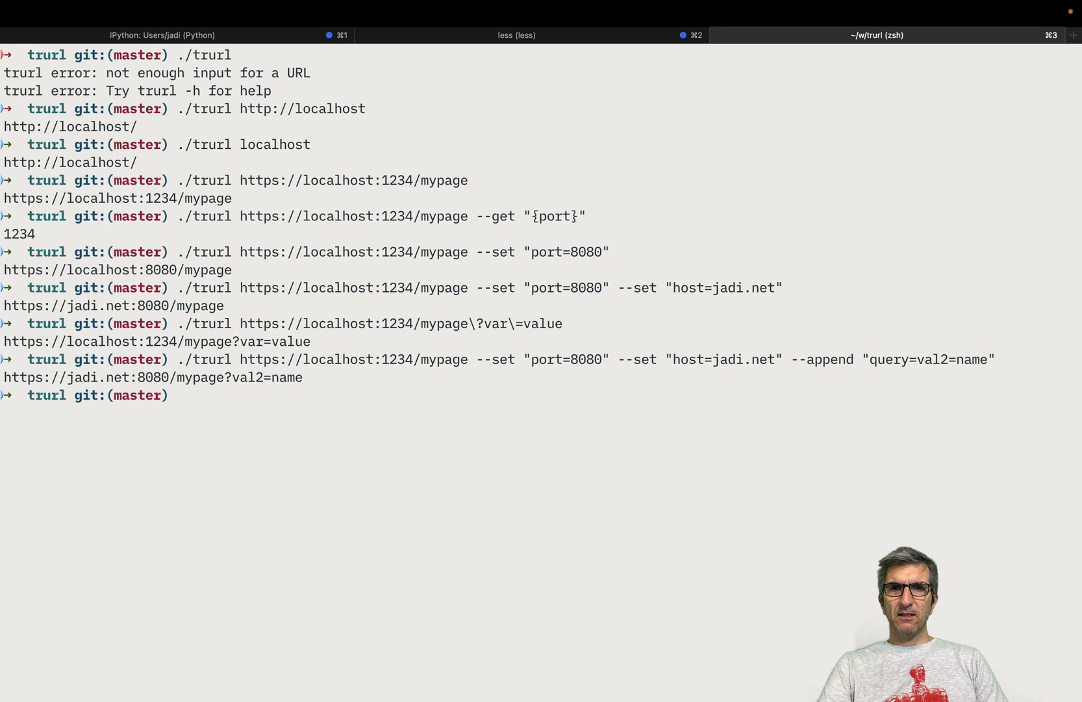
pyautogui.moveTo(472, 359)
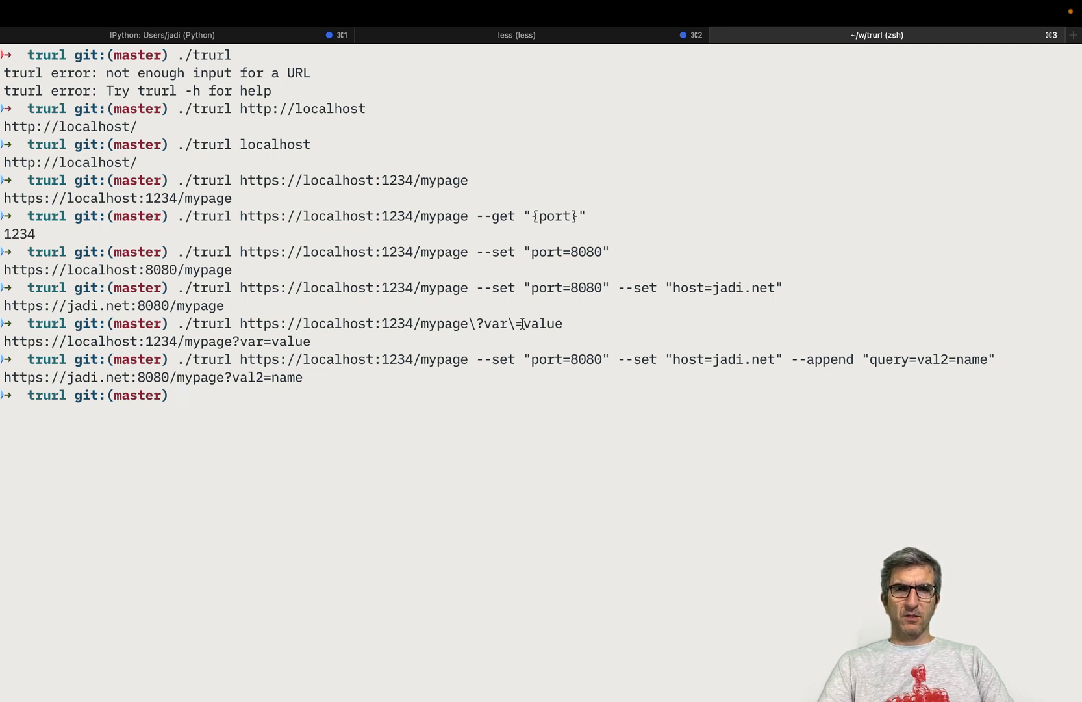
pyautogui.doubleClick(449, 359)
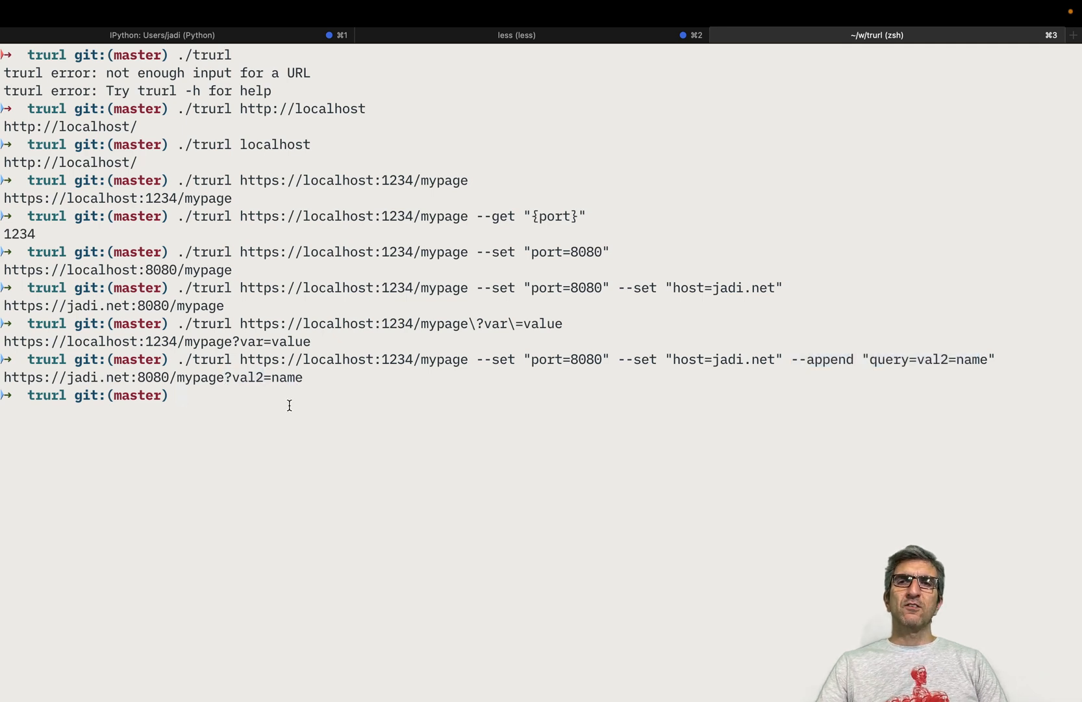
pyautogui.write('./trurl https://localhost:1234/mypage\\?var\\=value')
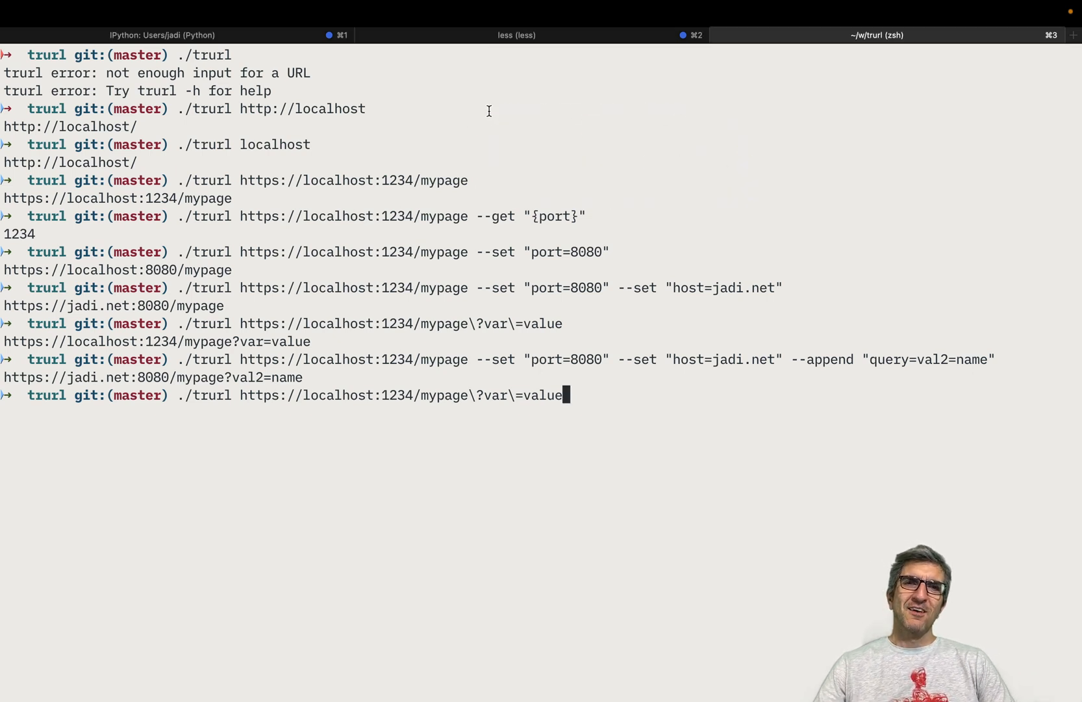
pyautogui.write('--t')
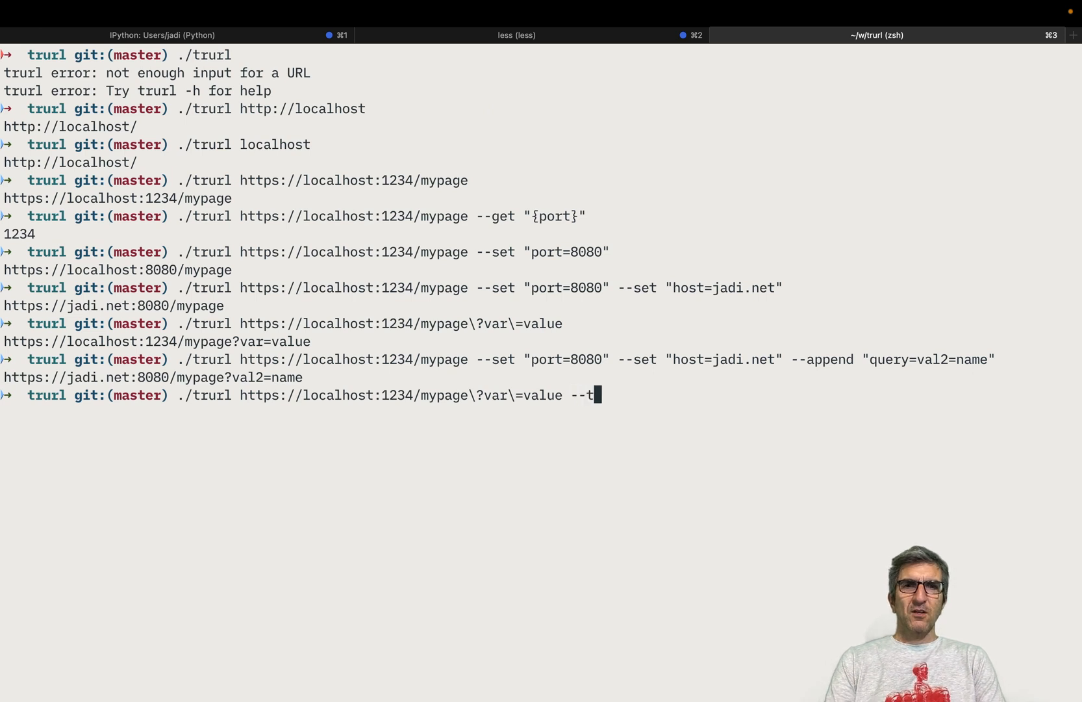
pyautogui.write('rim')
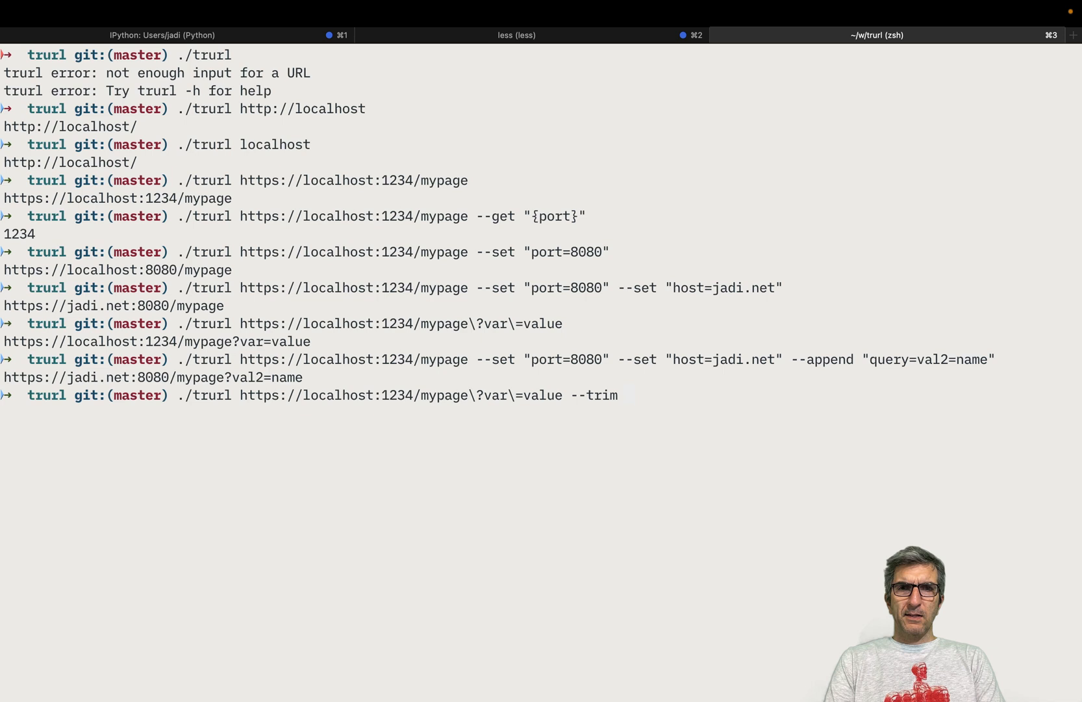
pyautogui.write('"var')
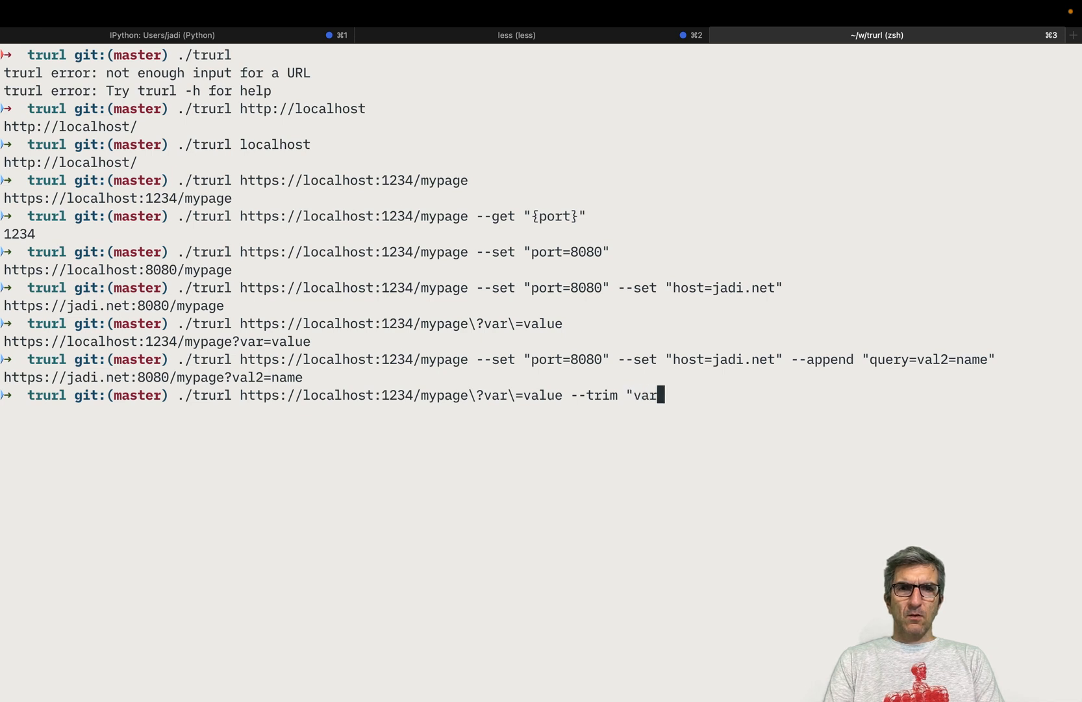
pyautogui.write('query')
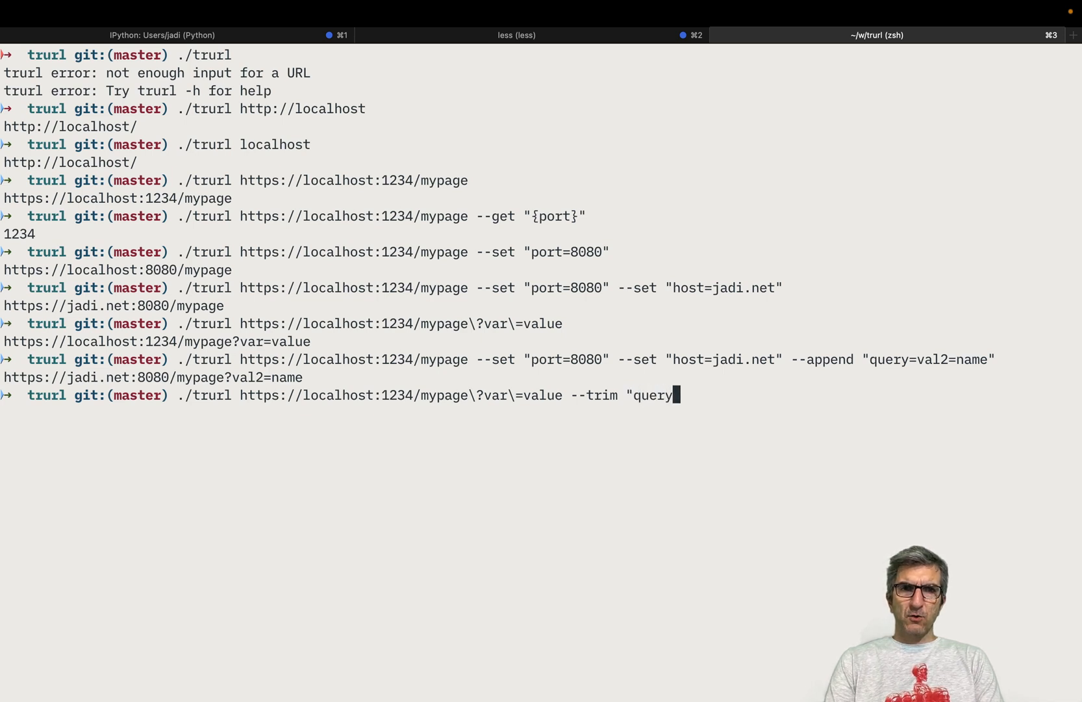
pyautogui.write('=var')
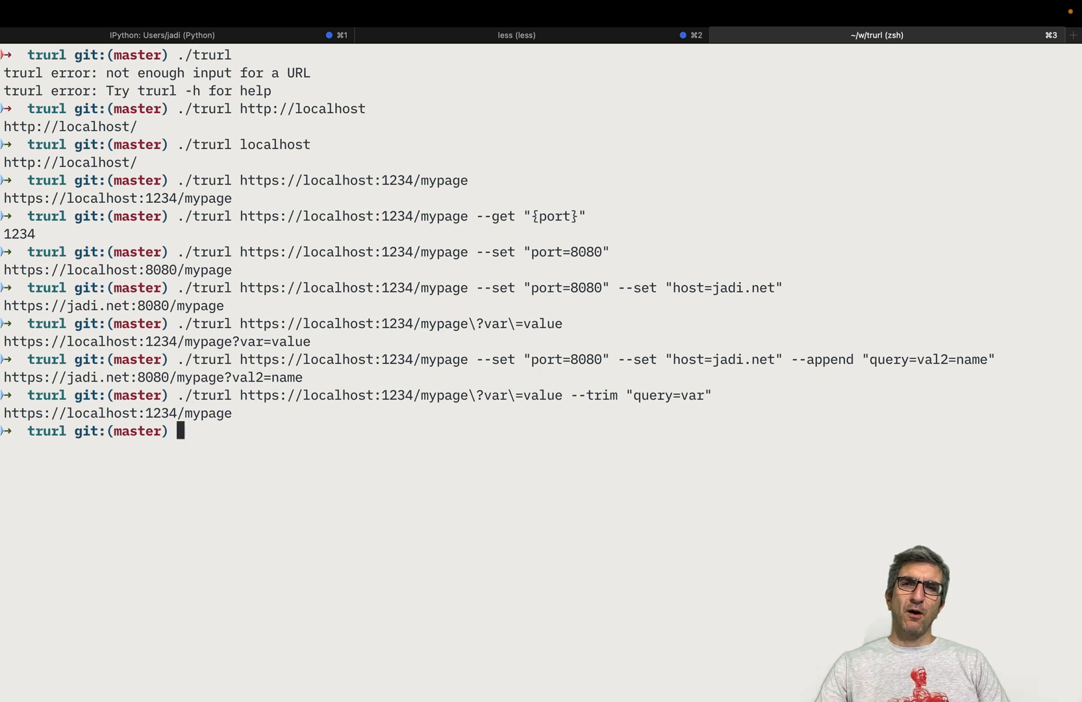
# Step: Extract the URL's path with --get "{path}"
pyautogui.write('./trurl https://localhost:1234/mypage\\?var\\=value --get')
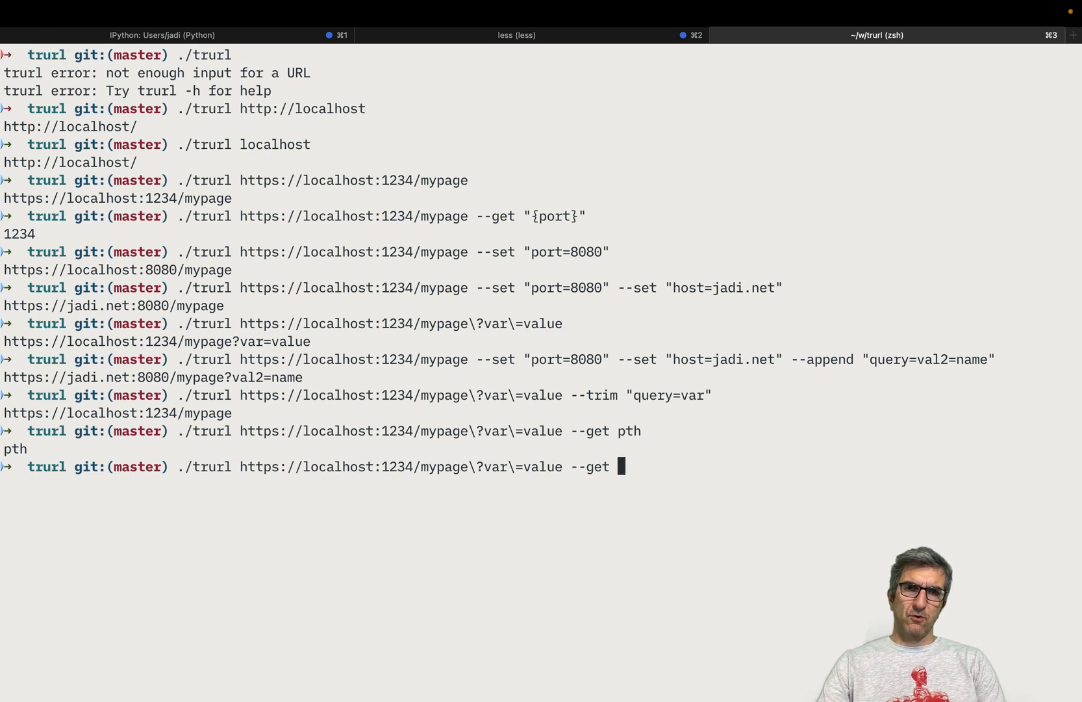
pyautogui.write('"{path}"')
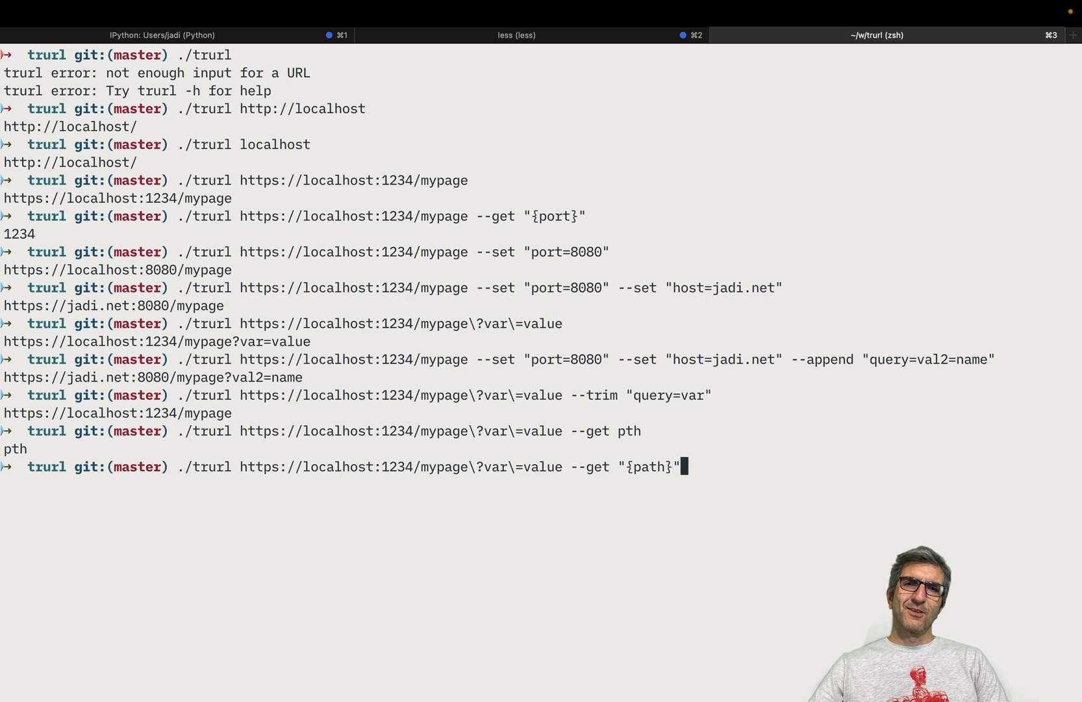
pyautogui.press('enter')
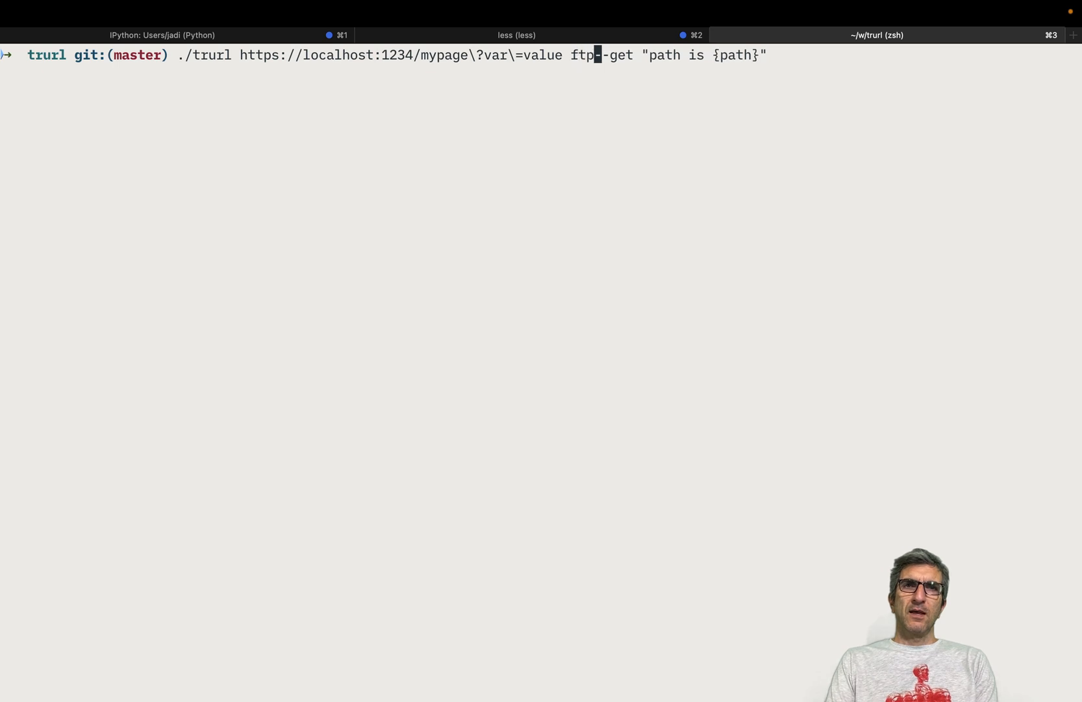
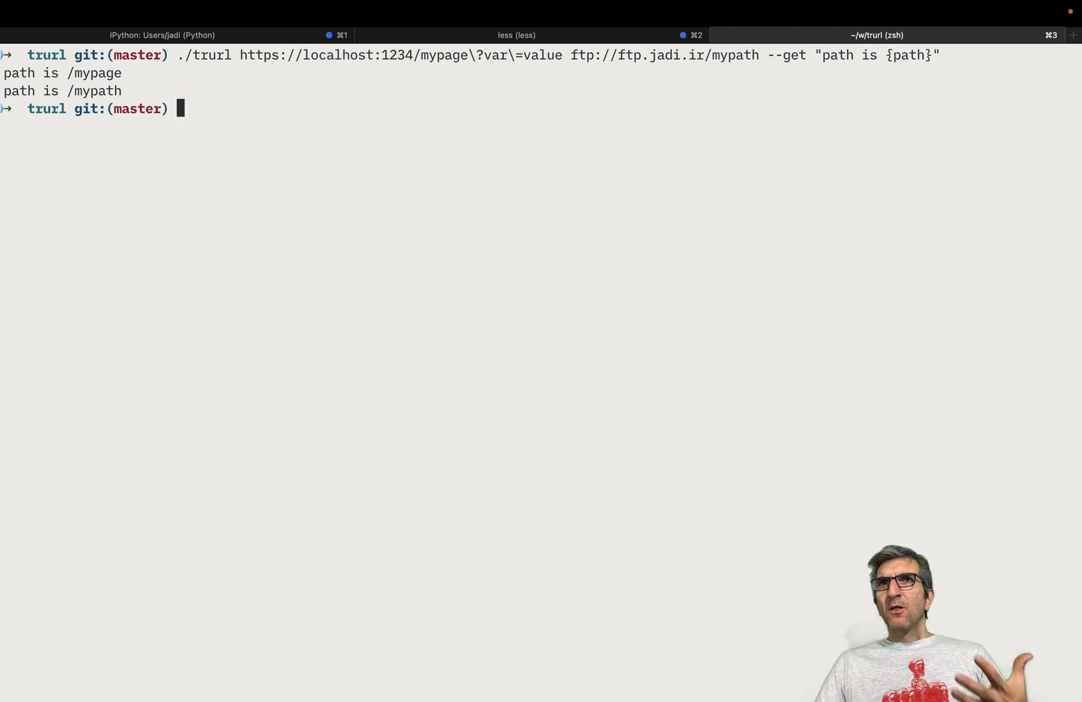
# Step: Print the paths of the localhost and ftp://ftp.jadi.ir/mypath URLs, then try --get scheme
pyautogui.press('Up')
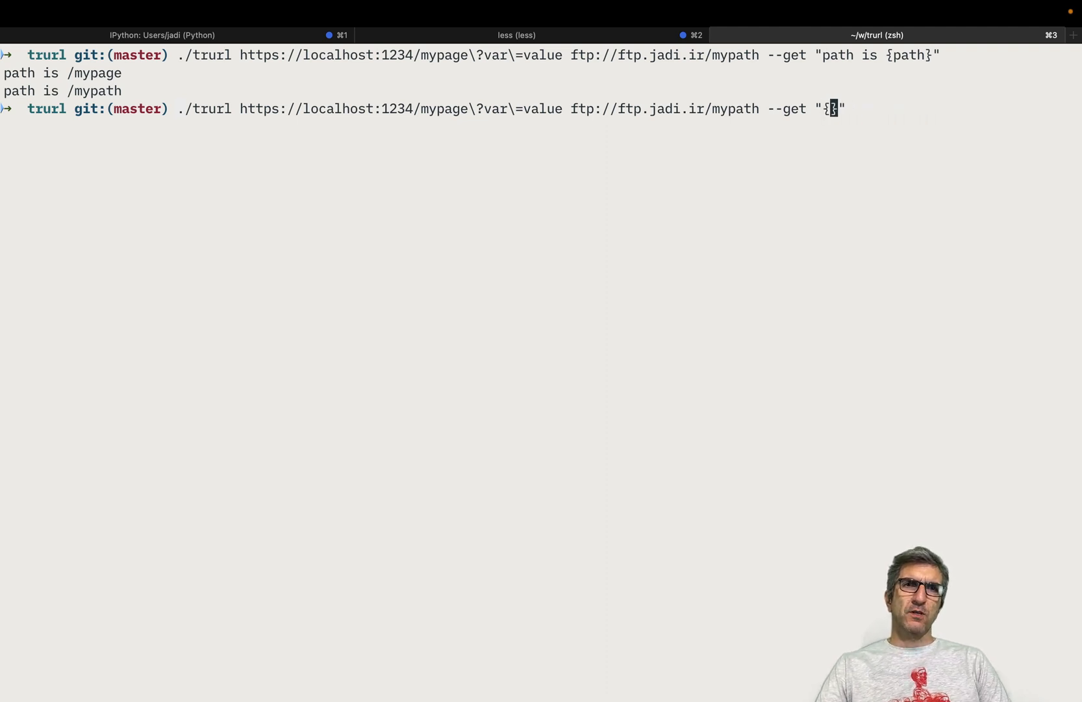
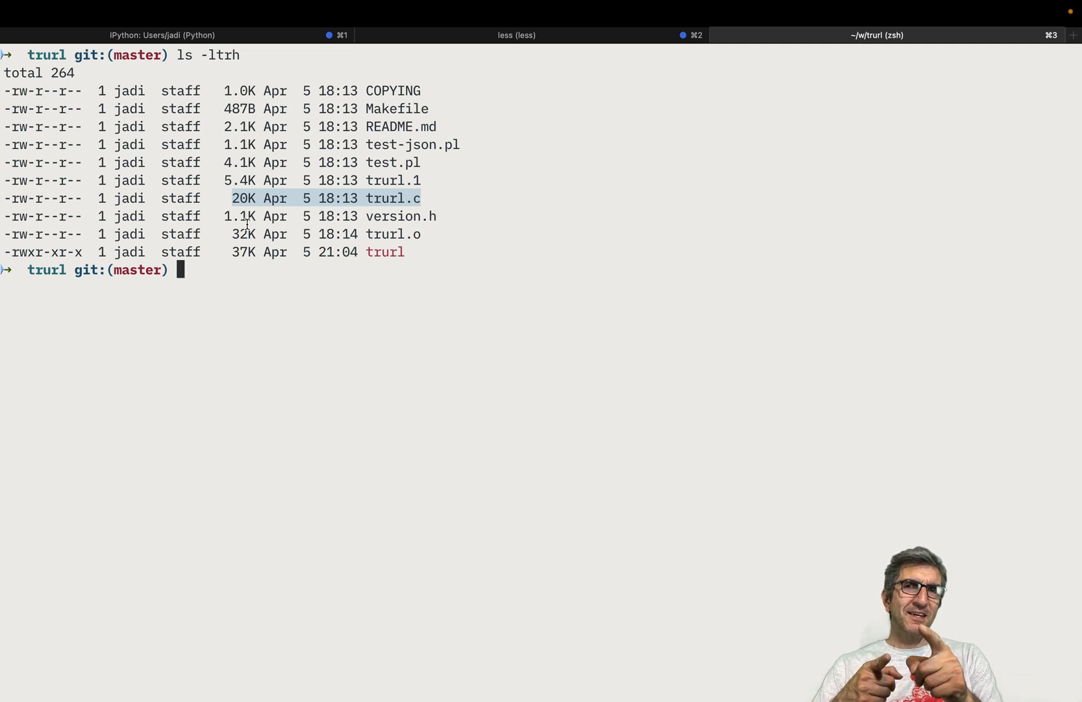
# Step: Open trurl.c in vim and scroll to the variables[] table and ERROR_ defines
pyautogui.write('vim t')
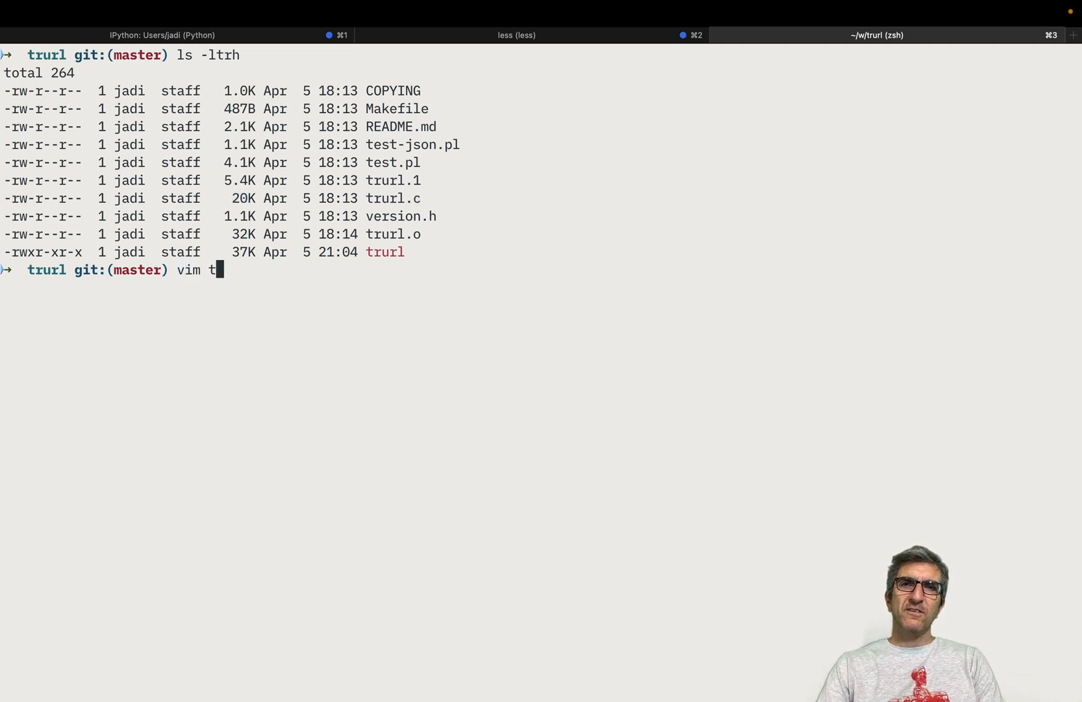
pyautogui.press('Tab')
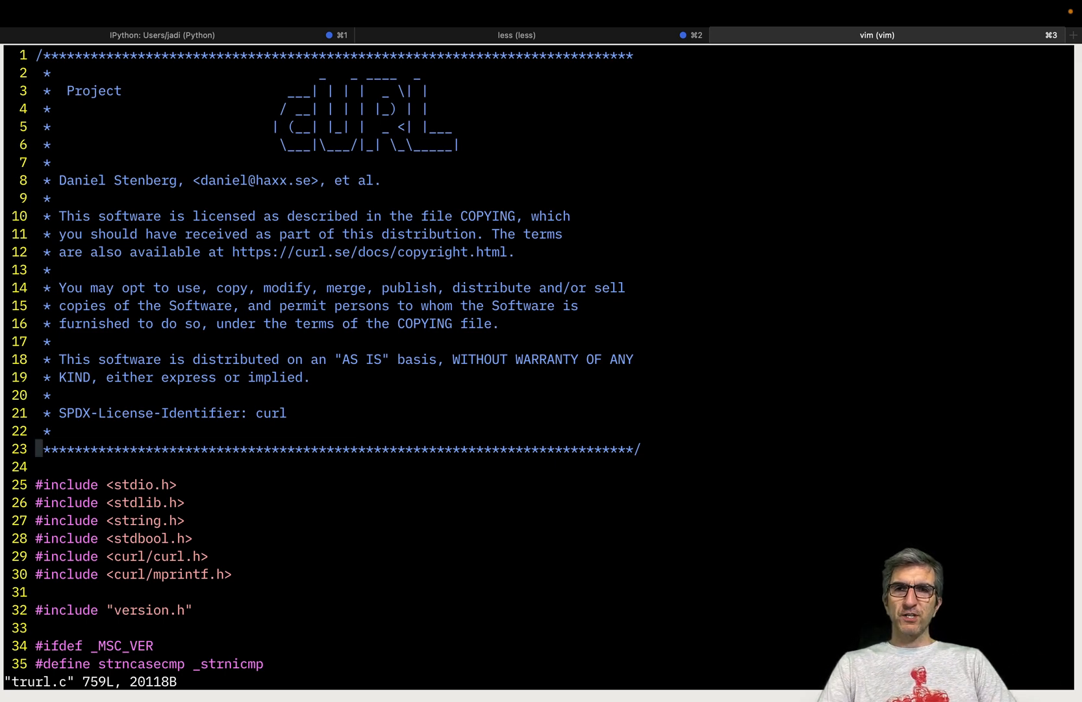
pyautogui.scroll(-3)
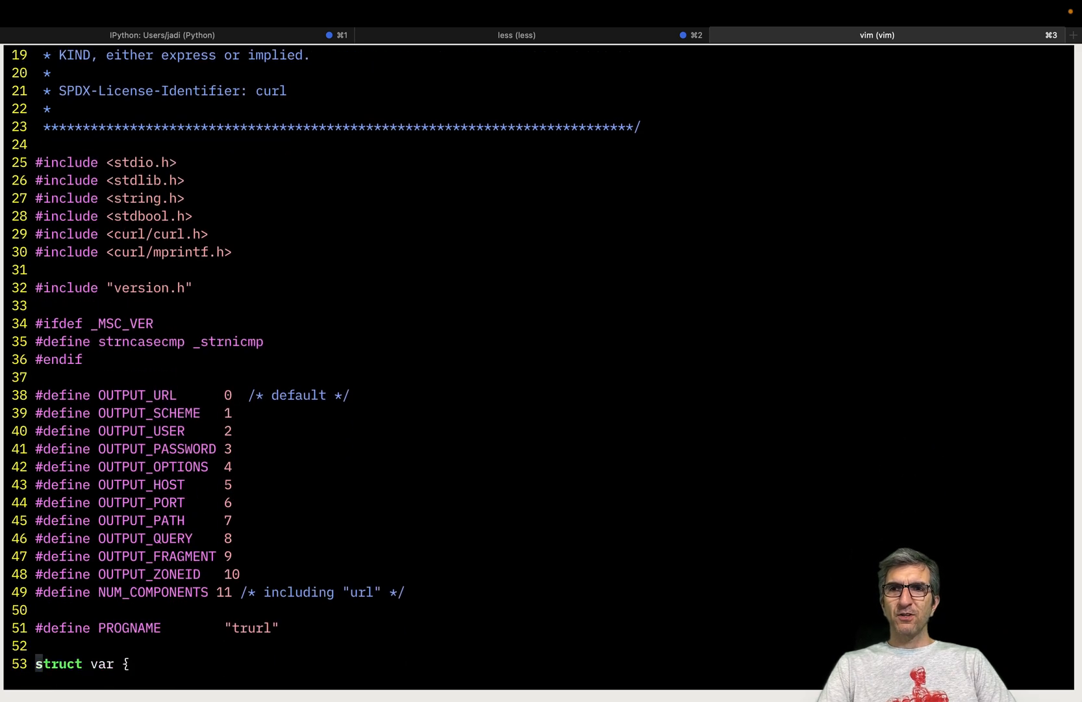
pyautogui.moveTo(137, 375)
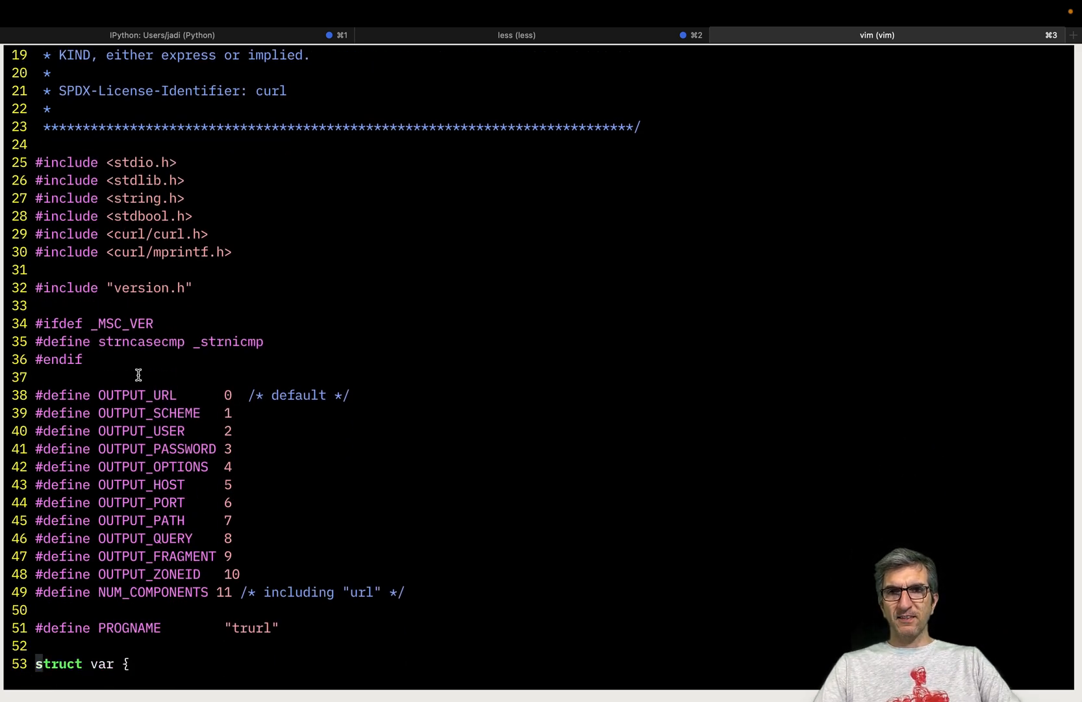
pyautogui.moveTo(351, 330)
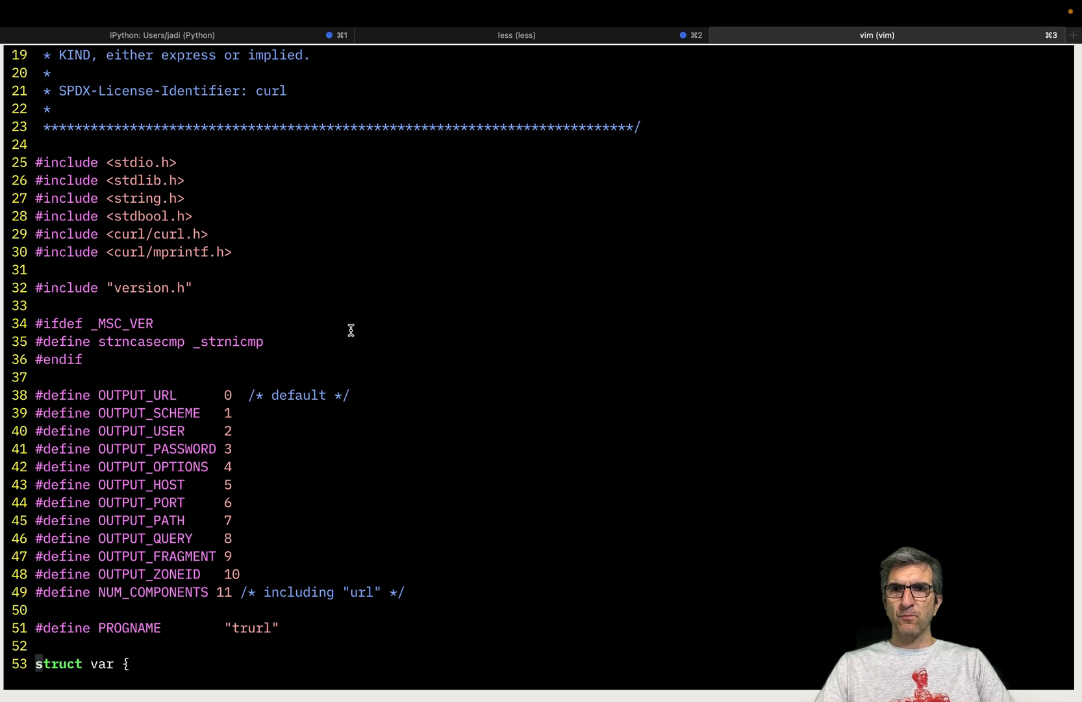
pyautogui.scroll(-3)
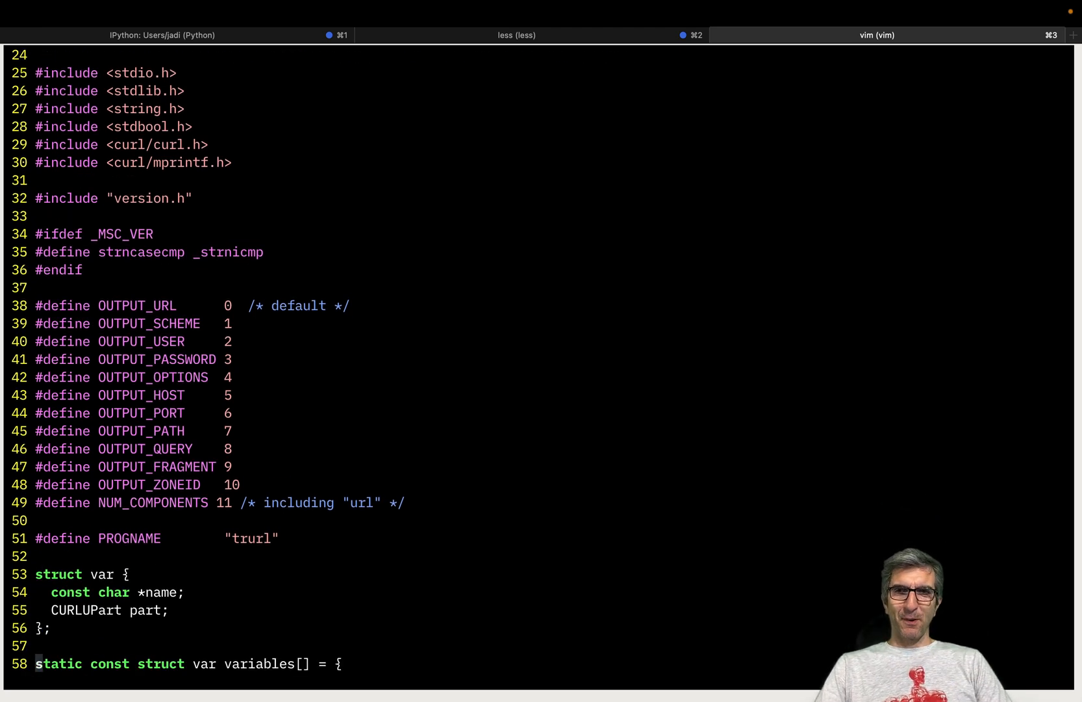
pyautogui.scroll(-3)
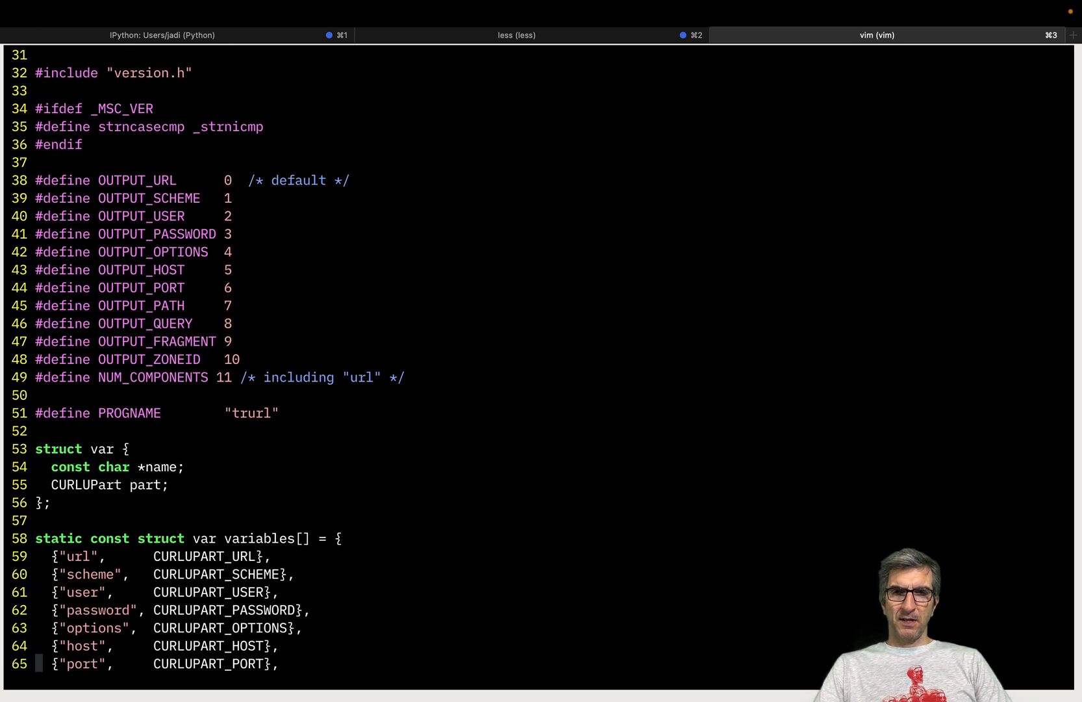
pyautogui.scroll(-3)
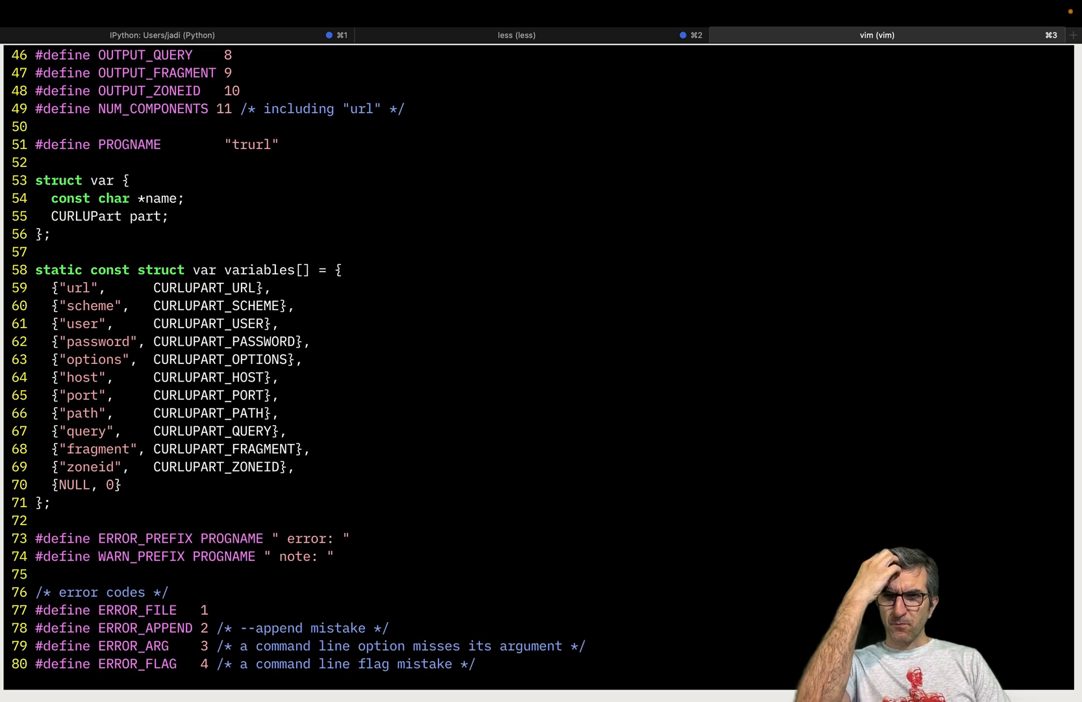
pyautogui.scroll(-3)
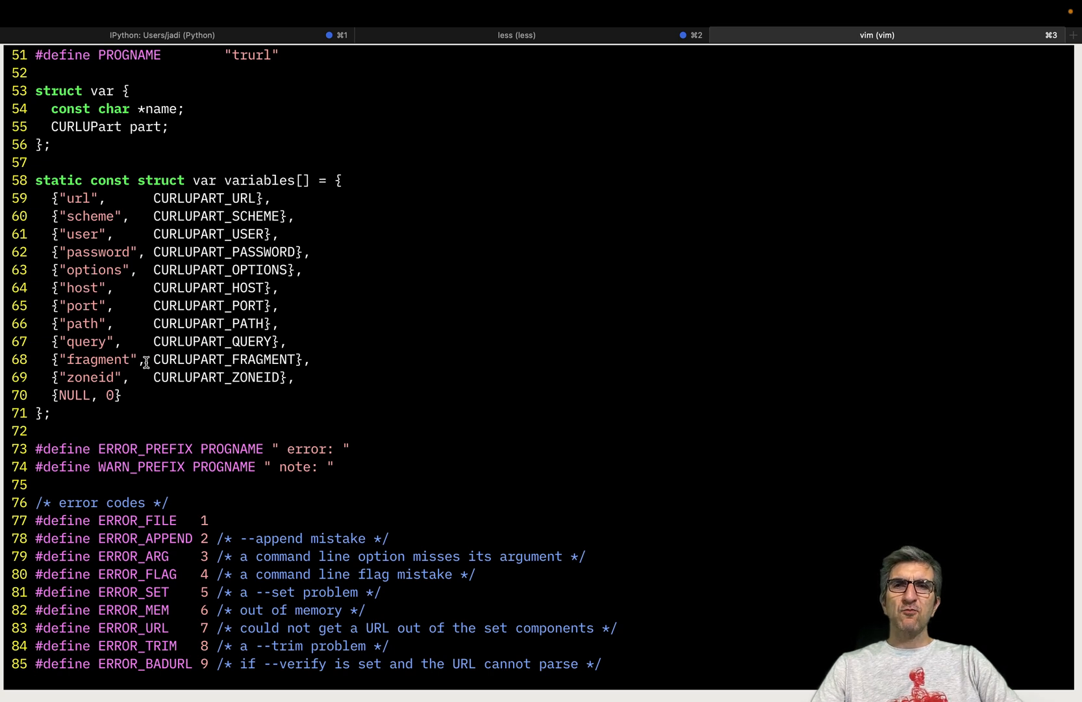
pyautogui.moveTo(165, 349)
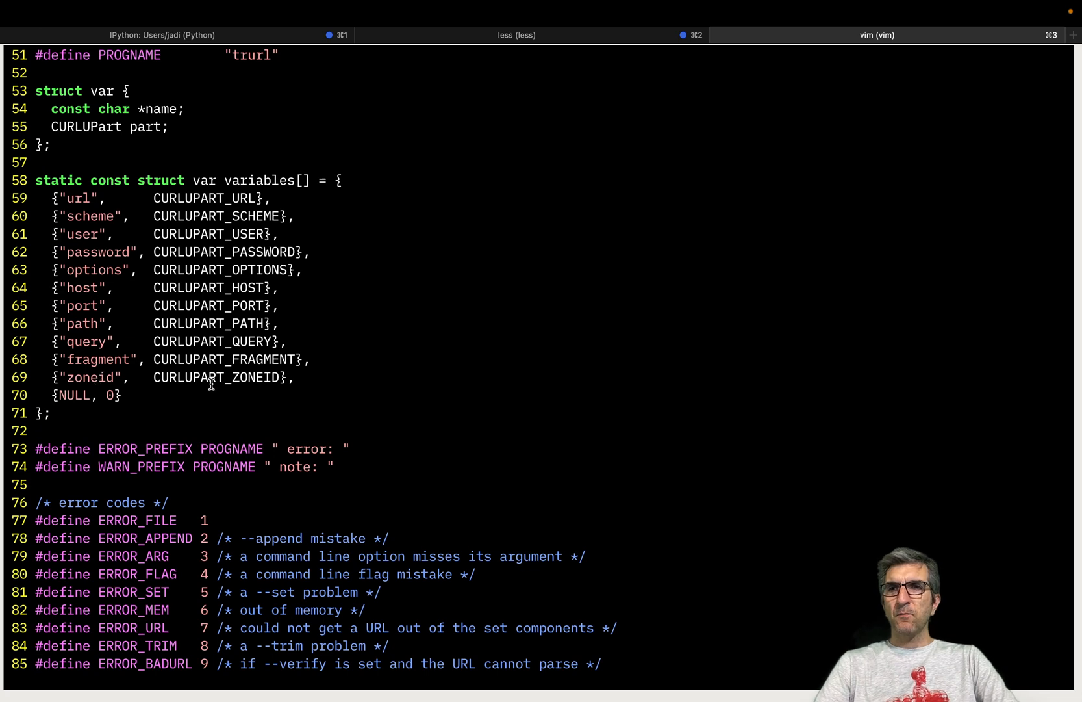
pyautogui.scroll(-3)
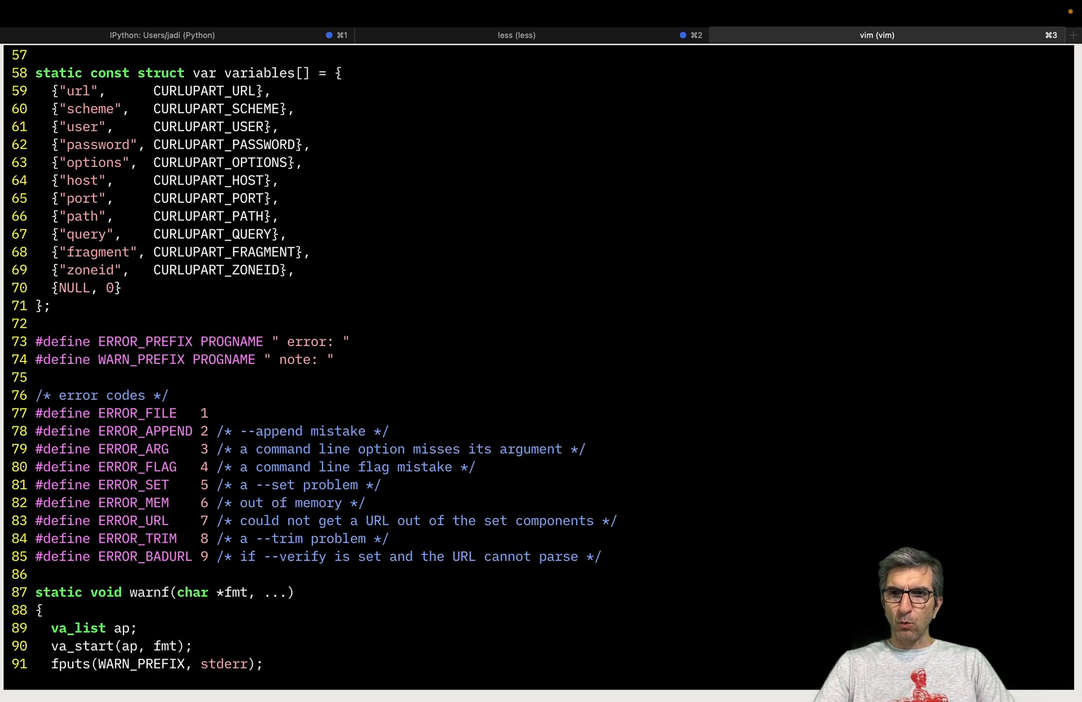
# Step: Scroll trurl.c past the option struct to the urladd, urlfile and pathadd functions
pyautogui.scroll(-3)
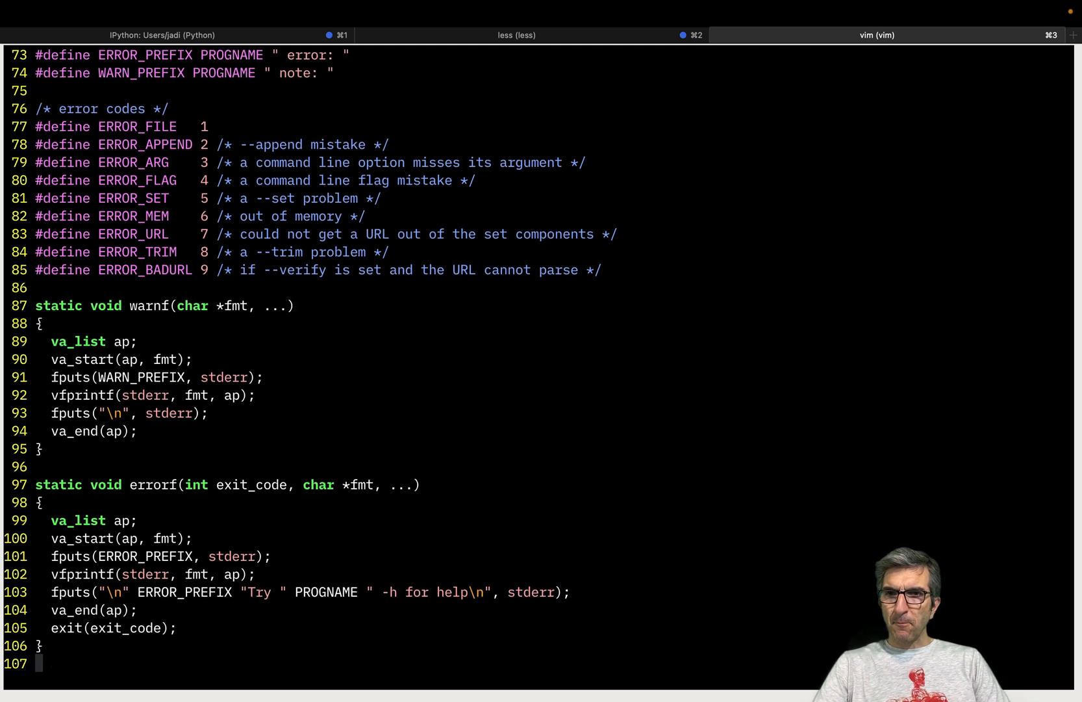
pyautogui.scroll(-3)
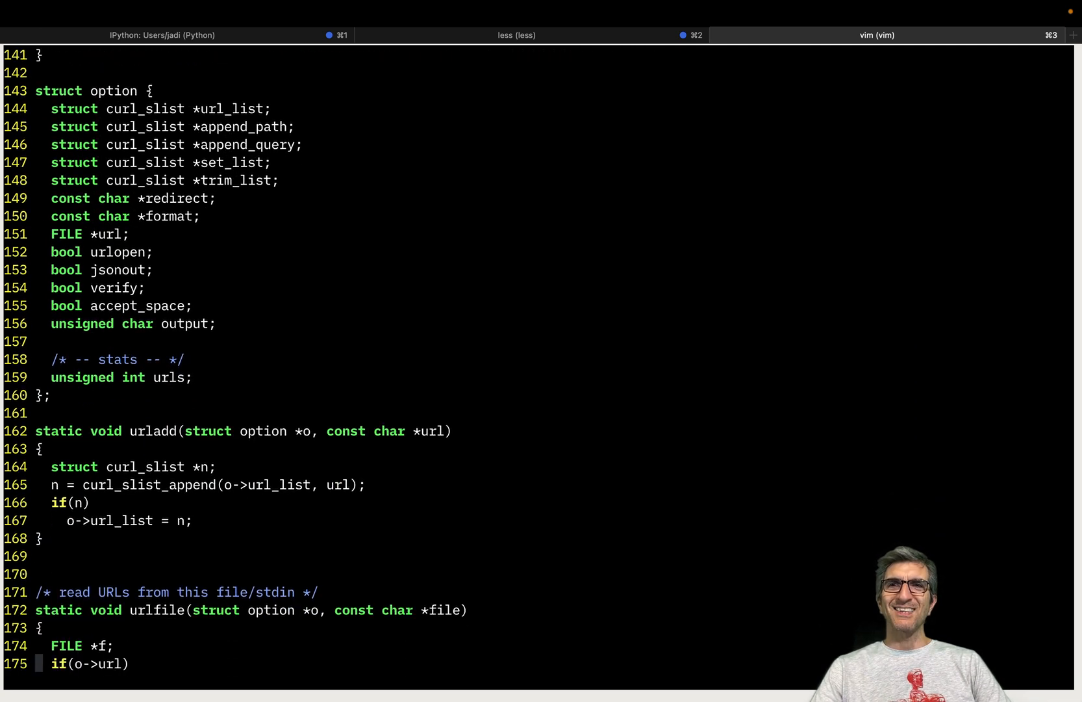
pyautogui.scroll(-3)
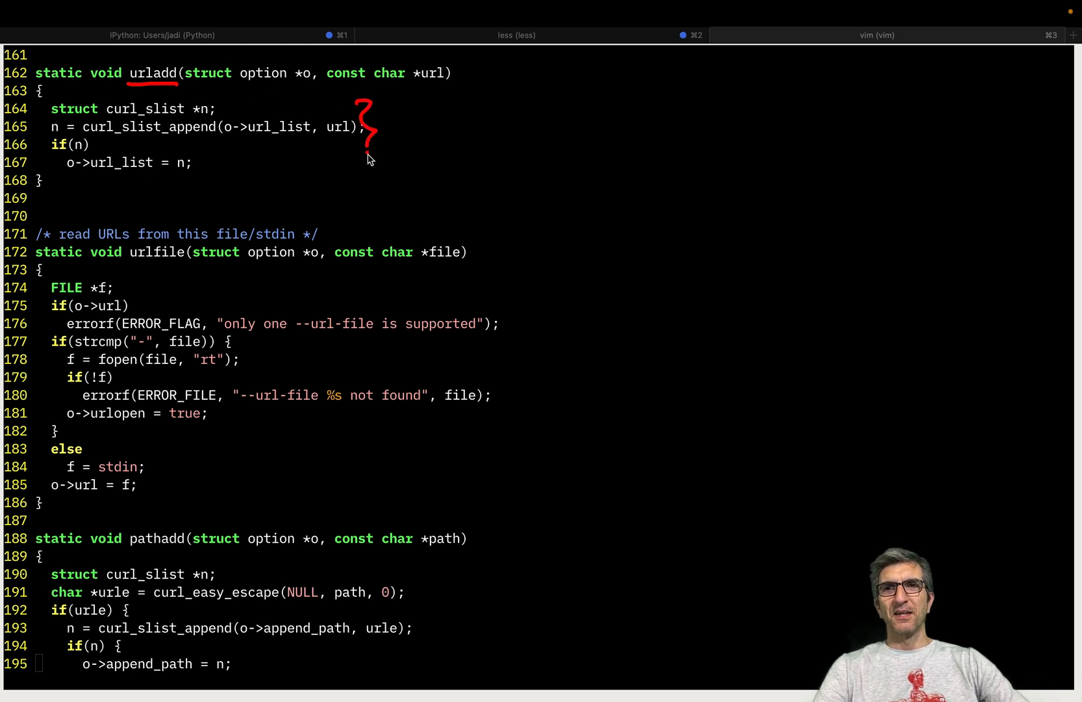
# Step: Clear the handwritten underline and question mark from urladd in the vim view
pyautogui.moveTo(102, 142); pyautogui.dragTo(248, 162)
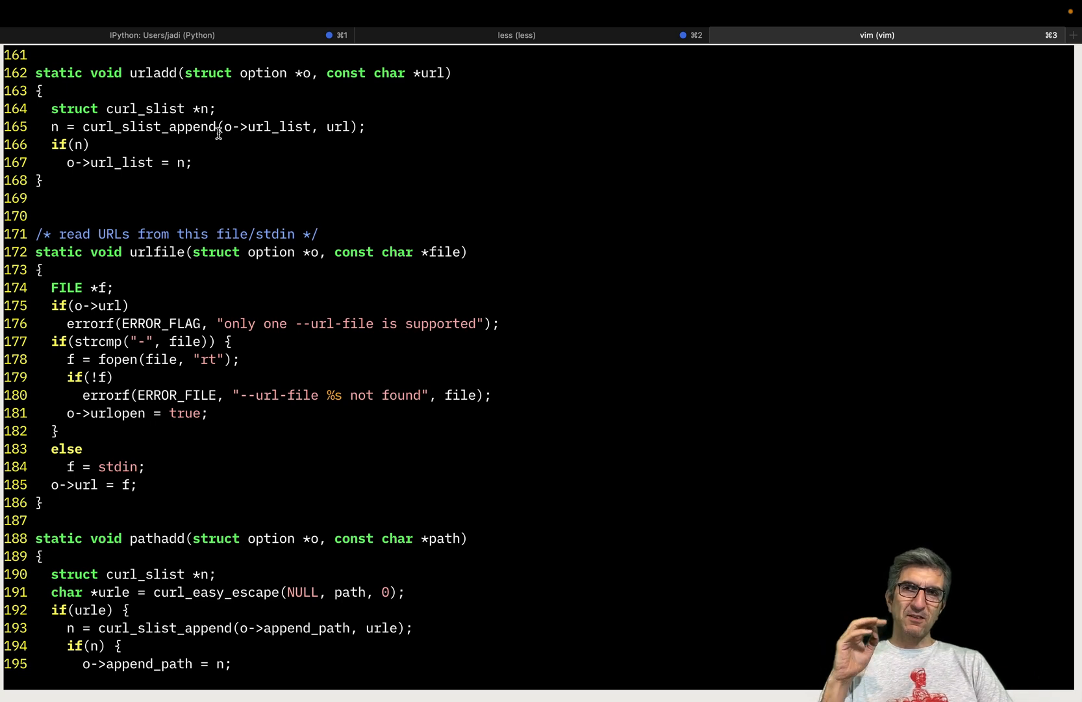
pyautogui.moveTo(141, 127)
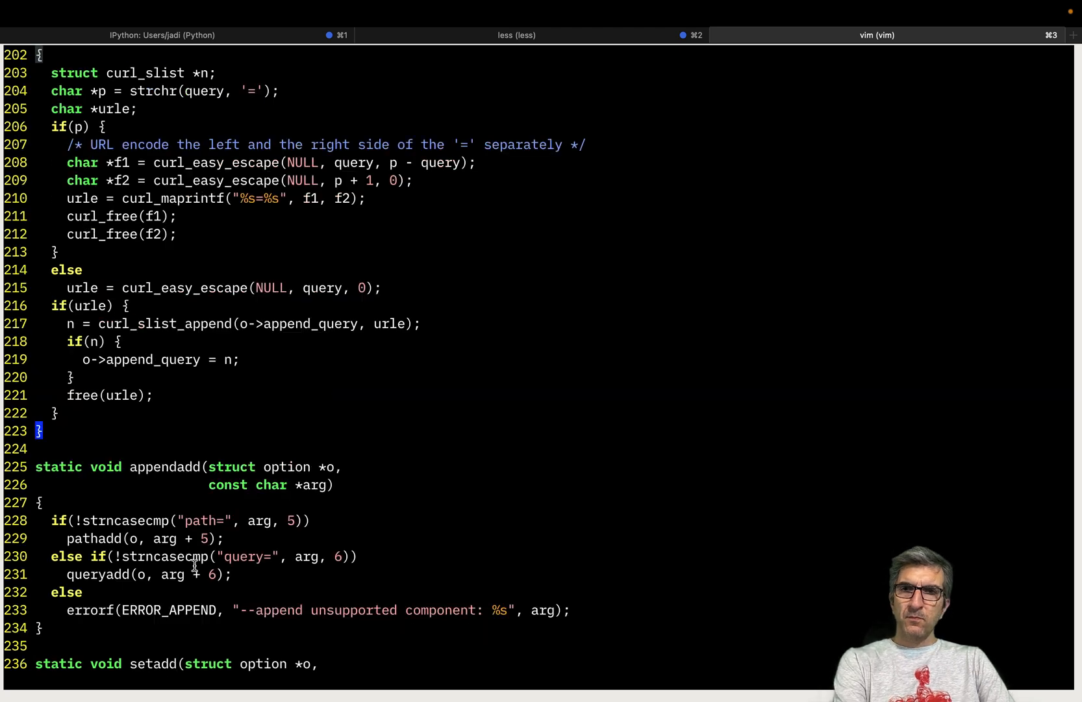
# Step: Scroll through getarg and get() to the backslash escape switch near line 388
pyautogui.scroll(-3)
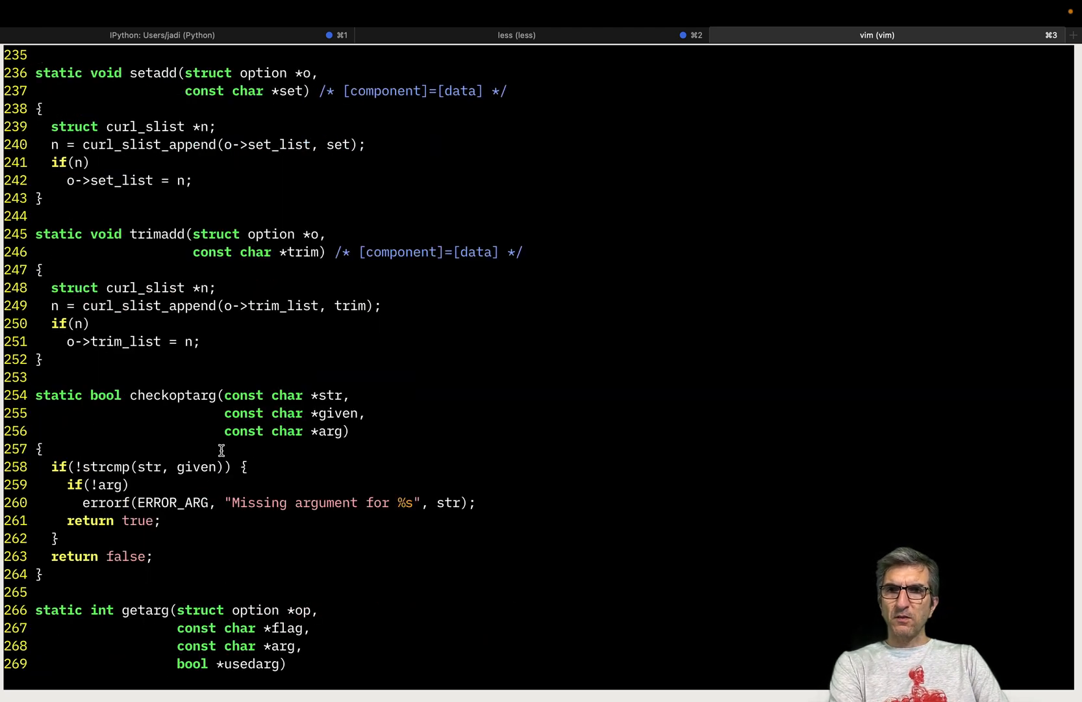
pyautogui.scroll(-3)
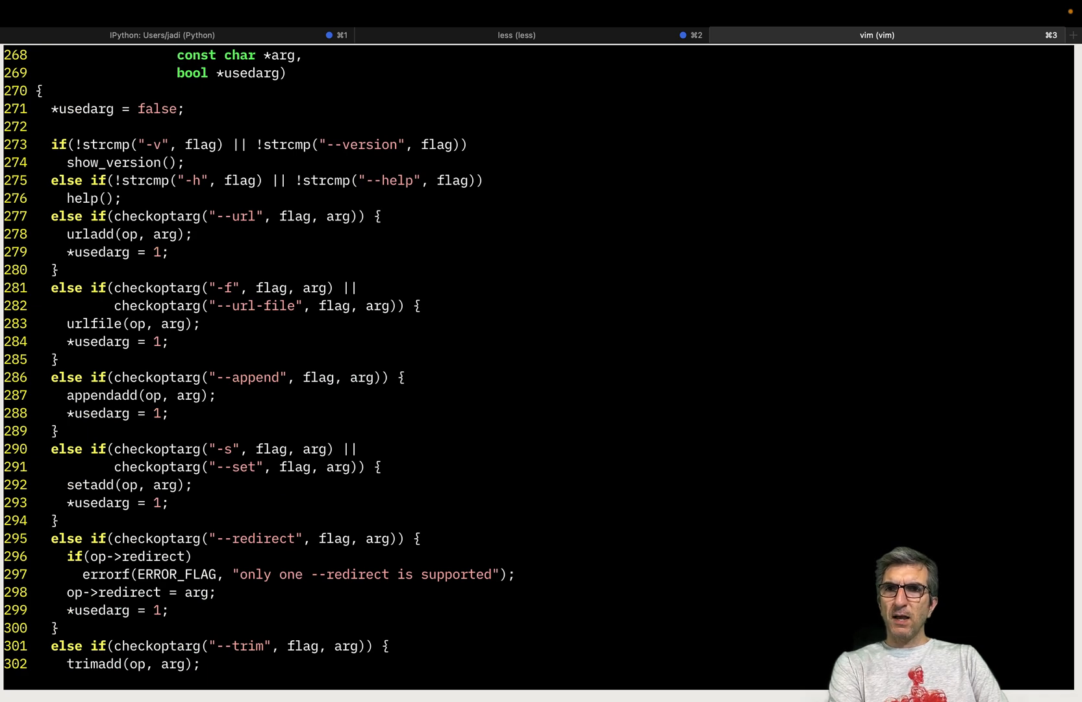
pyautogui.scroll(-3)
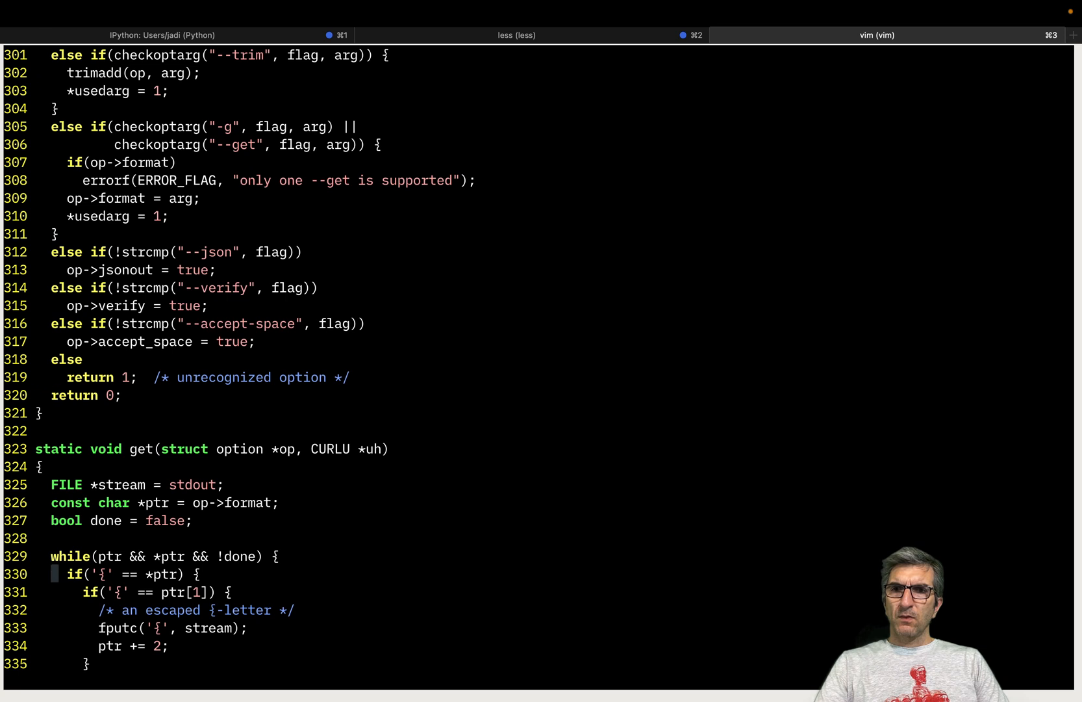
pyautogui.scroll(-3)
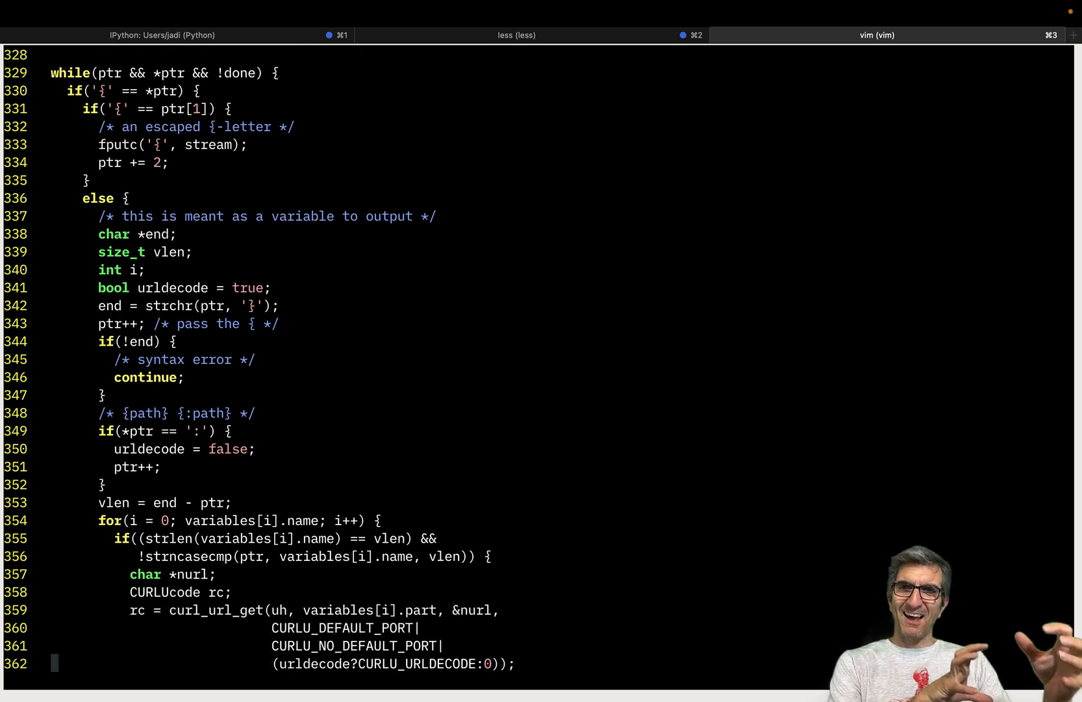
pyautogui.scroll(-3)
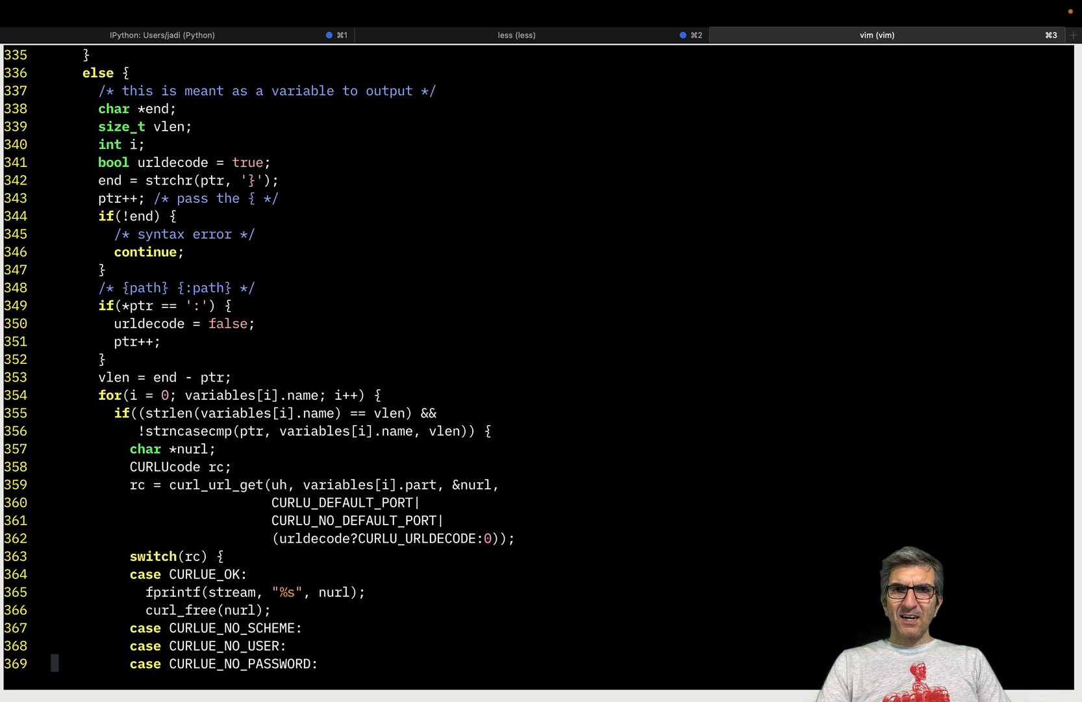
pyautogui.scroll(-3)
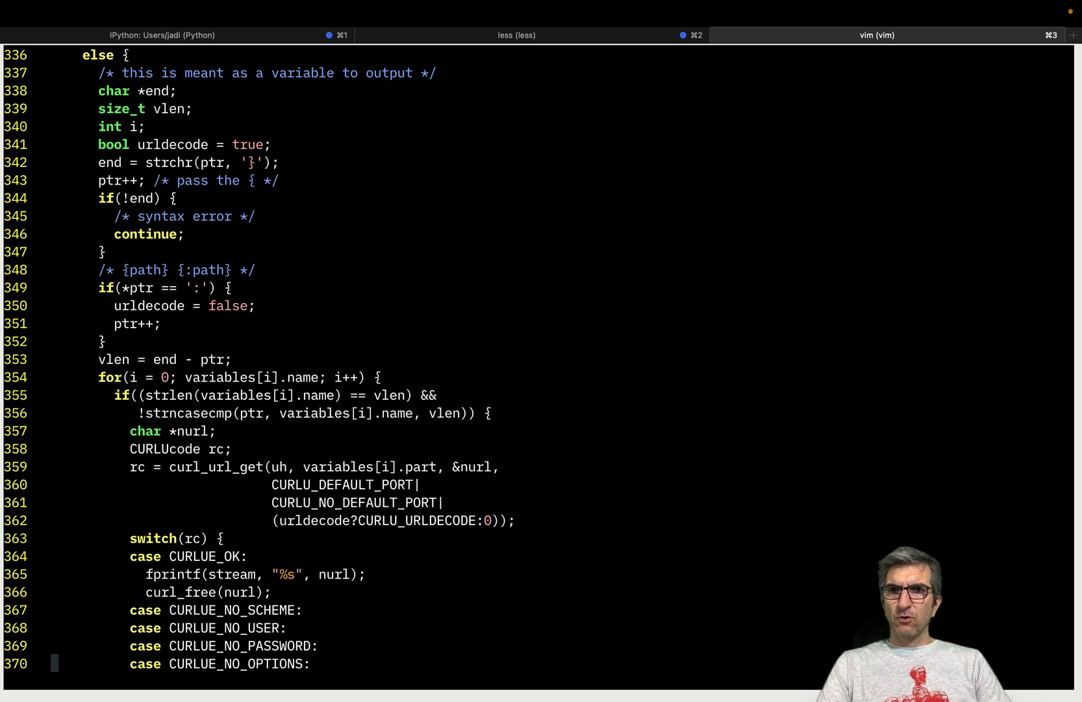
pyautogui.scroll(-3)
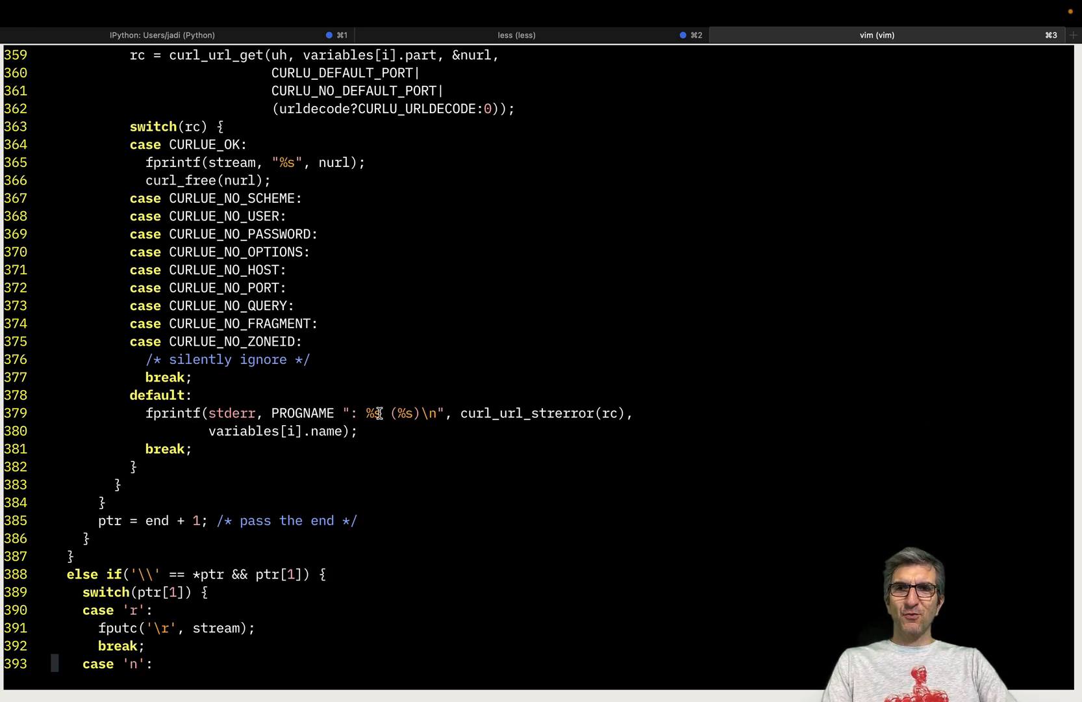
pyautogui.scroll(-3)
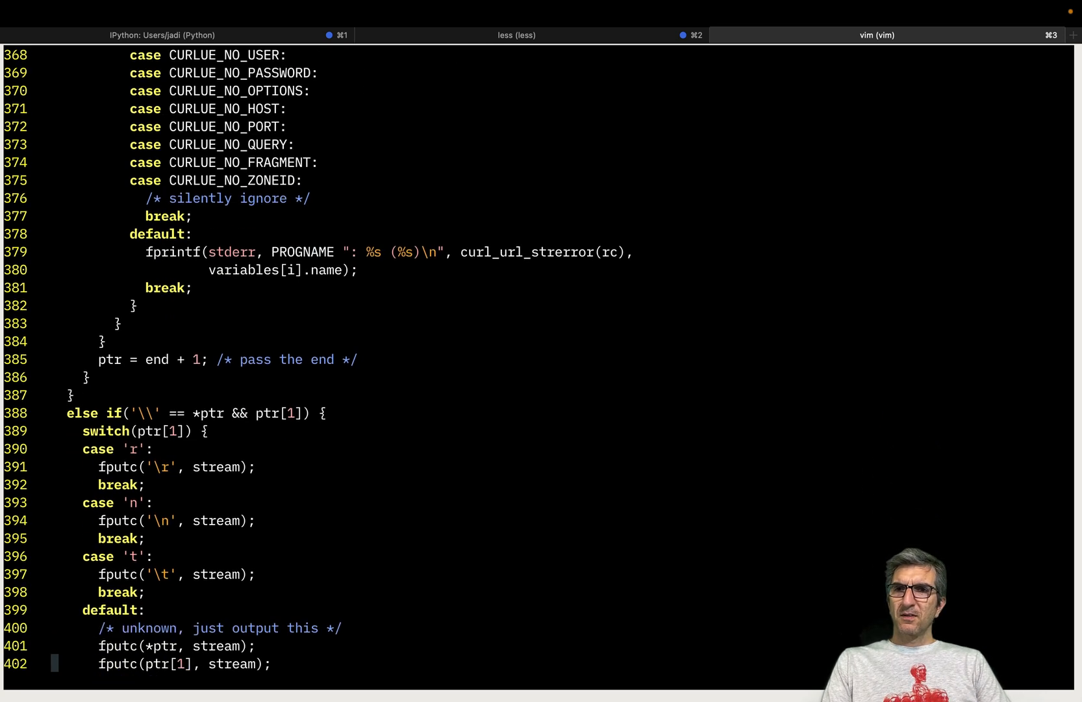
pyautogui.scroll(-3)
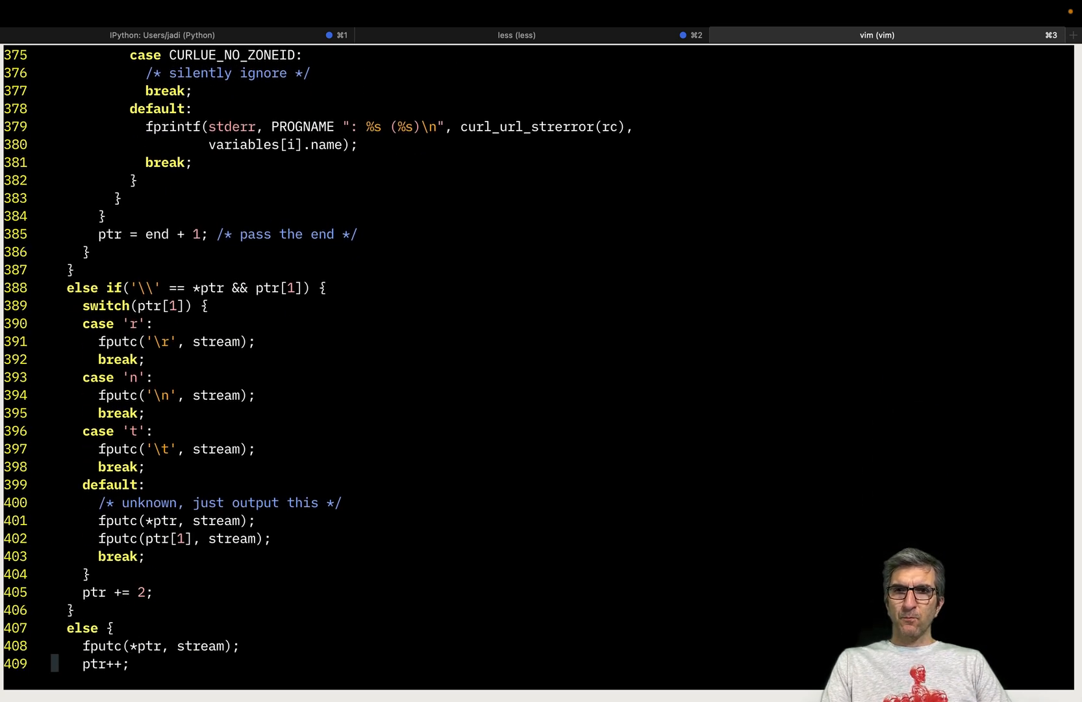
pyautogui.scroll(-3)
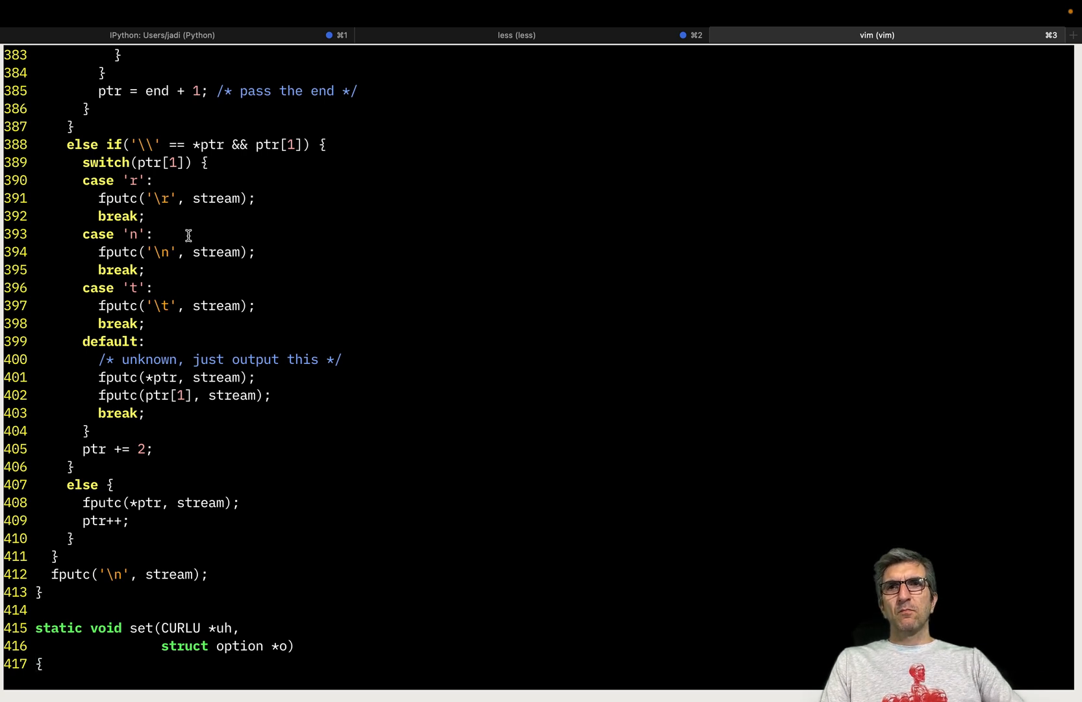
pyautogui.moveTo(135, 144)
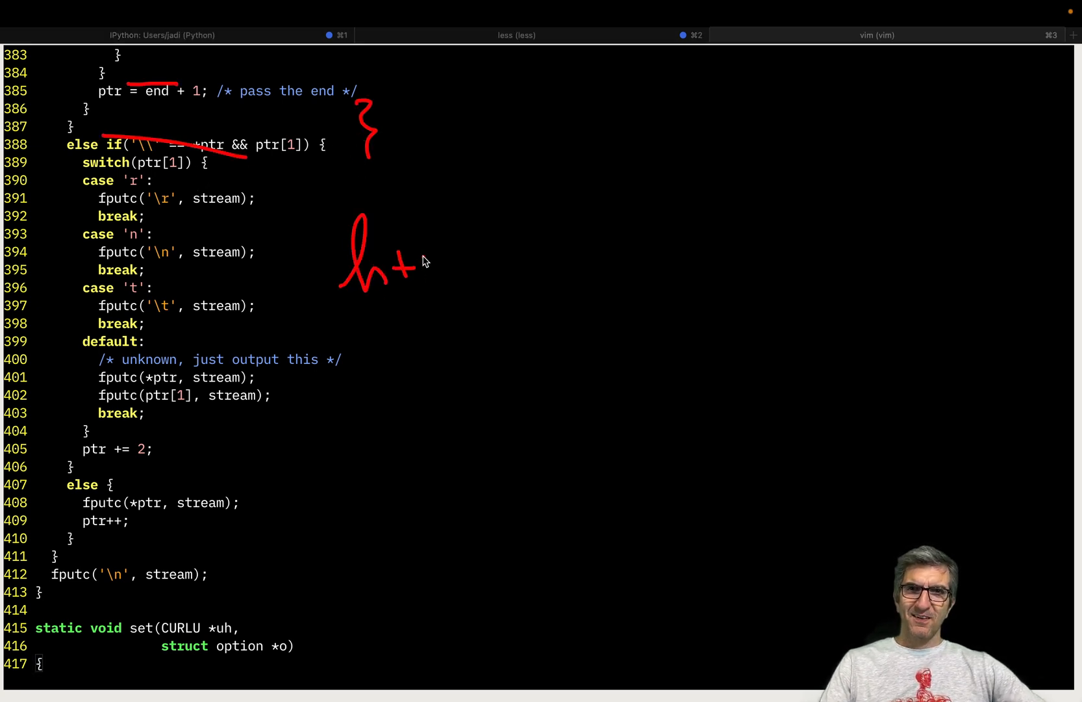
pyautogui.moveTo(397, 270); pyautogui.dragTo(532, 276)
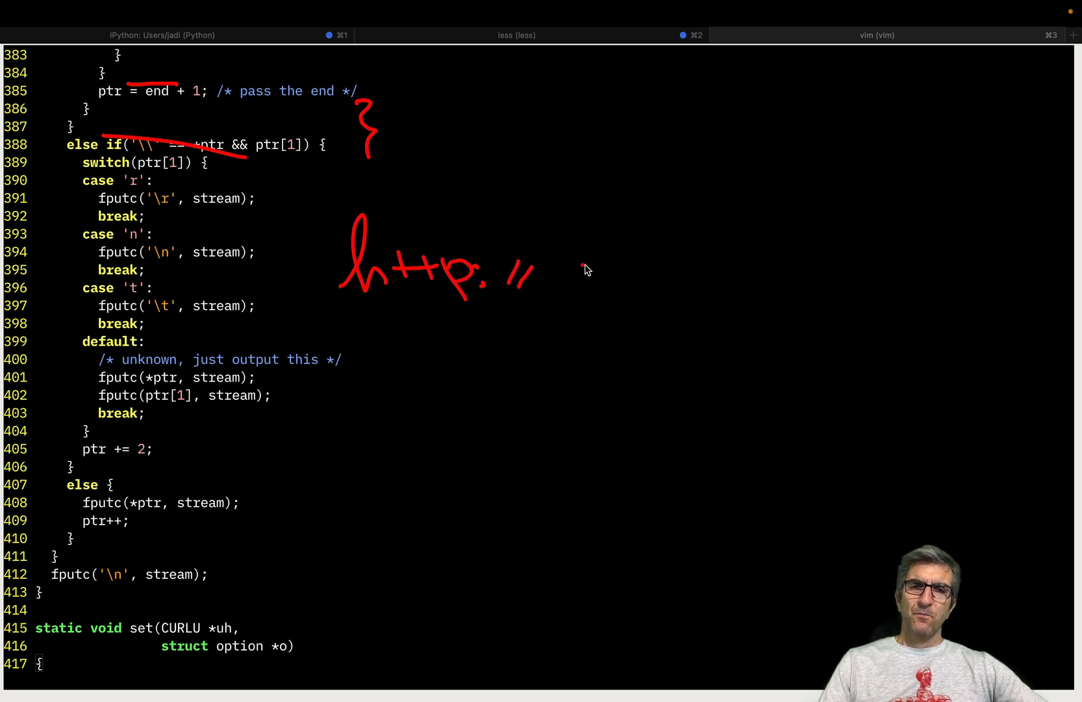
pyautogui.moveTo(552, 276); pyautogui.dragTo(725, 261)
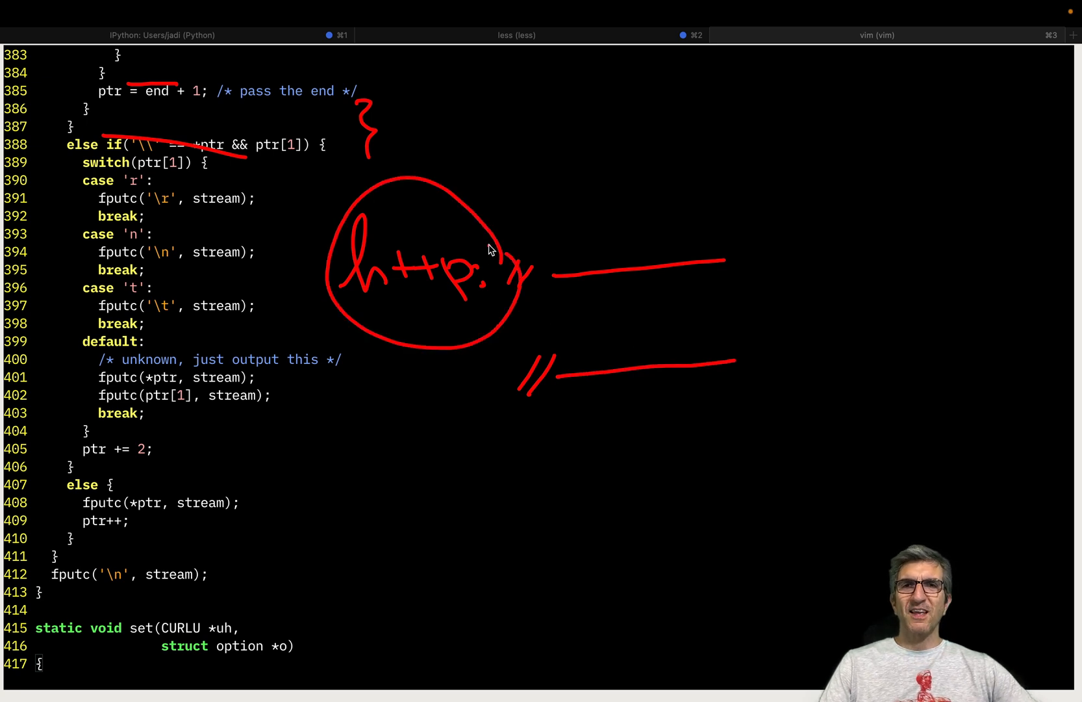
pyautogui.moveTo(528, 406); pyautogui.dragTo(726, 413)
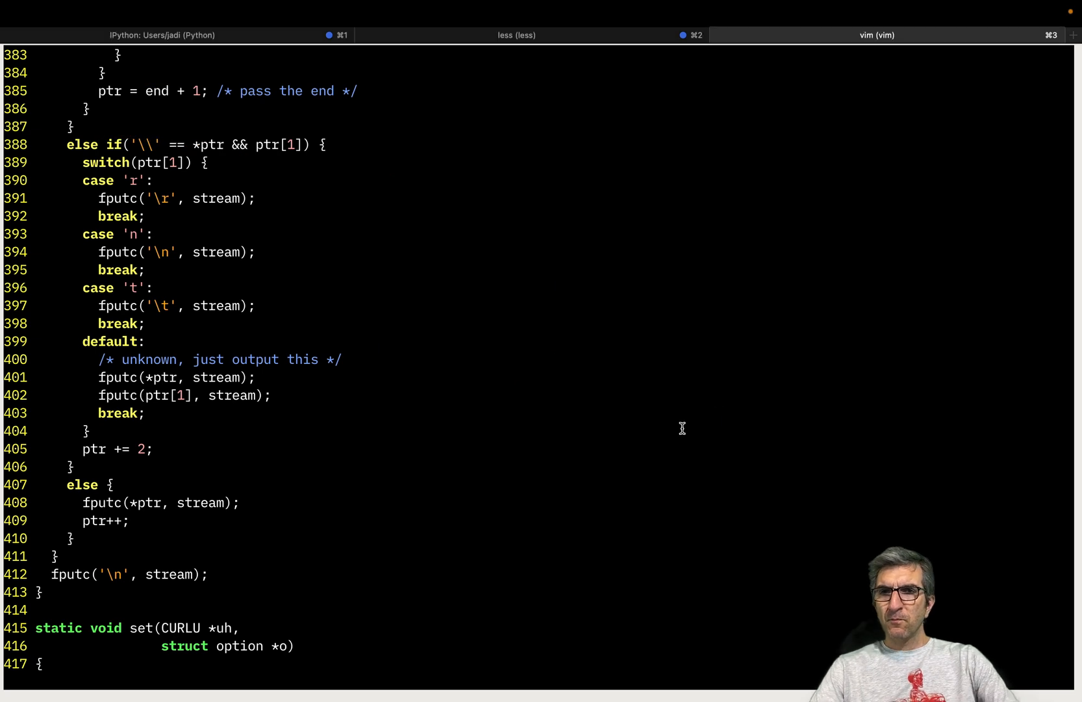
# Step: Scroll past set() and json() to the trim() function at line 521
pyautogui.scroll(-3)
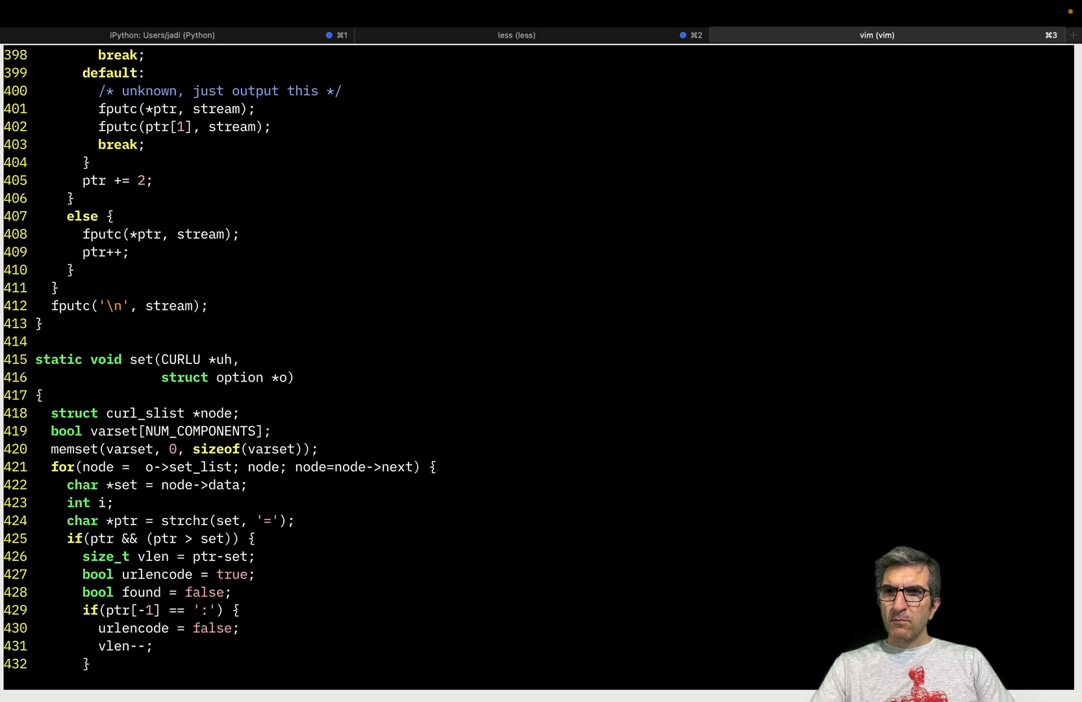
pyautogui.scroll(-3)
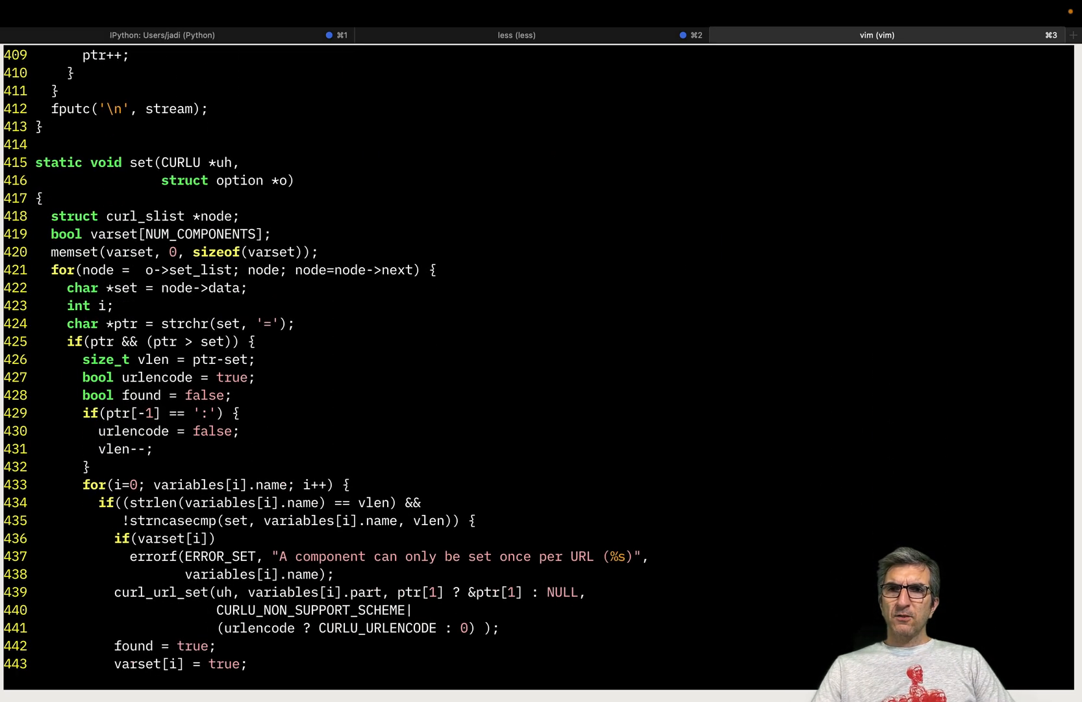
pyautogui.scroll(-3)
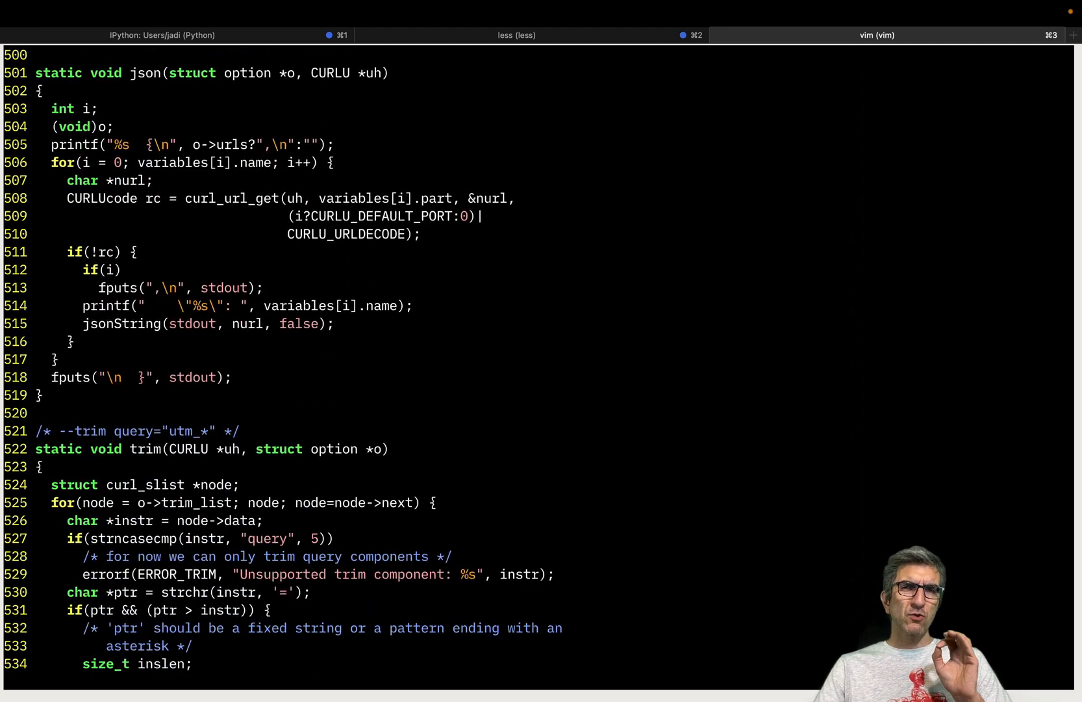
pyautogui.scroll(-3)
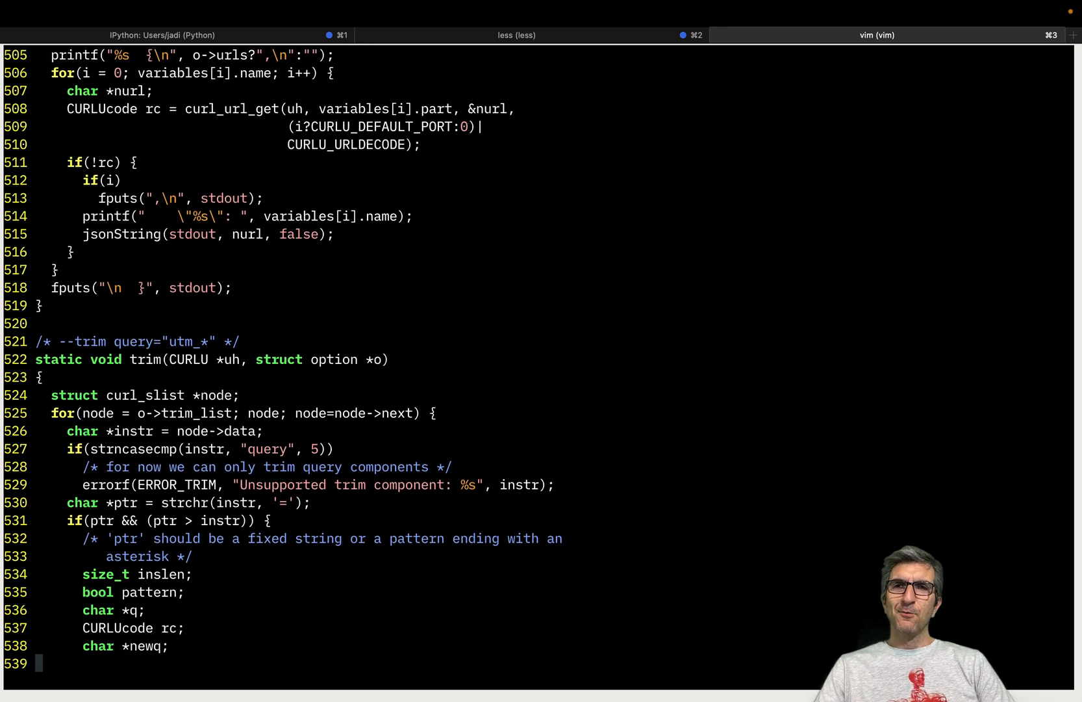
pyautogui.scroll(-3)
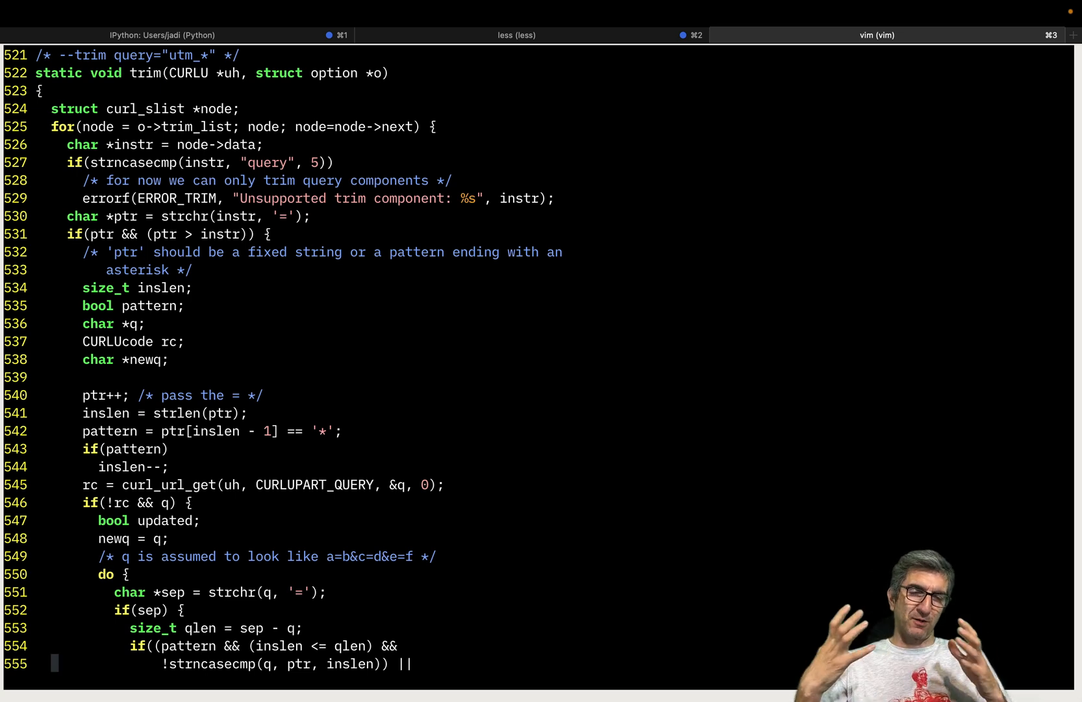
# Step: Scroll through singleurl, then jump with gg to trurl.c's license header and includes
pyautogui.scroll(-3)
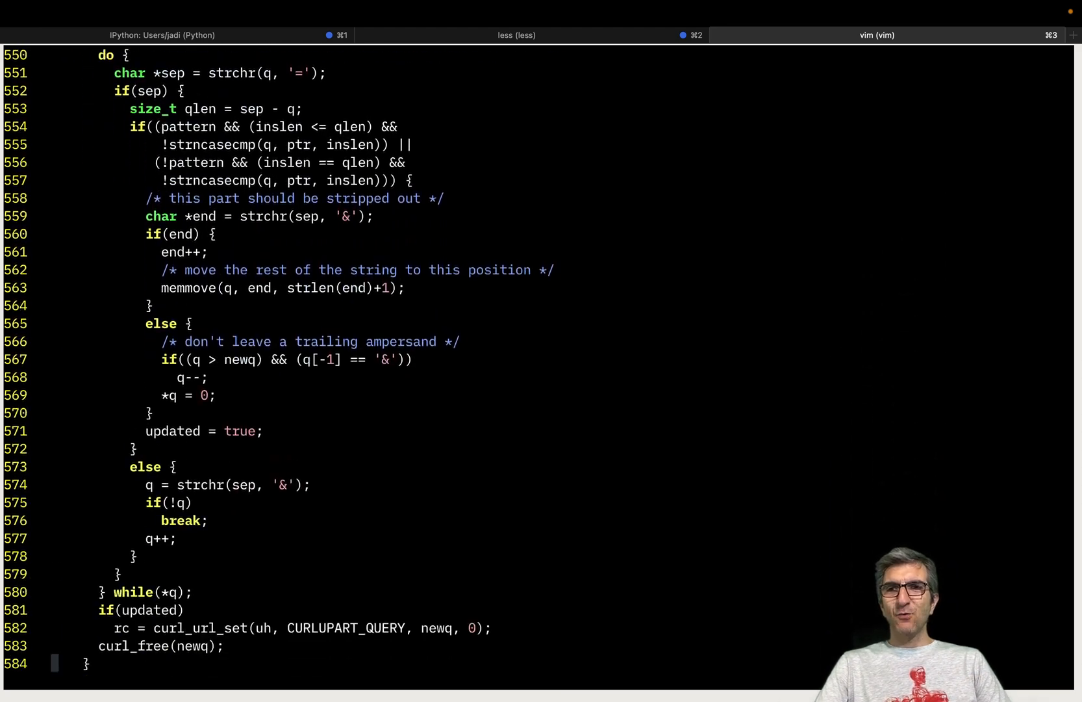
pyautogui.scroll(-3)
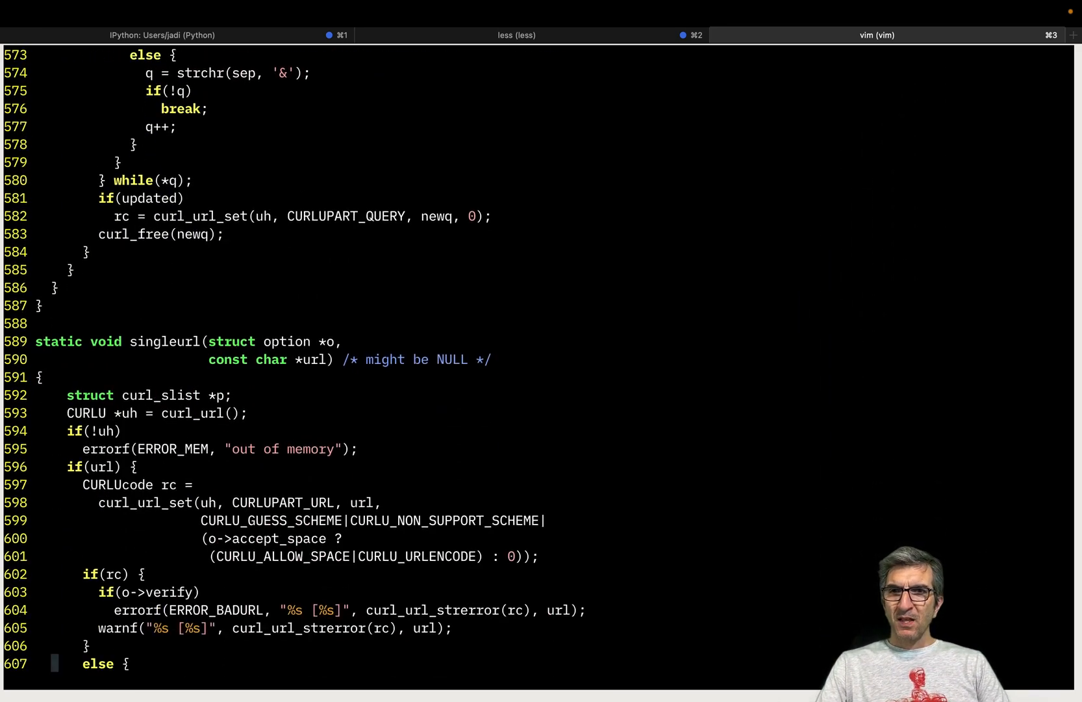
pyautogui.scroll(-3)
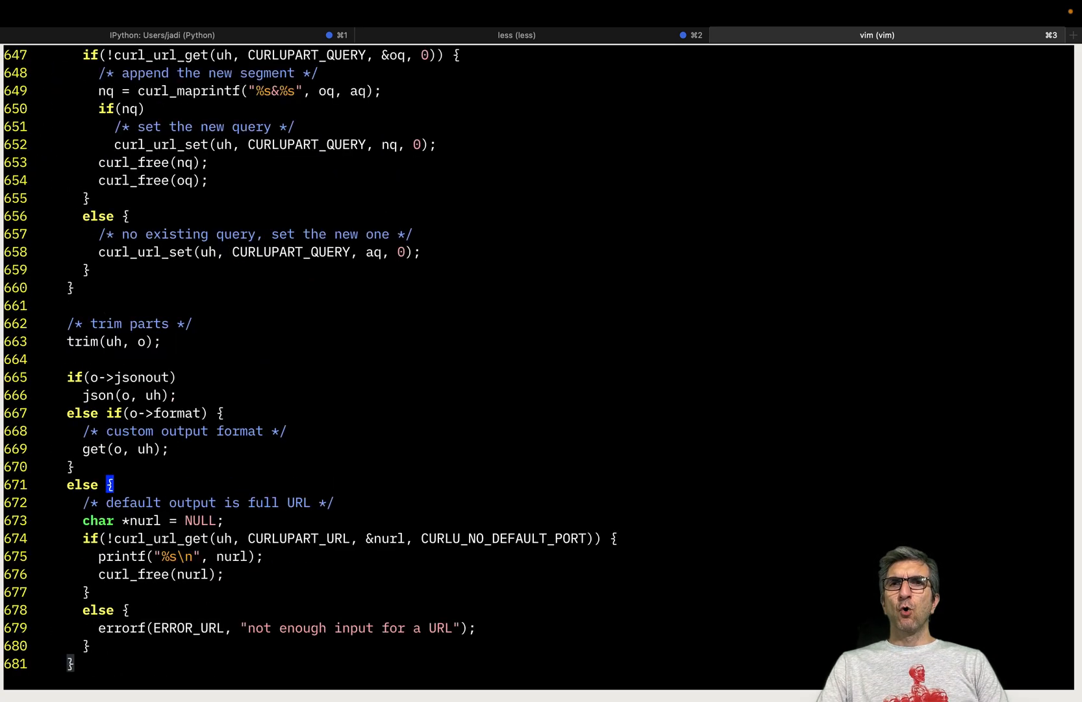
pyautogui.press('gg')
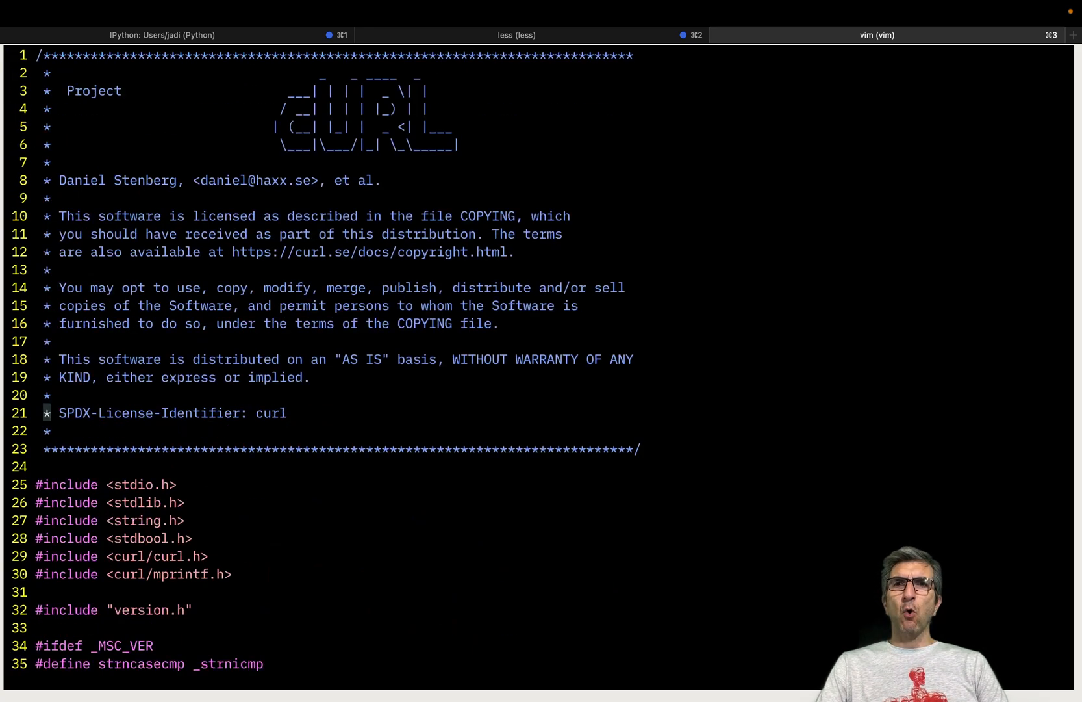